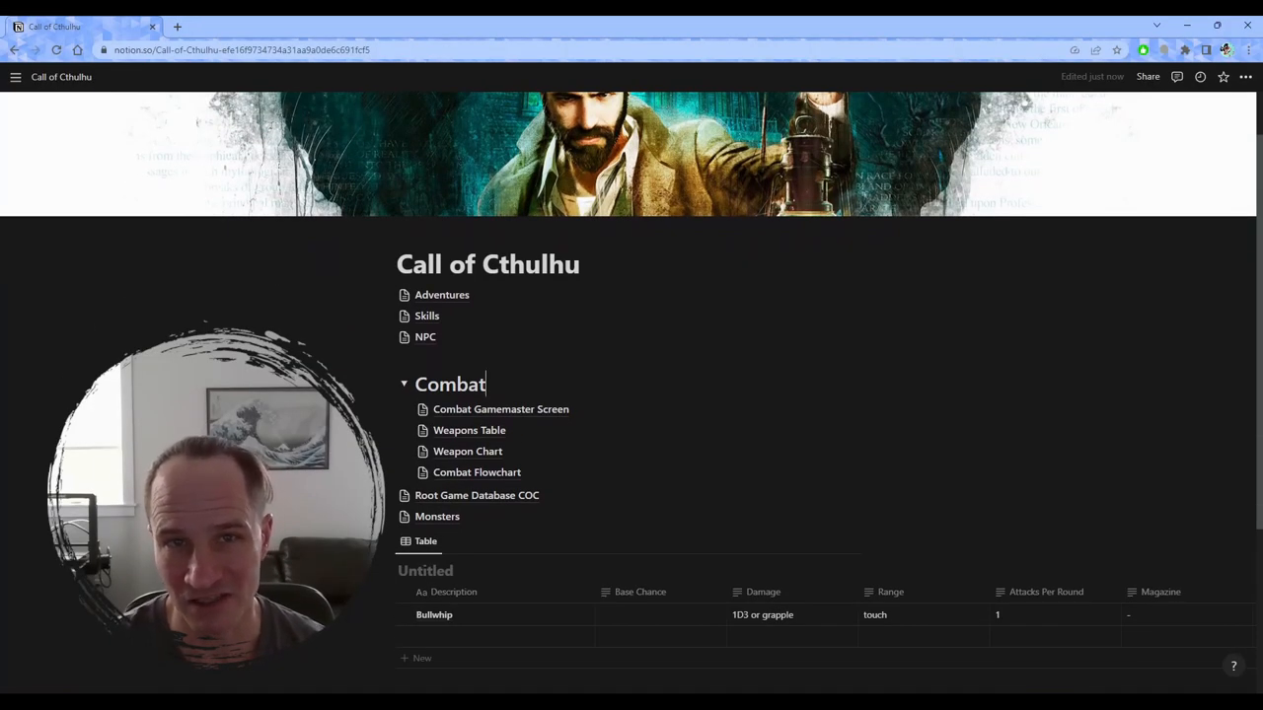
Scroll down the Call of Cthulhu page and click below the weapons table
scroll(down, 3)
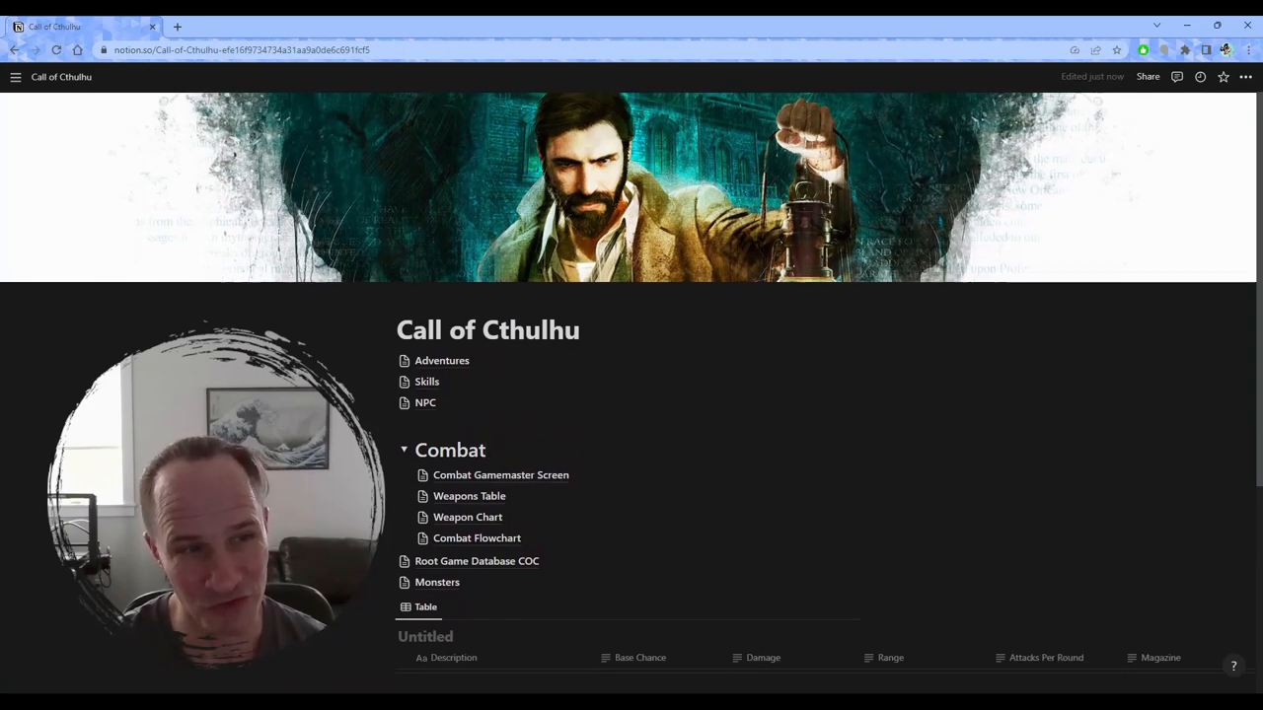
click(483, 449)
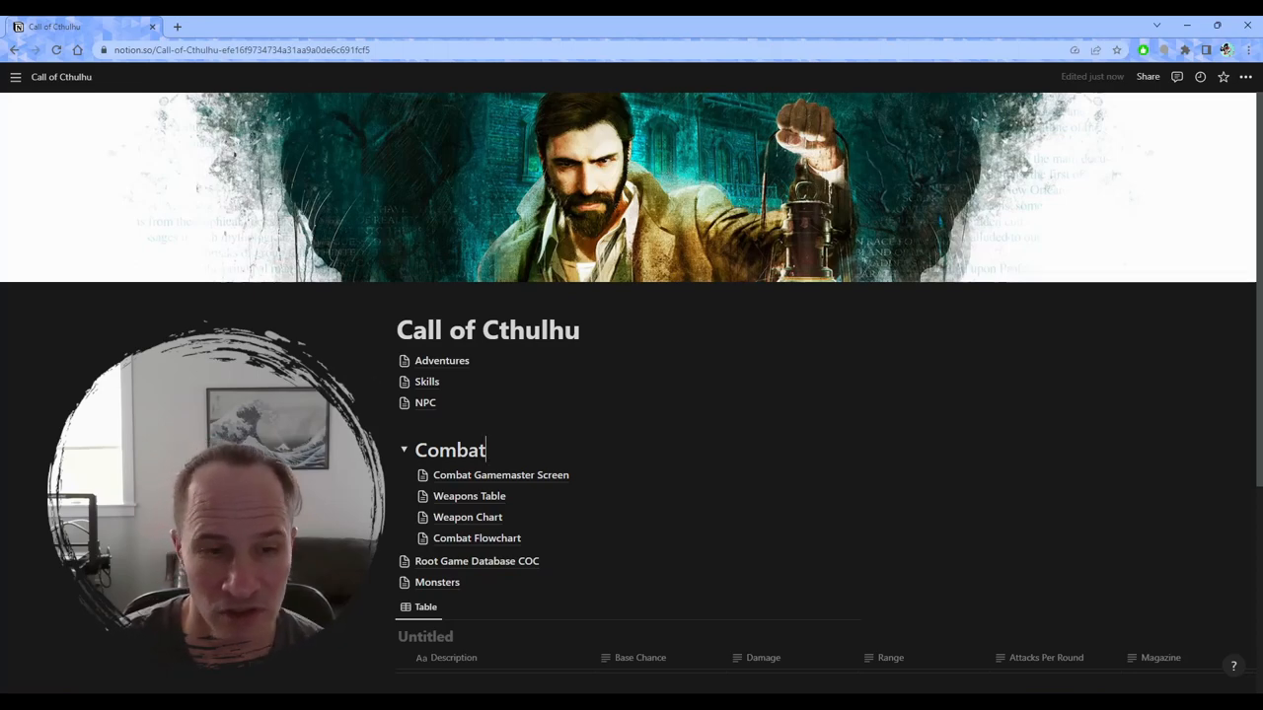
scroll(down, 3)
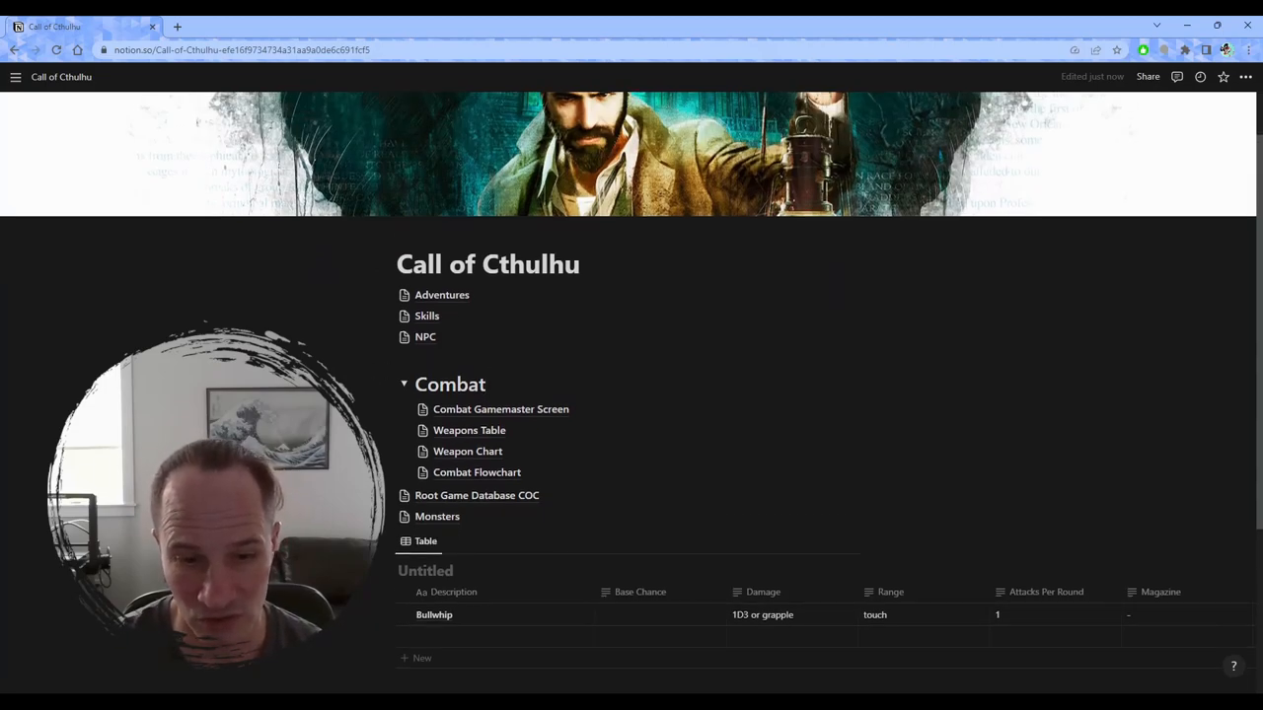
scroll(down, 3)
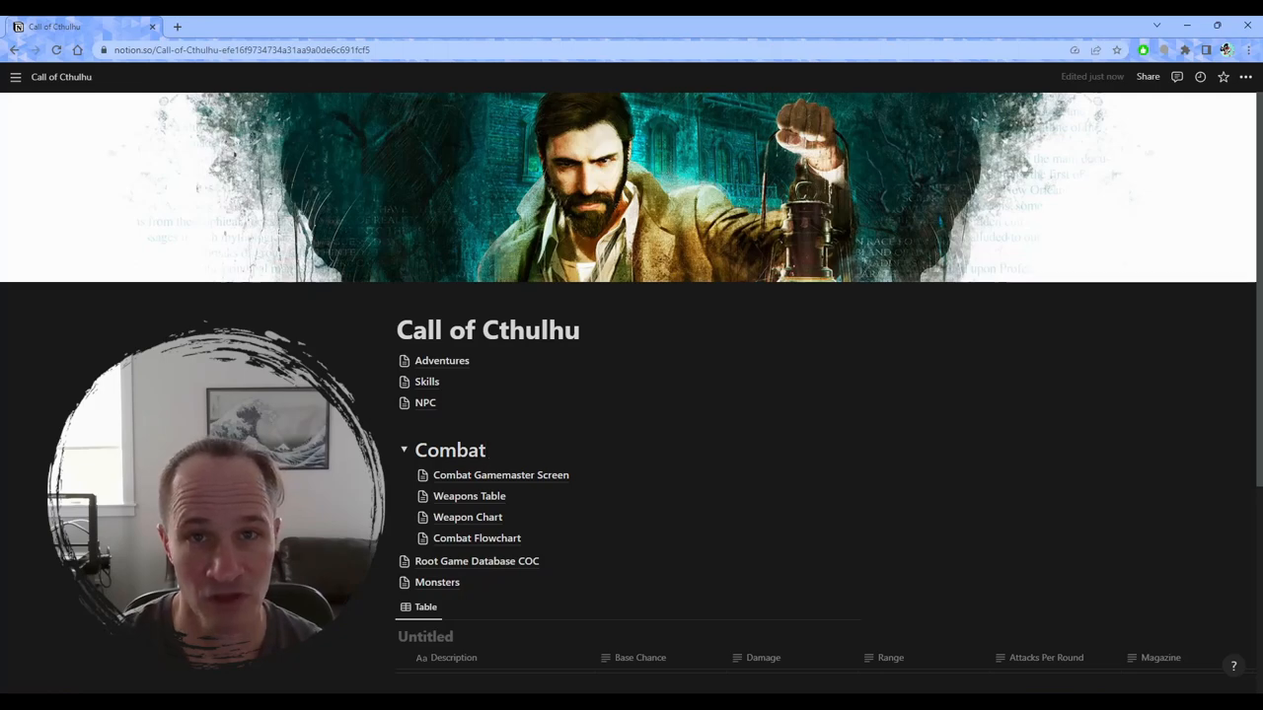
click(484, 450)
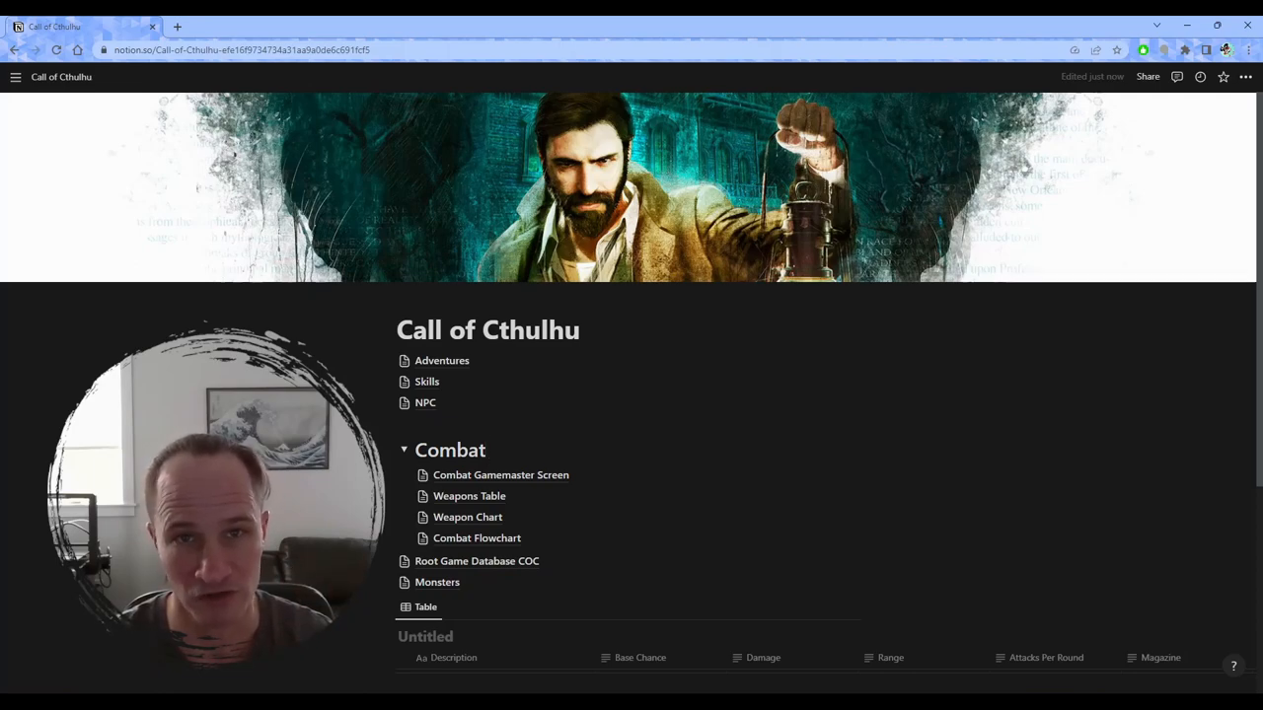
click(484, 449)
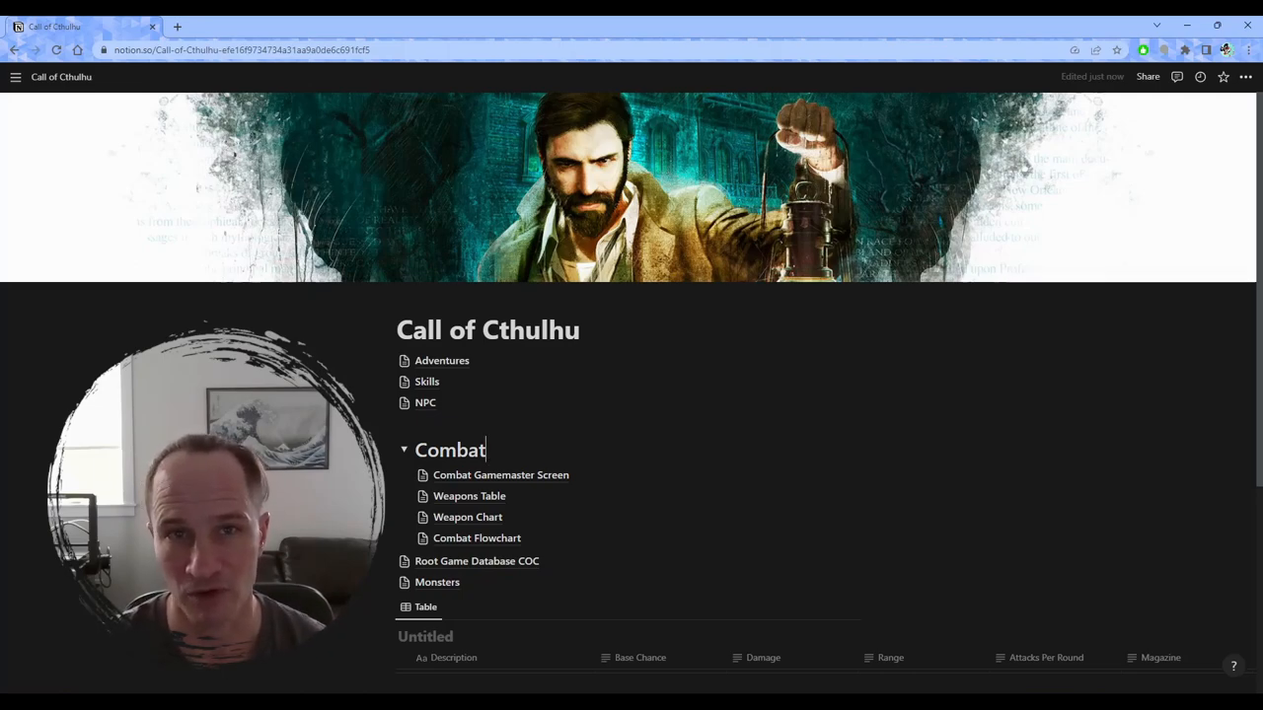
scroll(down, 3)
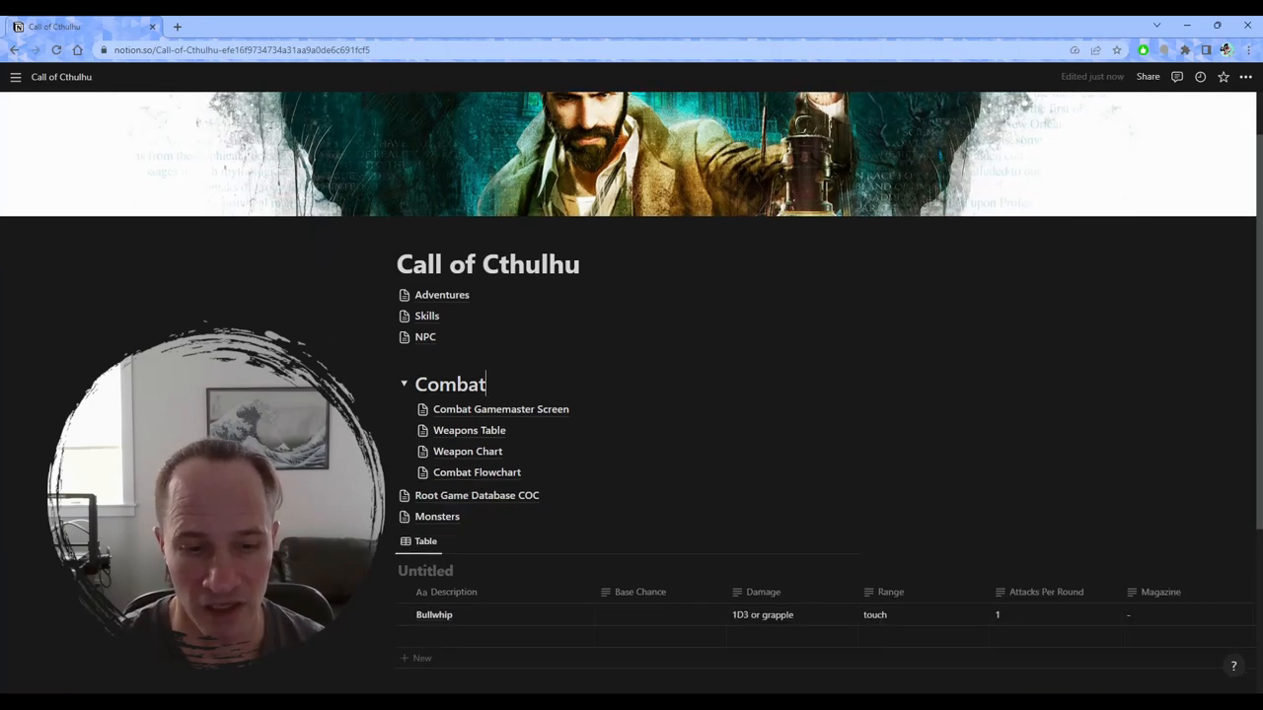
scroll(down, 3)
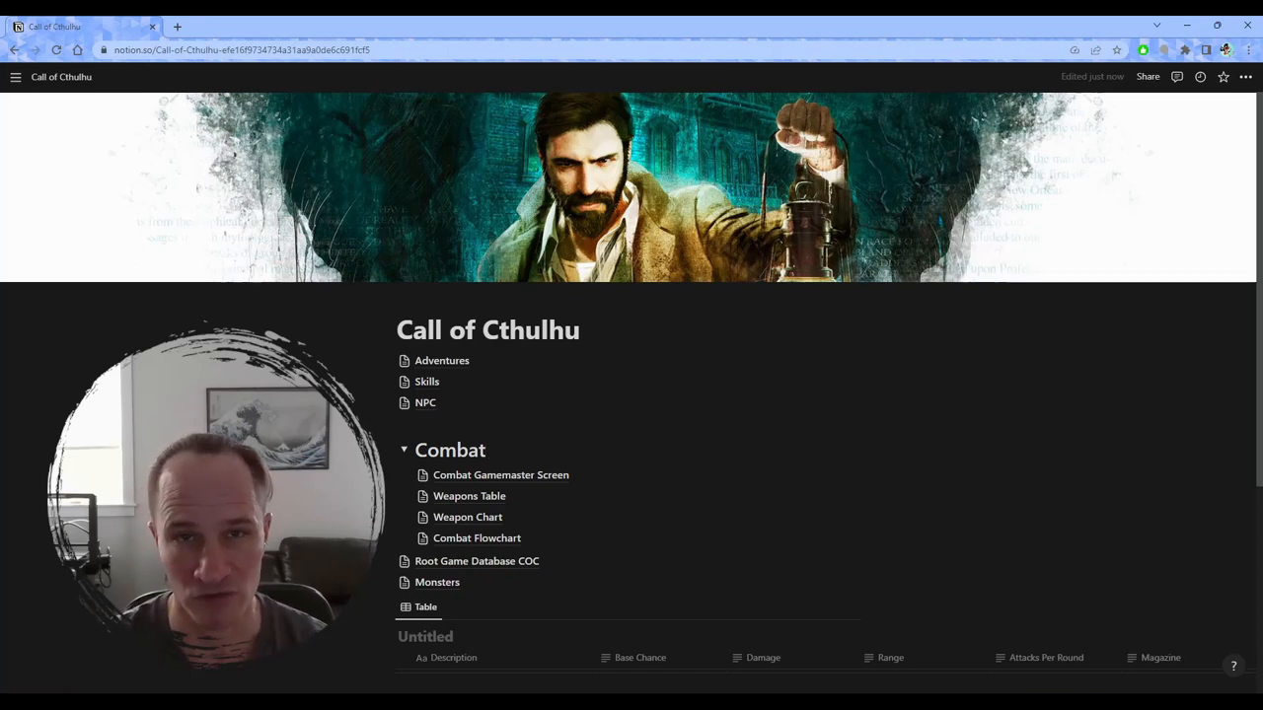
scroll(down, 3)
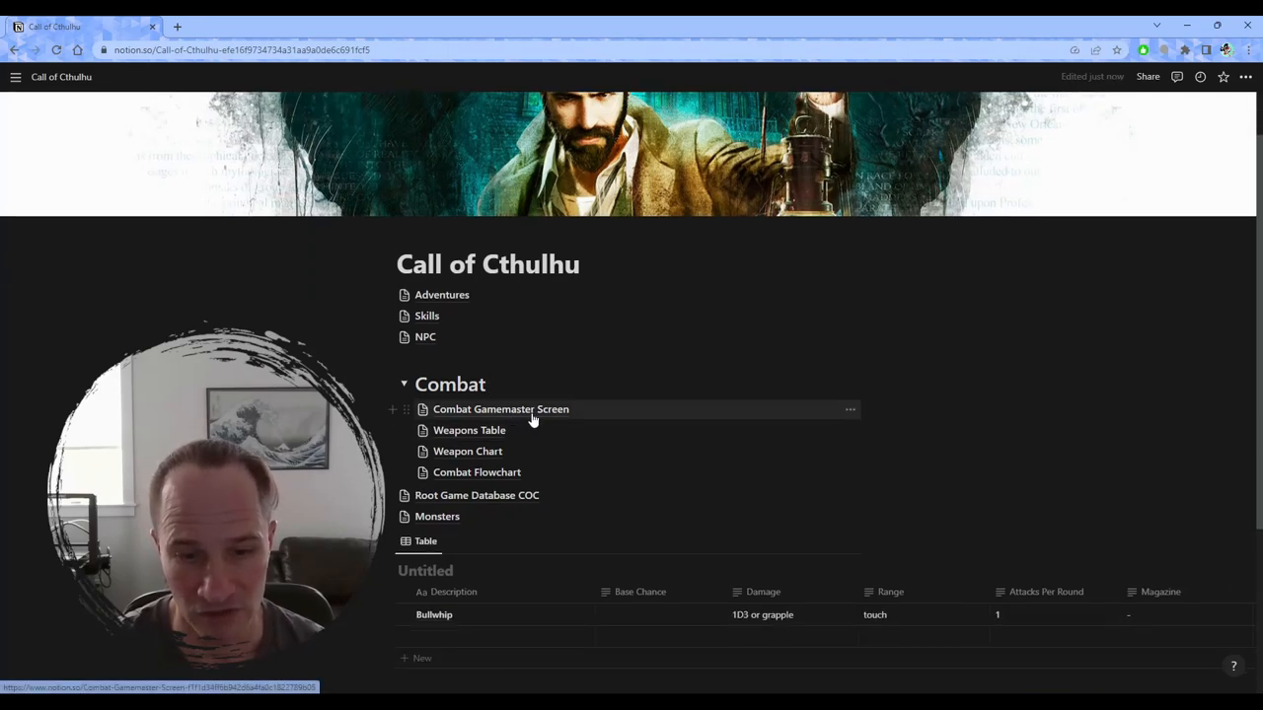
Look over the Combat Gamemaster Screen page, then return to the Call of Cthulhu main page
click(500, 408)
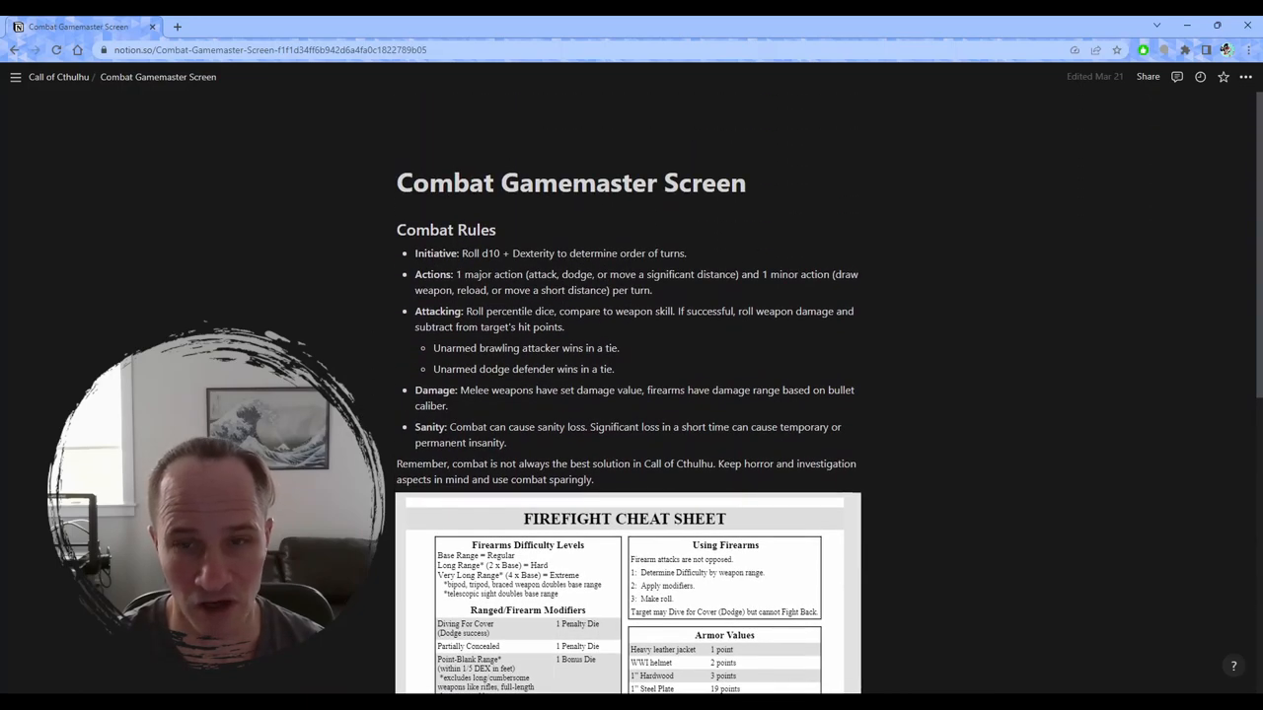
scroll(down, 3)
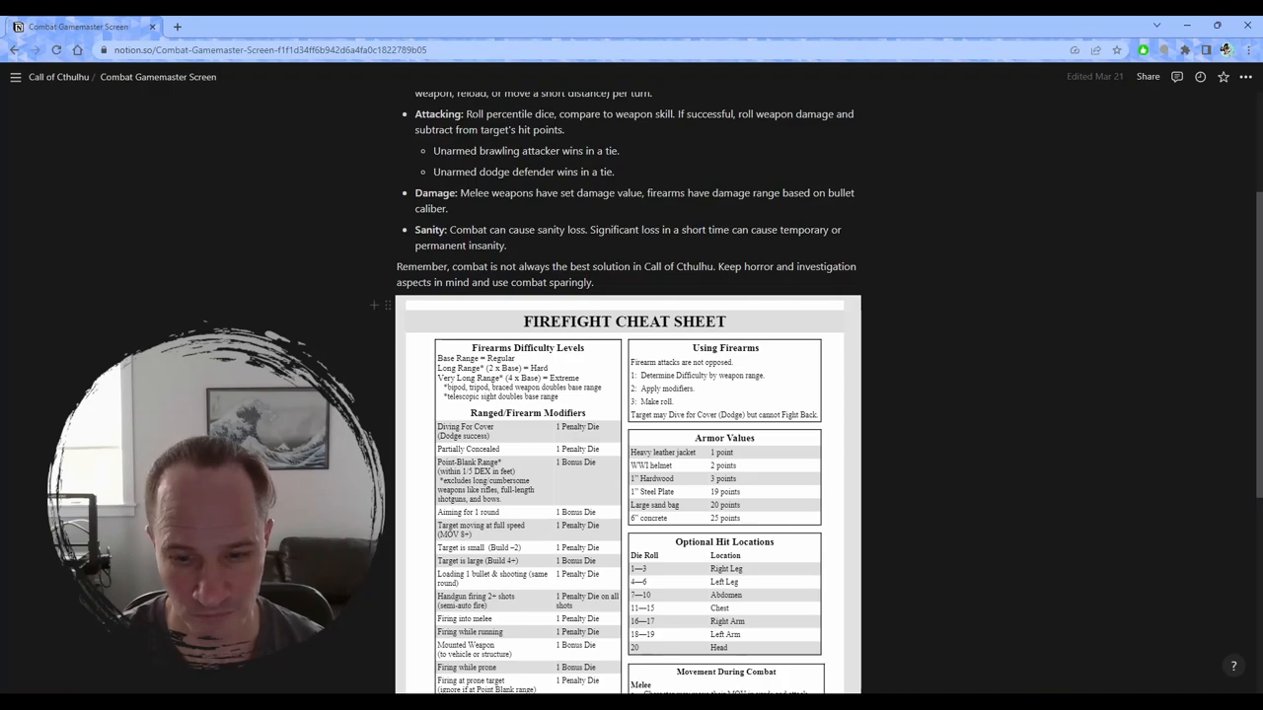
scroll(down, 3)
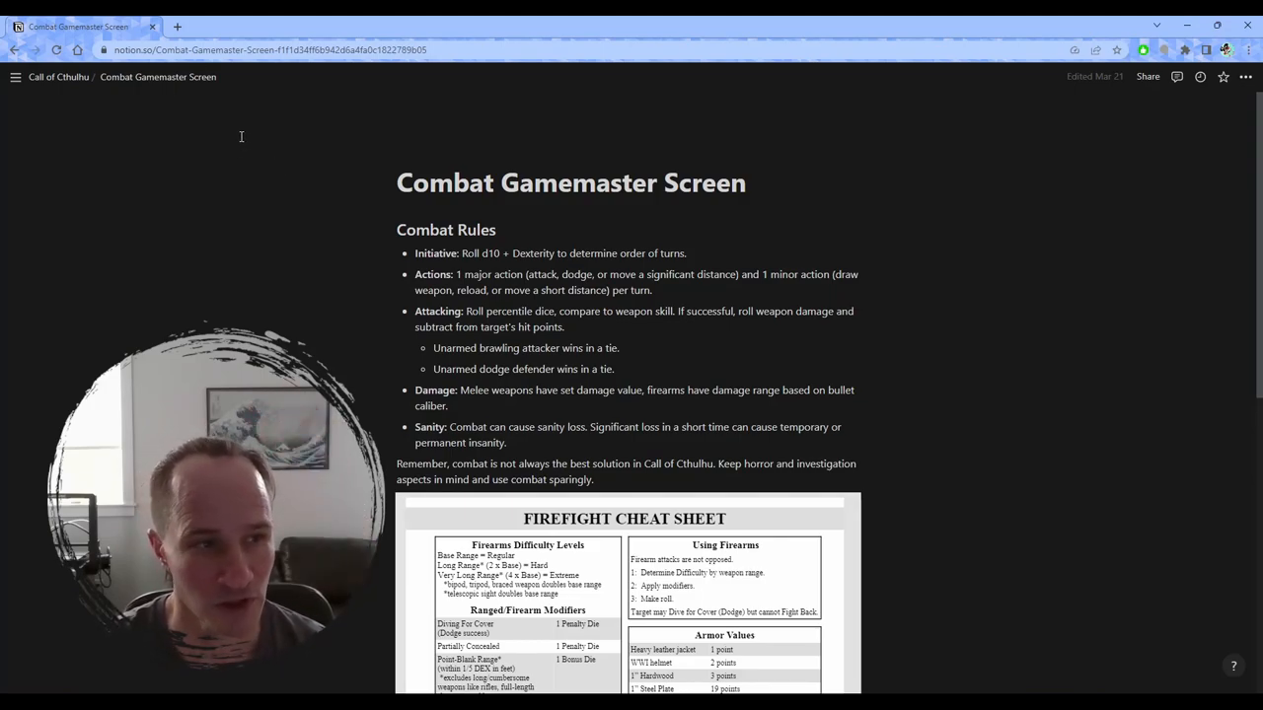
click(58, 77)
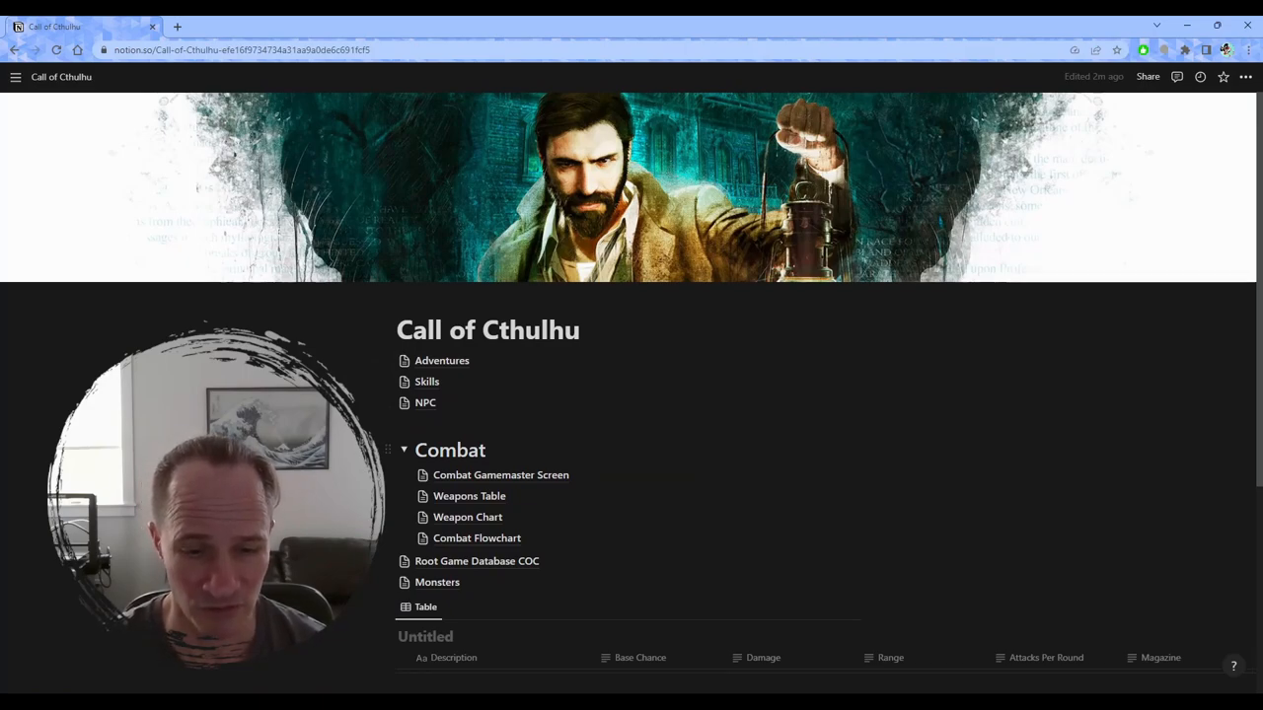
Type / on the empty line below the table and browse the block menu
scroll(down, 3)
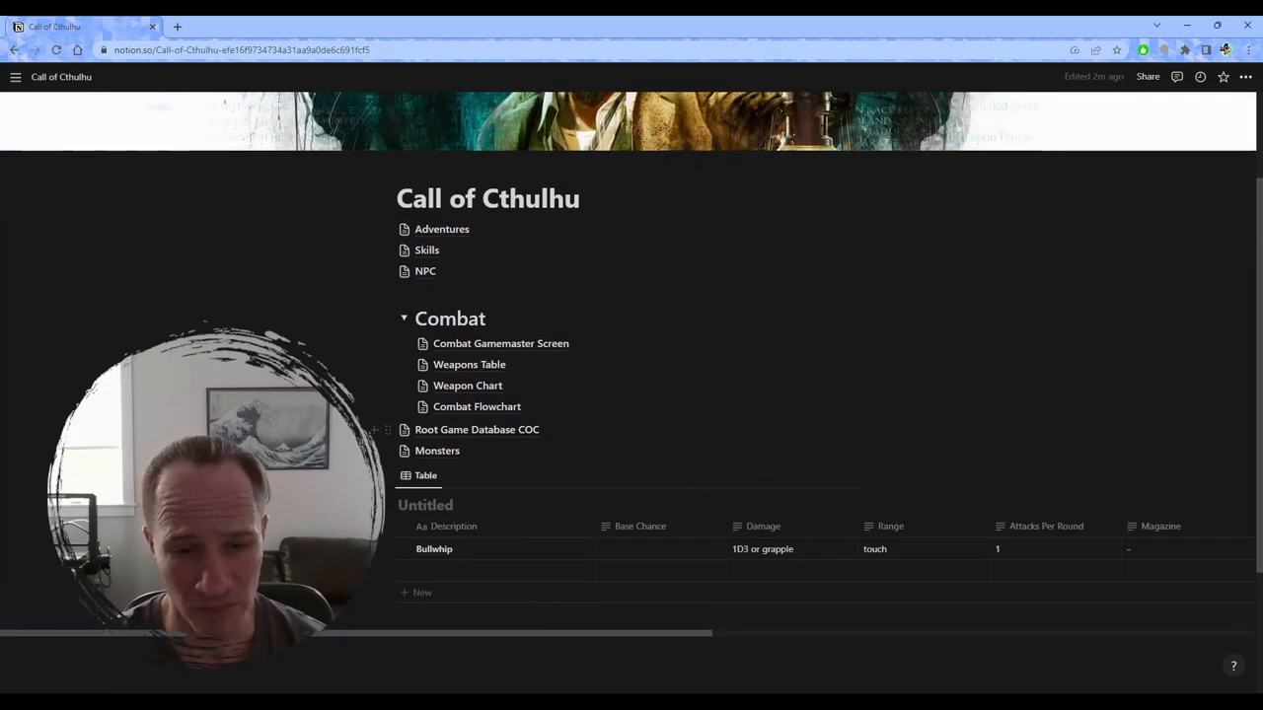
scroll(down, 3)
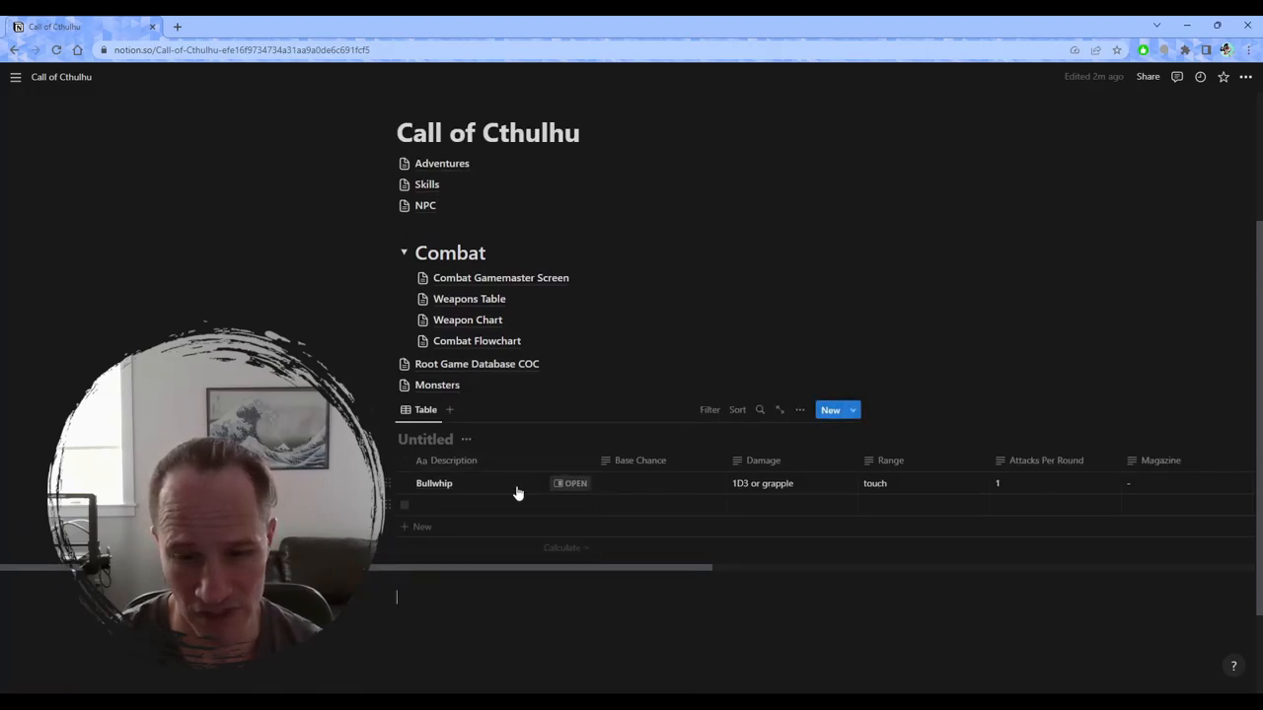
mouse_move(461, 484)
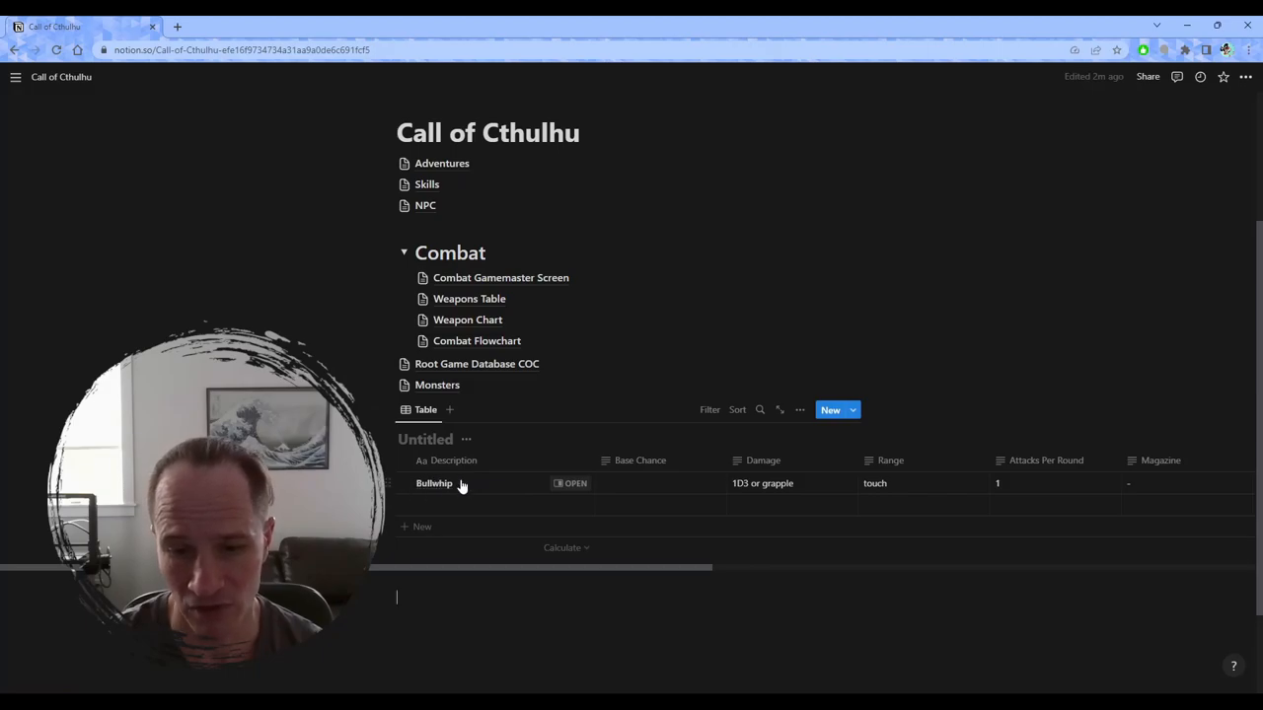
mouse_move(958, 474)
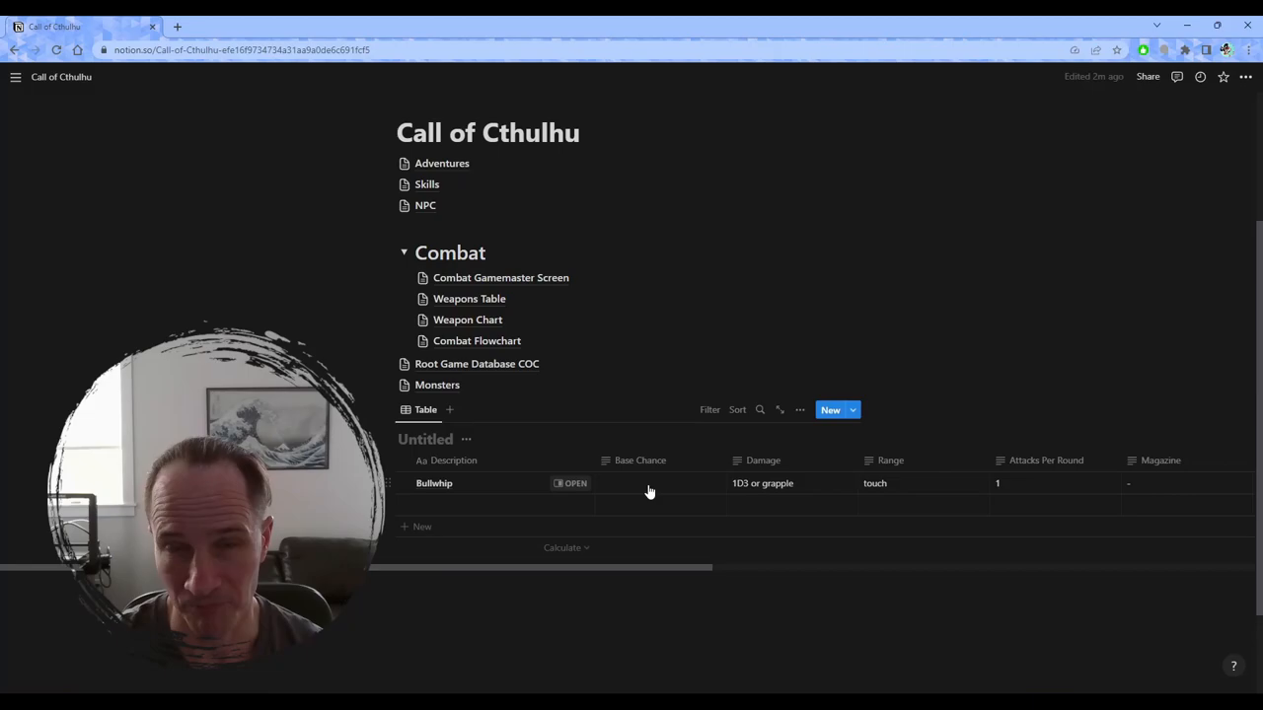
mouse_move(912, 484)
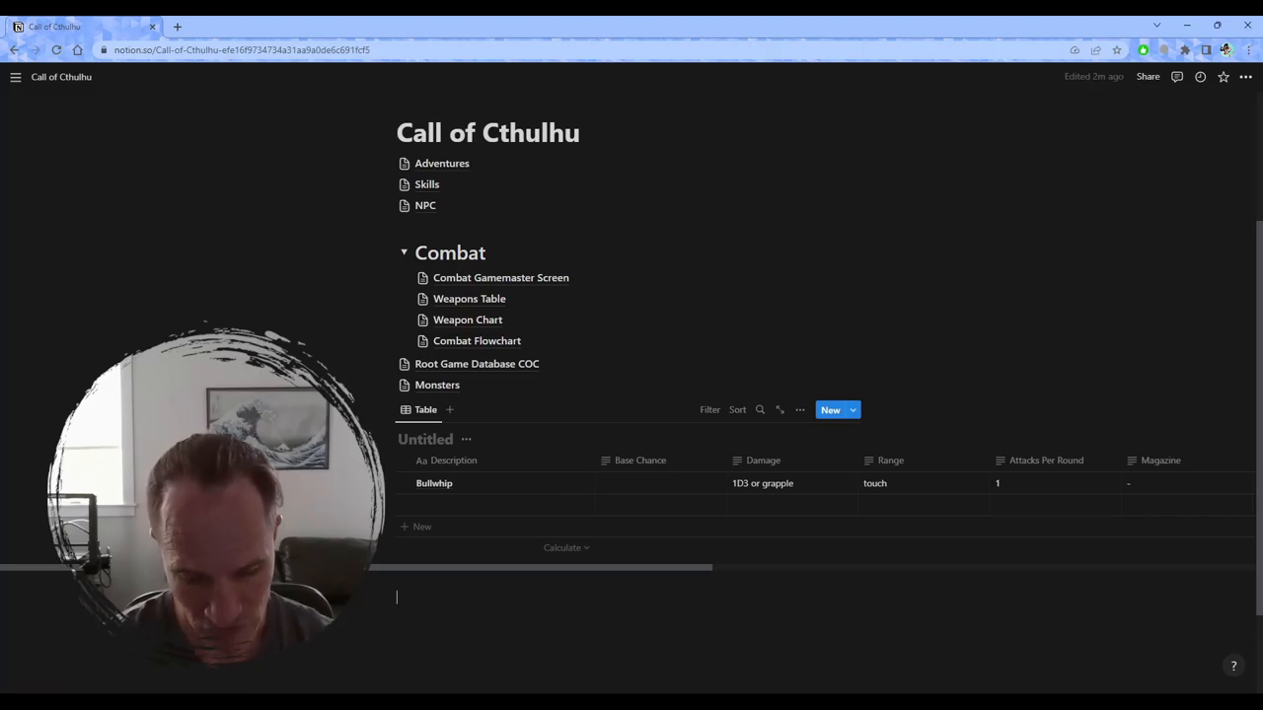
scroll(down, 3)
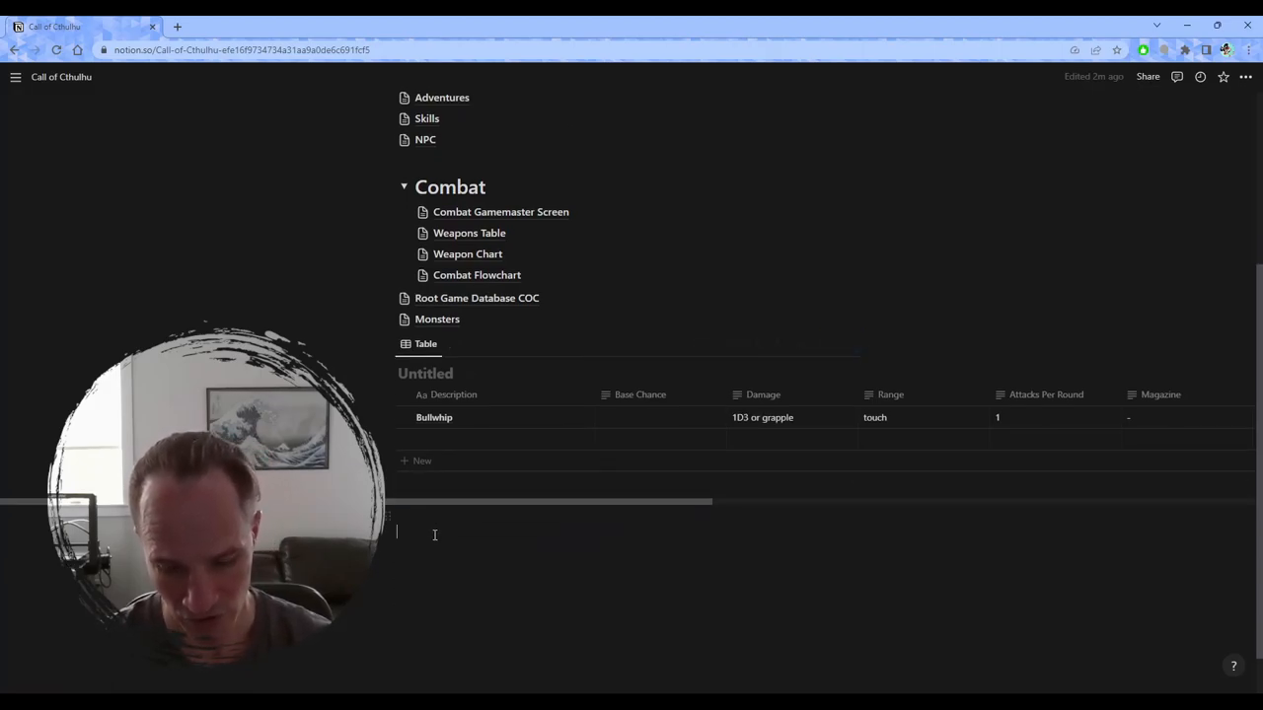
text(/)
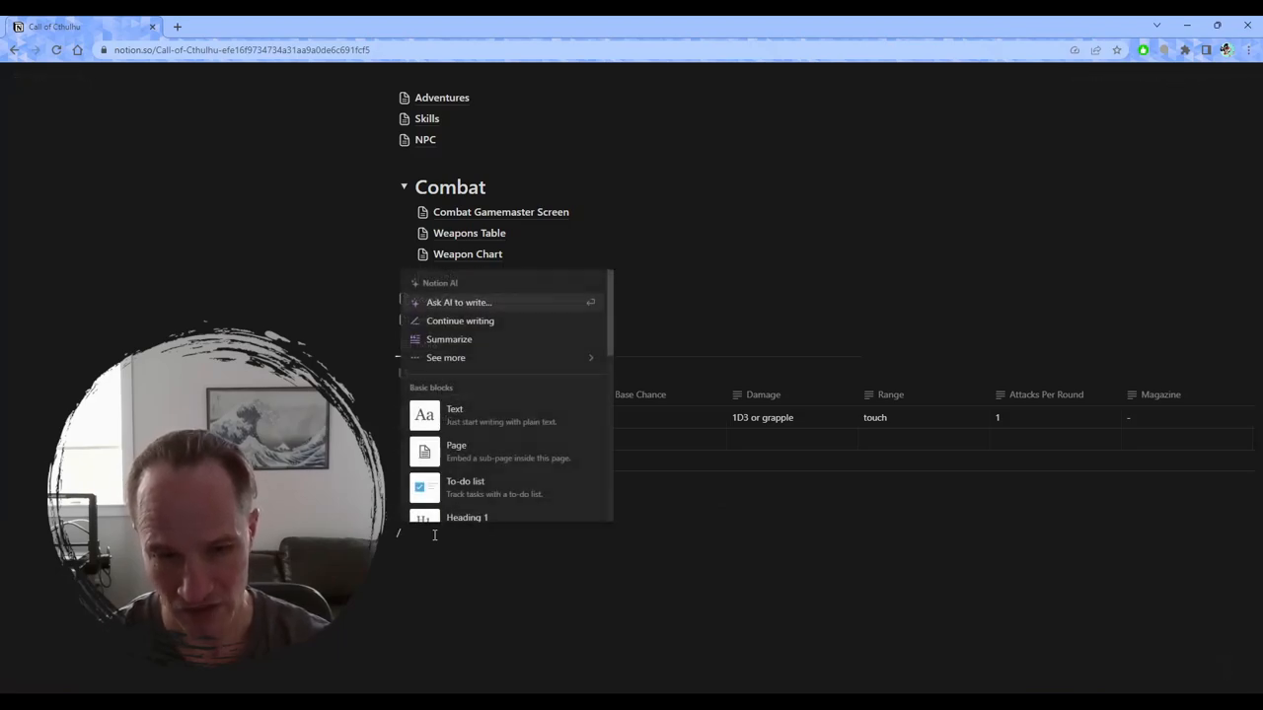
mouse_move(520, 321)
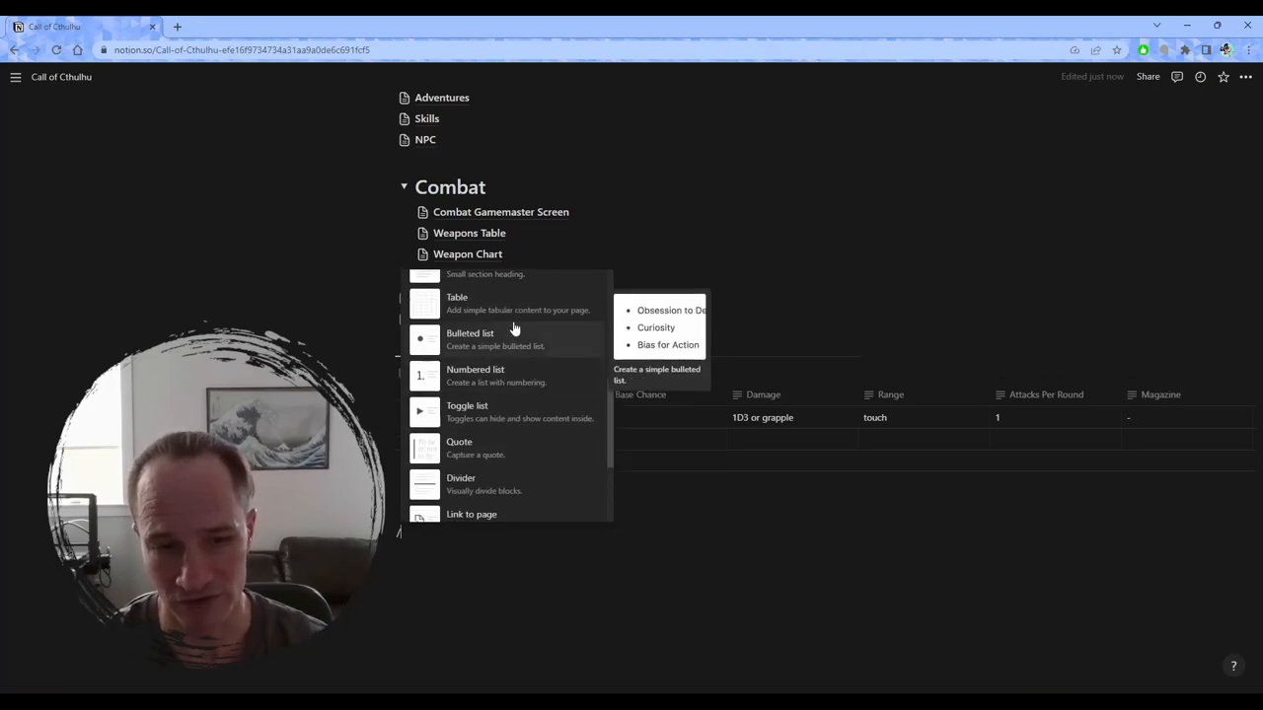
mouse_move(511, 405)
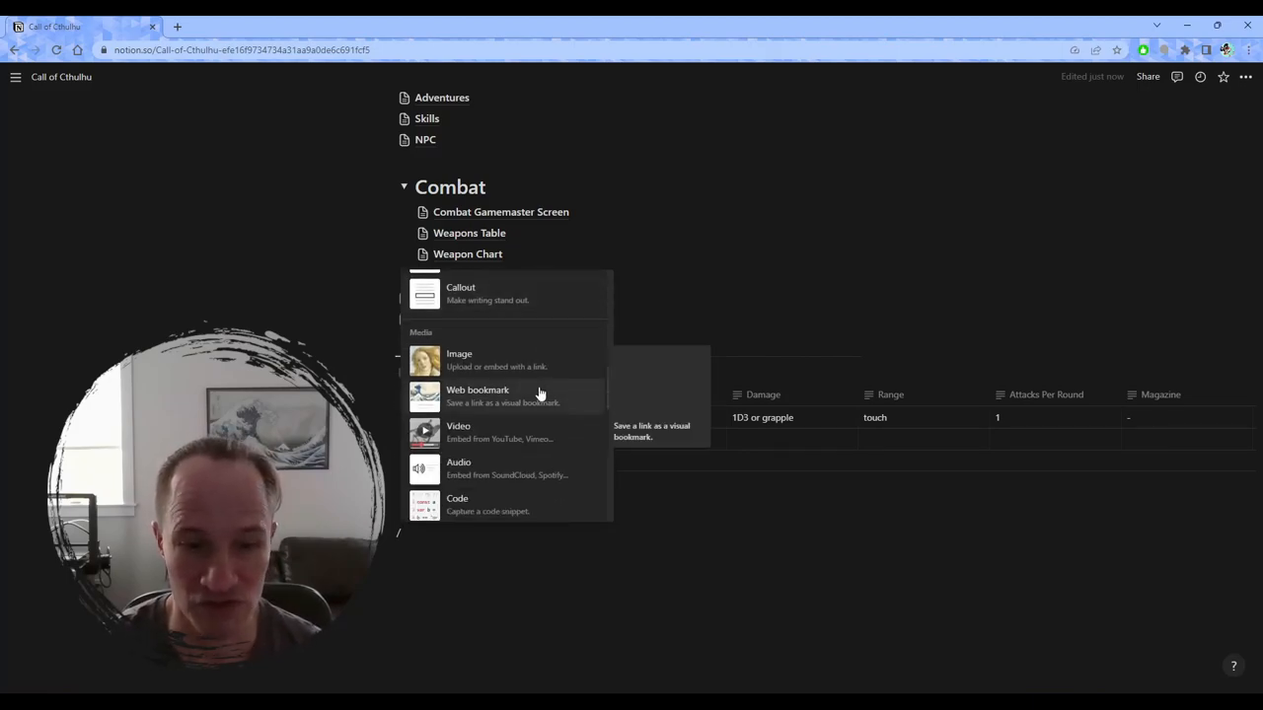
scroll(down, 3)
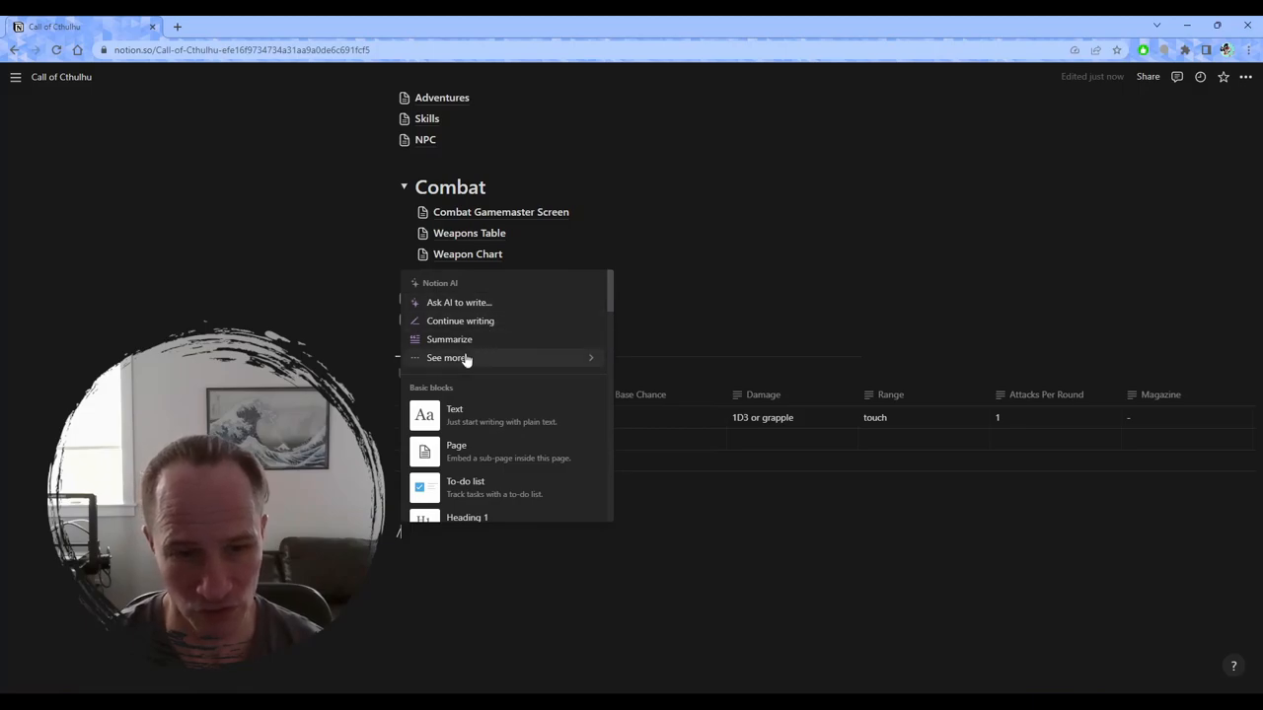
click(446, 357)
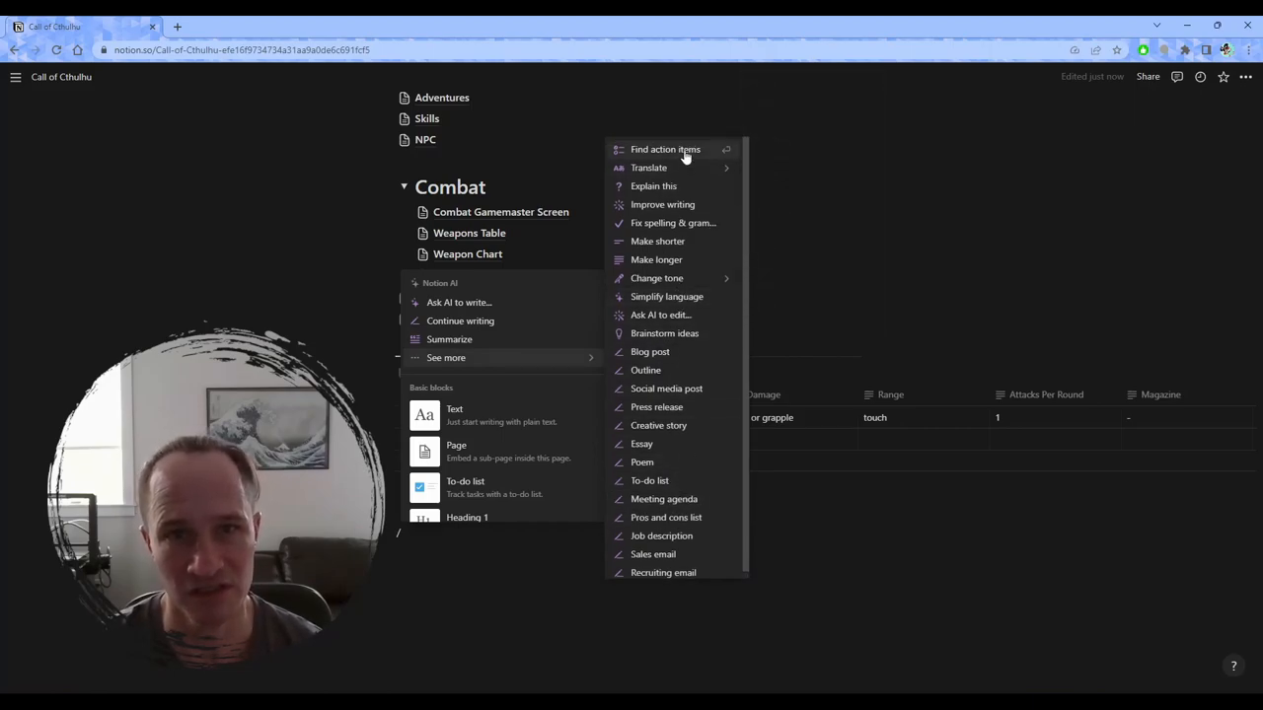
mouse_move(688, 260)
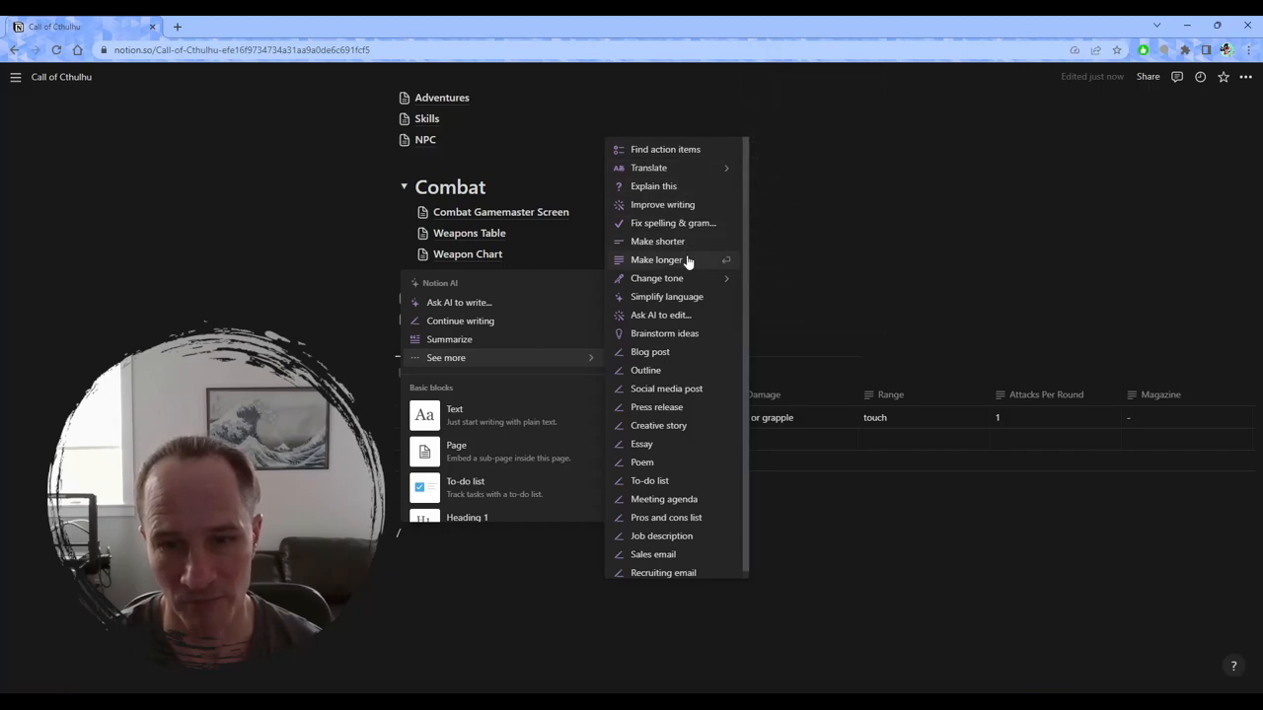
mouse_move(658, 240)
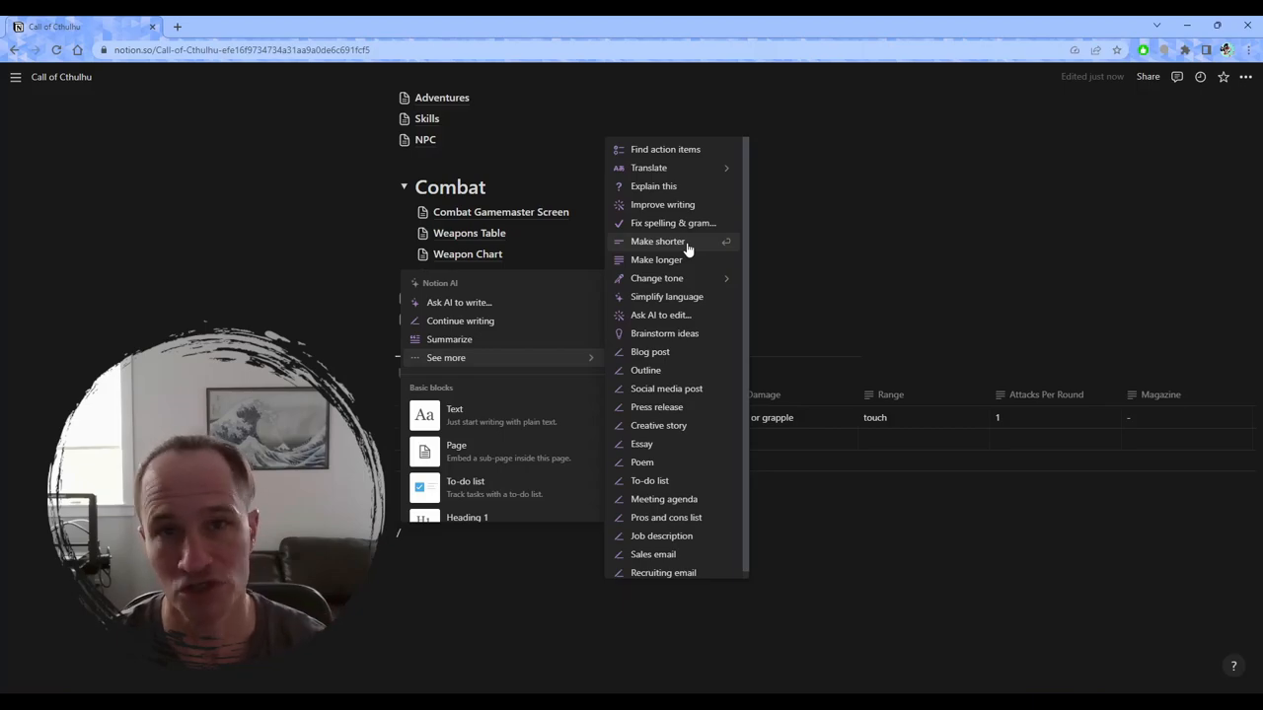
mouse_move(698, 253)
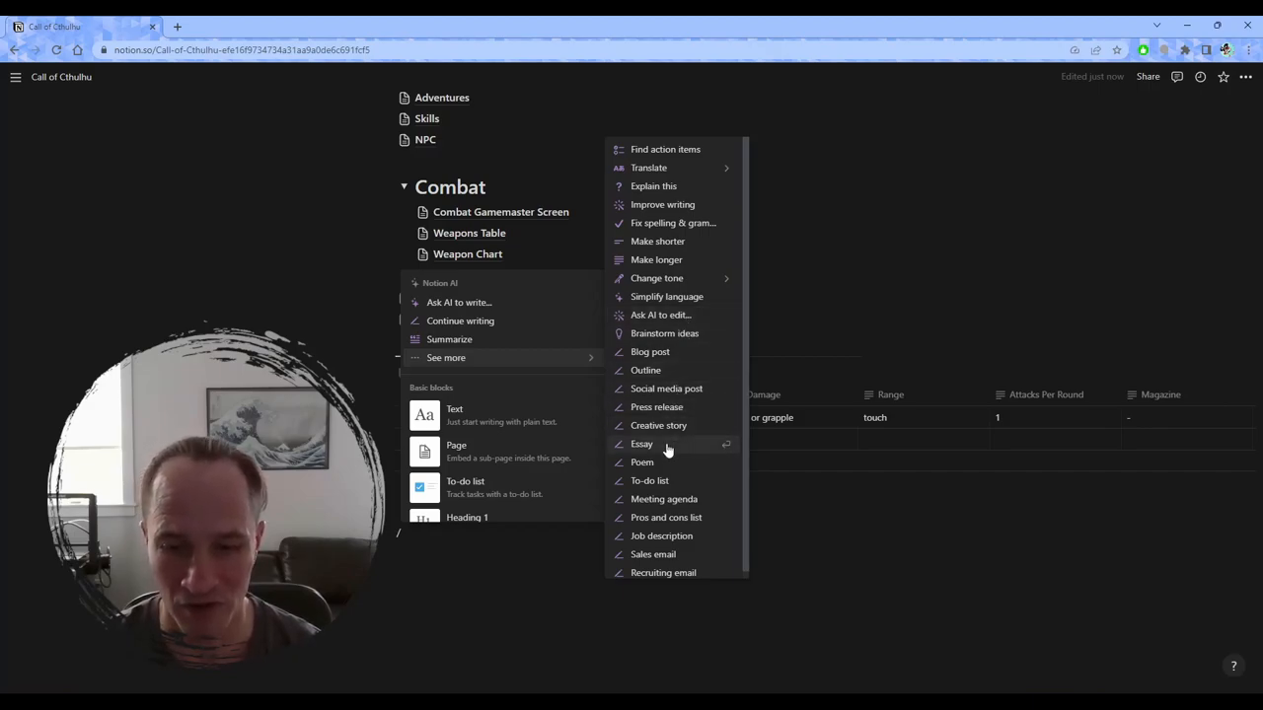
mouse_move(669, 479)
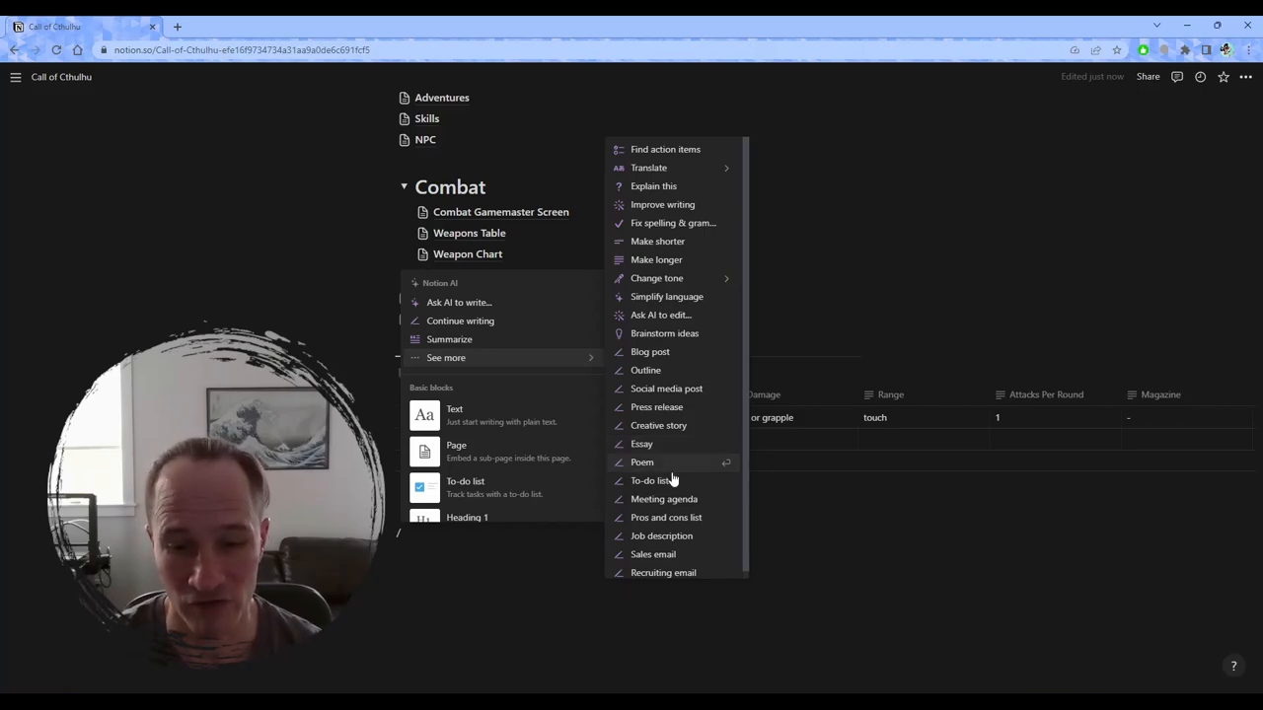
mouse_move(649, 480)
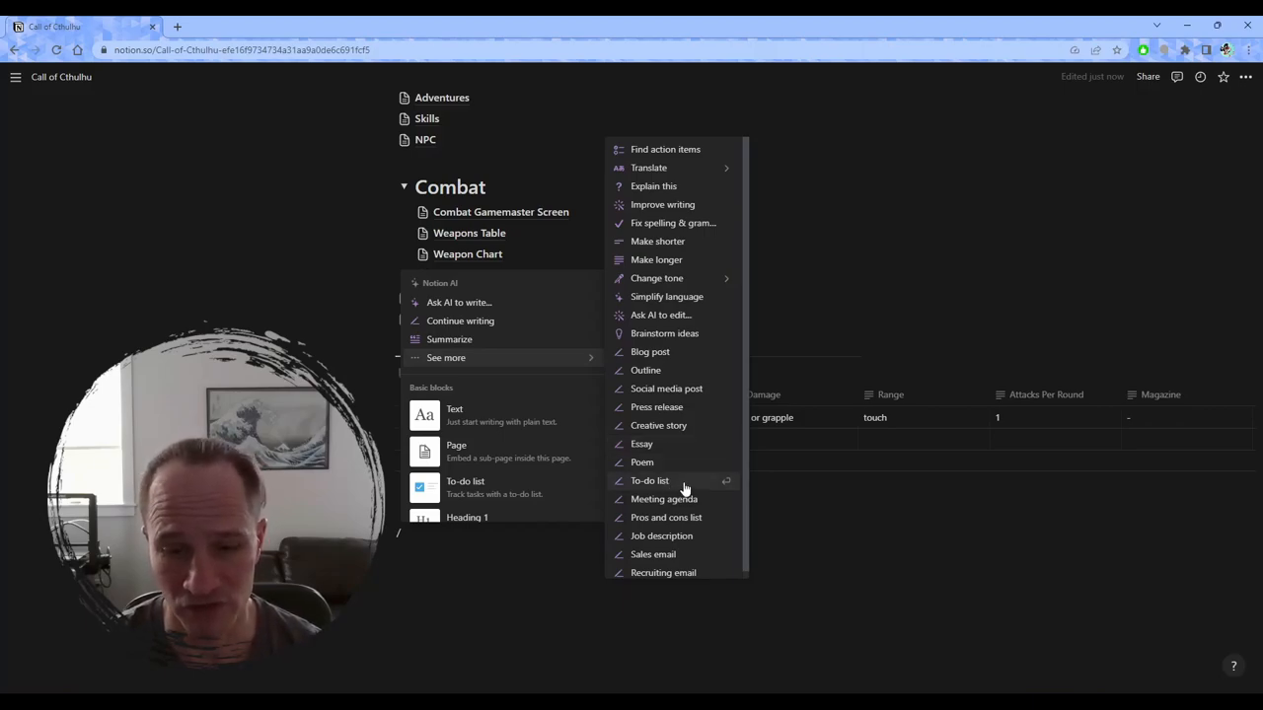
mouse_move(686, 388)
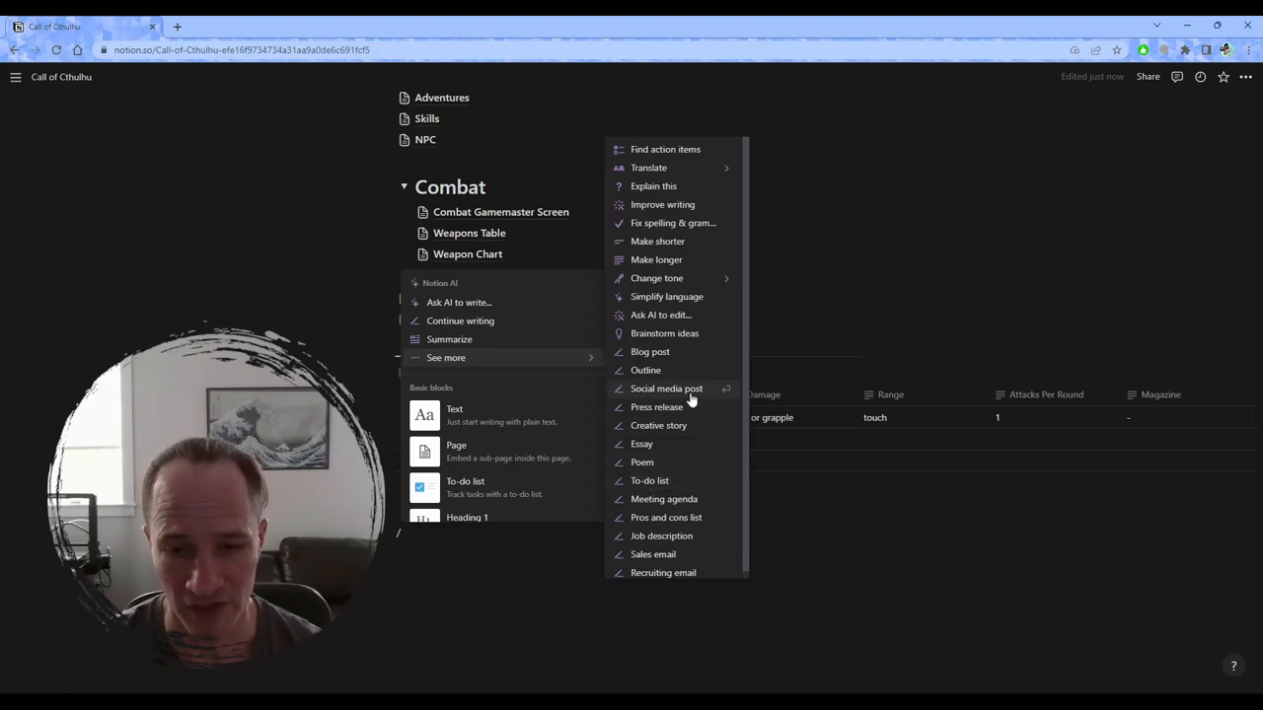
mouse_move(678, 352)
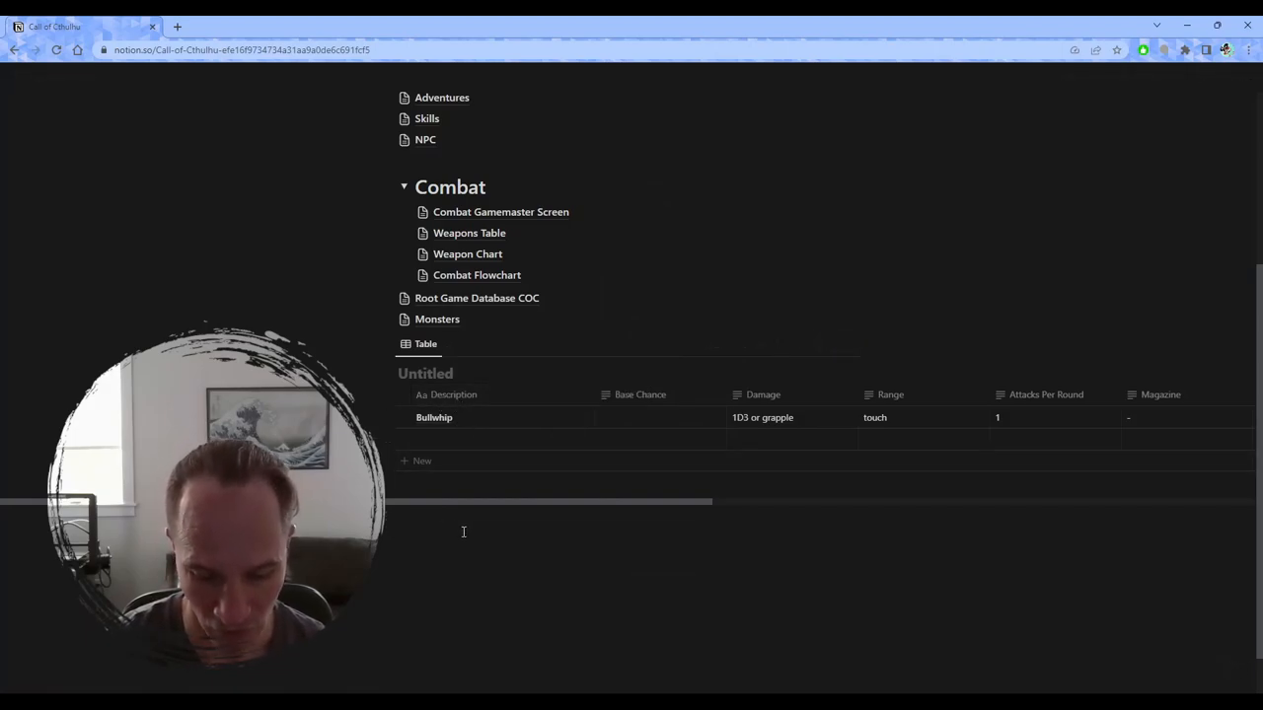
Type / on the empty line below the weapons table to reach Ask AI
text(/)
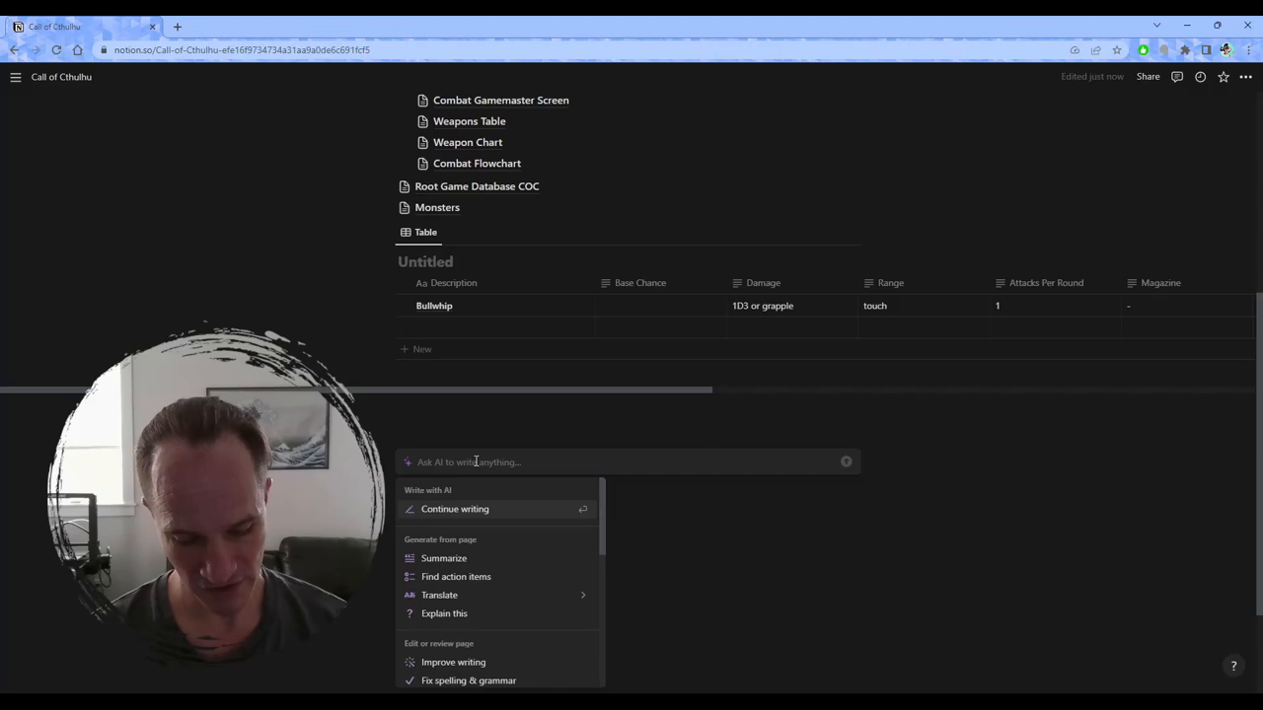
Request a Call of Cthulhu weapons database with statistics using the saved AI suggestion
text(wite me a d)
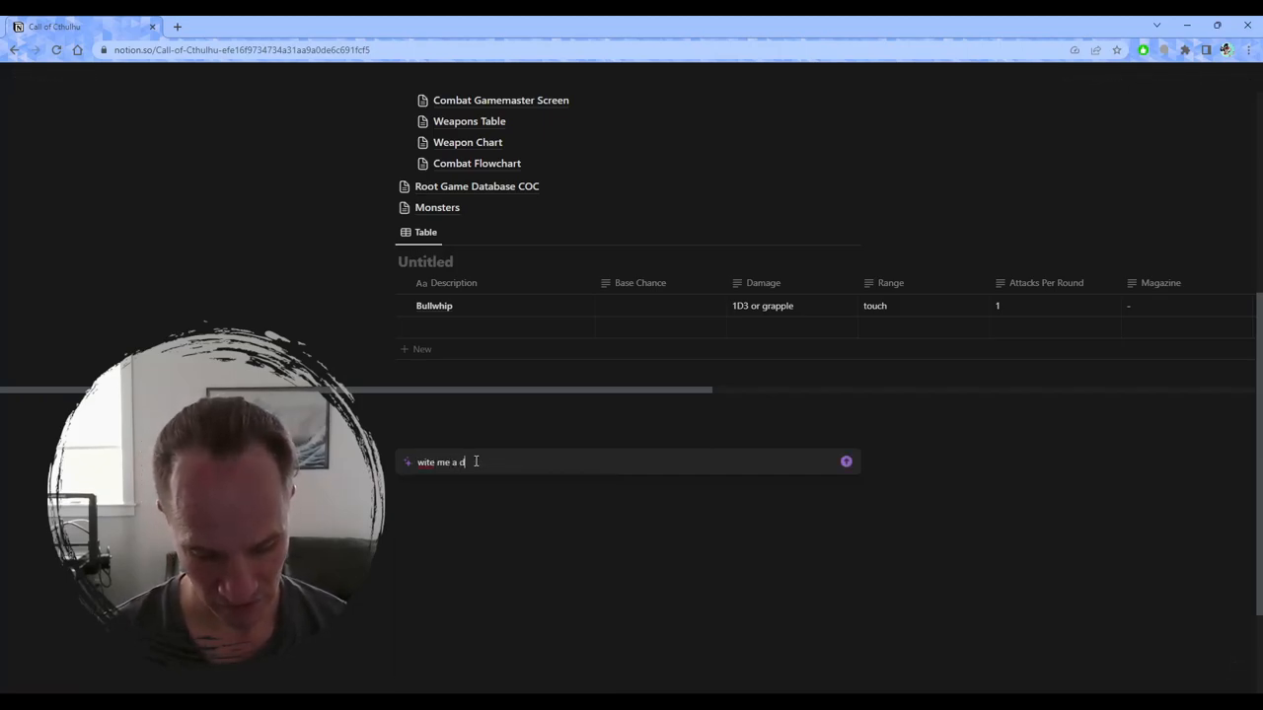
text(atabs)
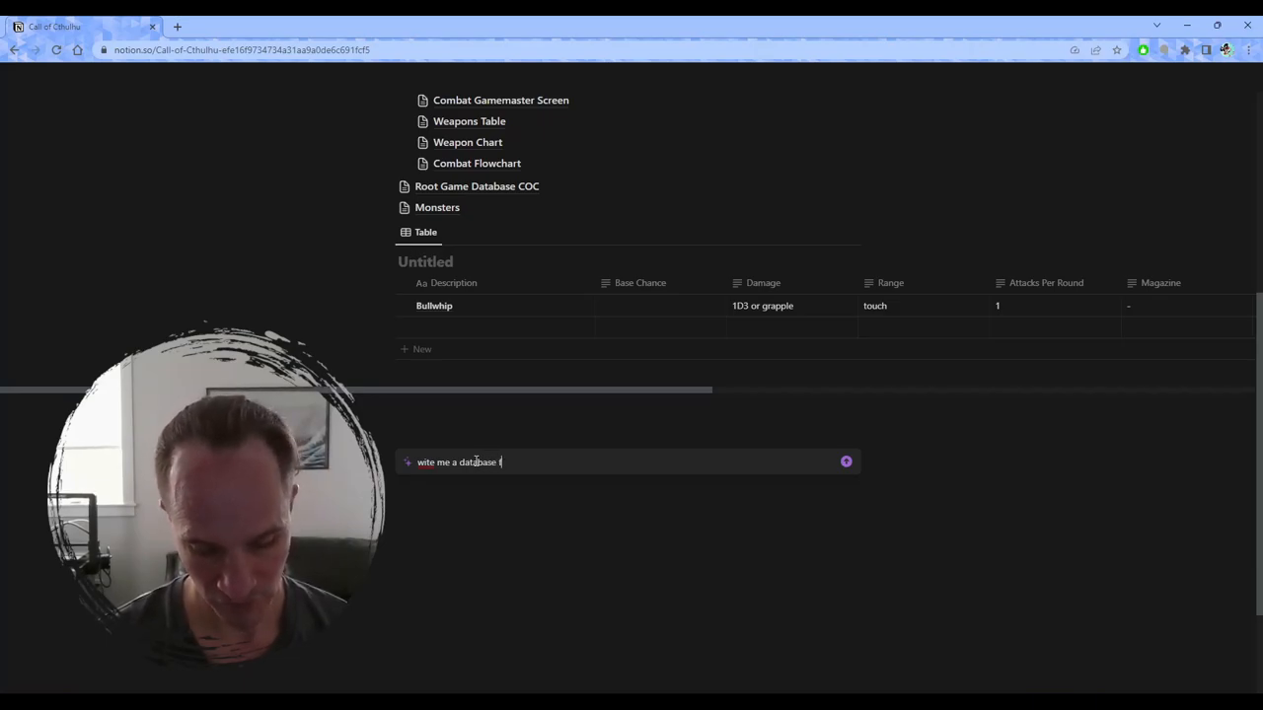
text(for)
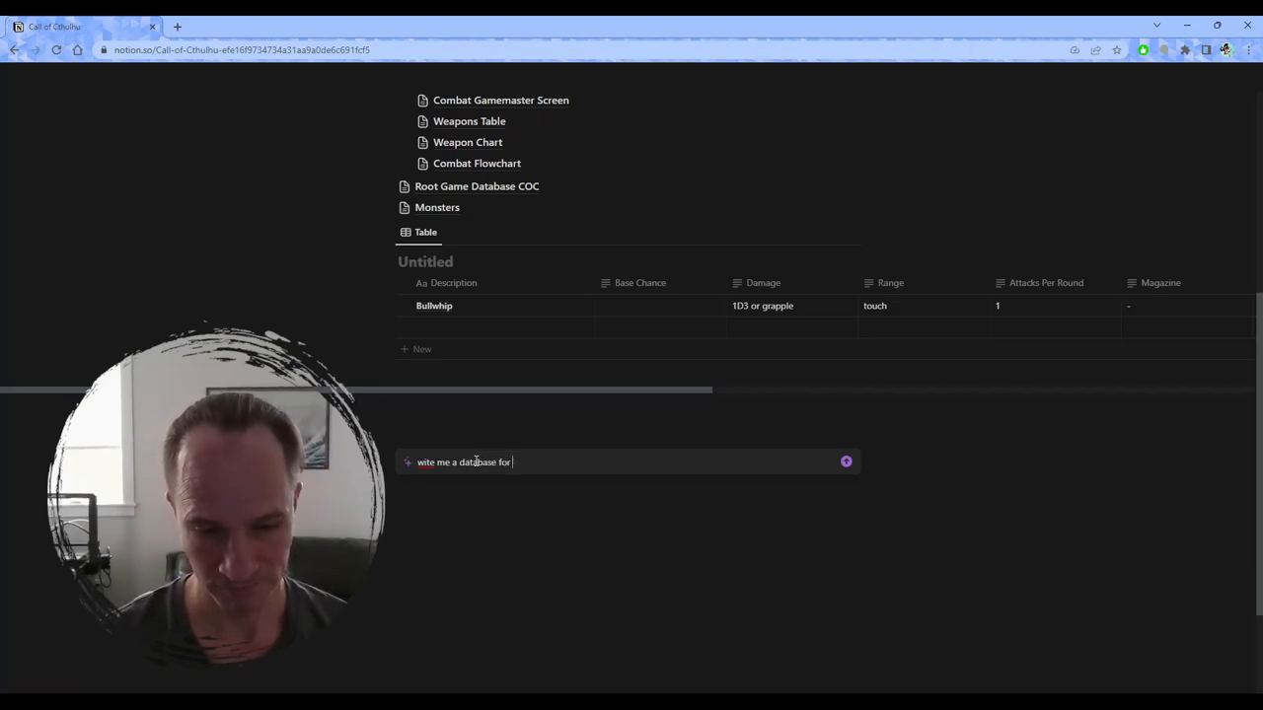
text(the role playing game)
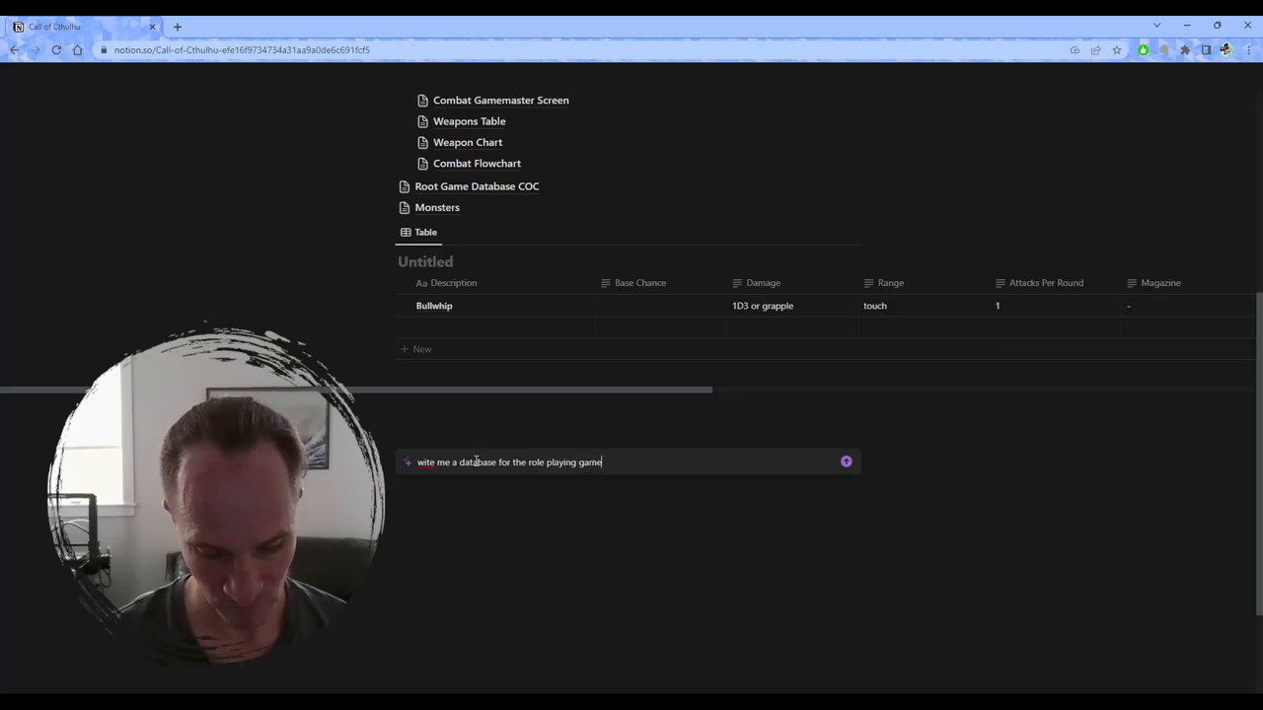
text(call of s)
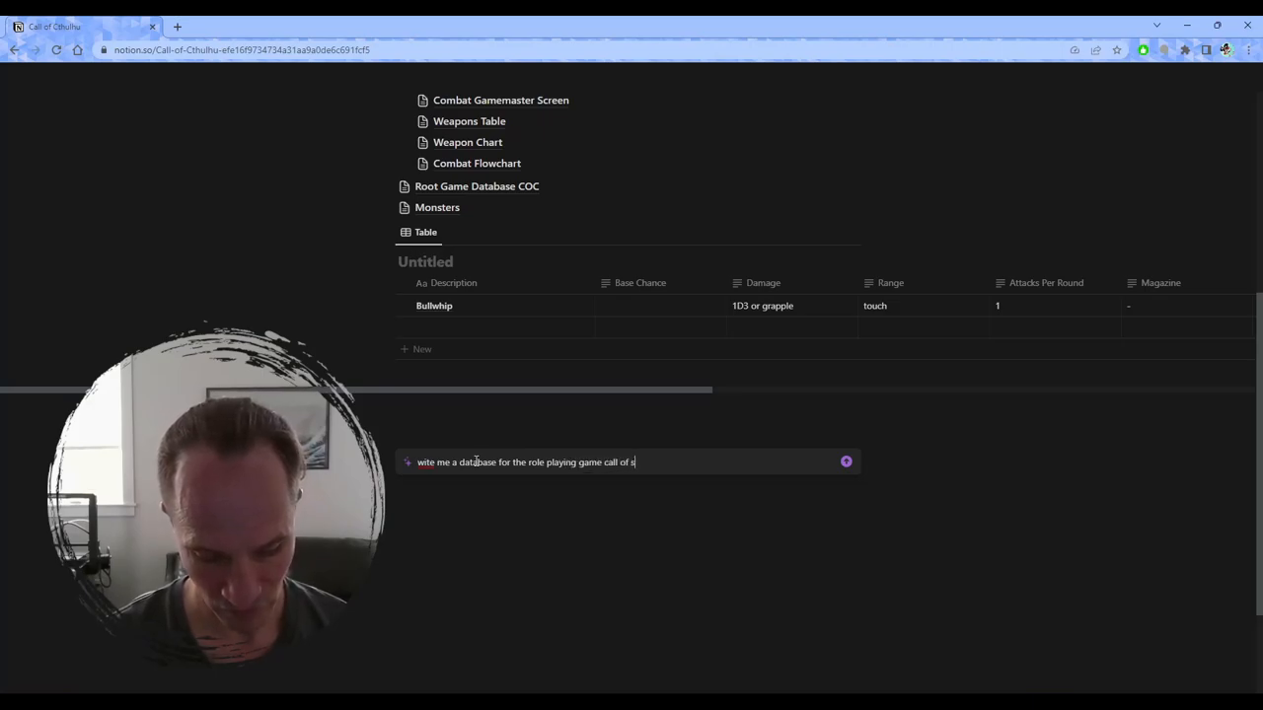
text(cthulhu)
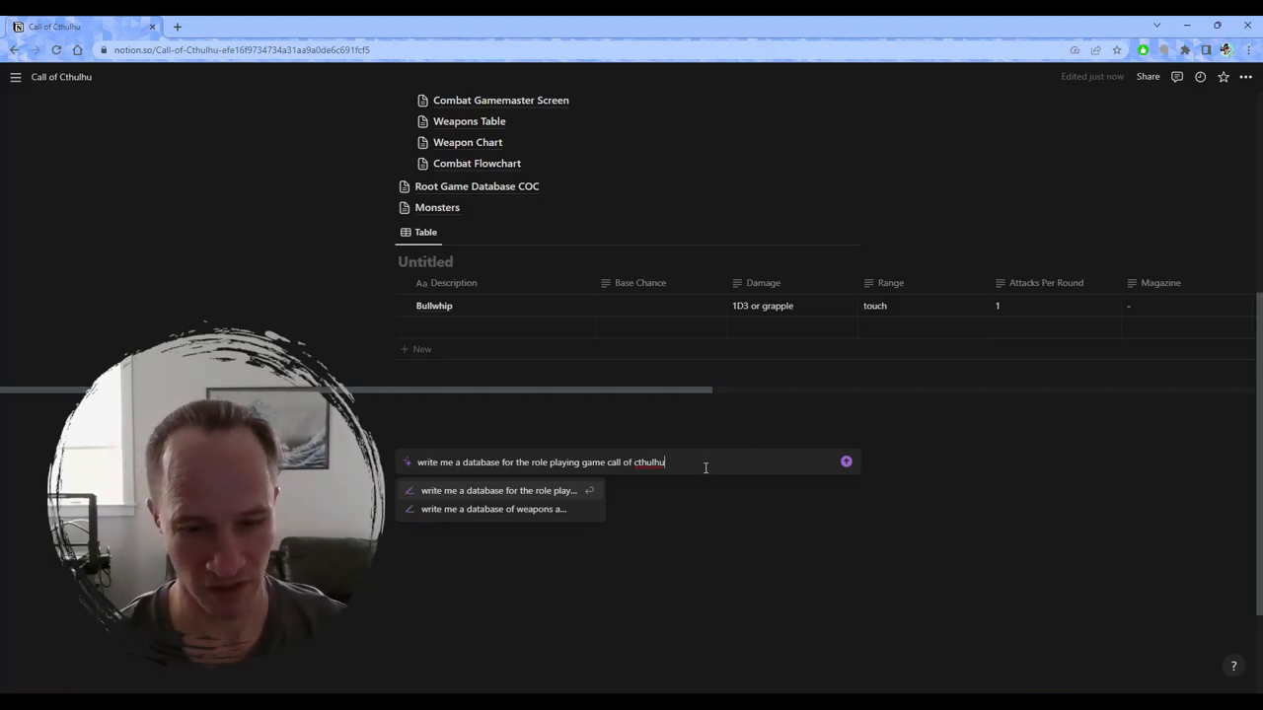
mouse_move(533, 509)
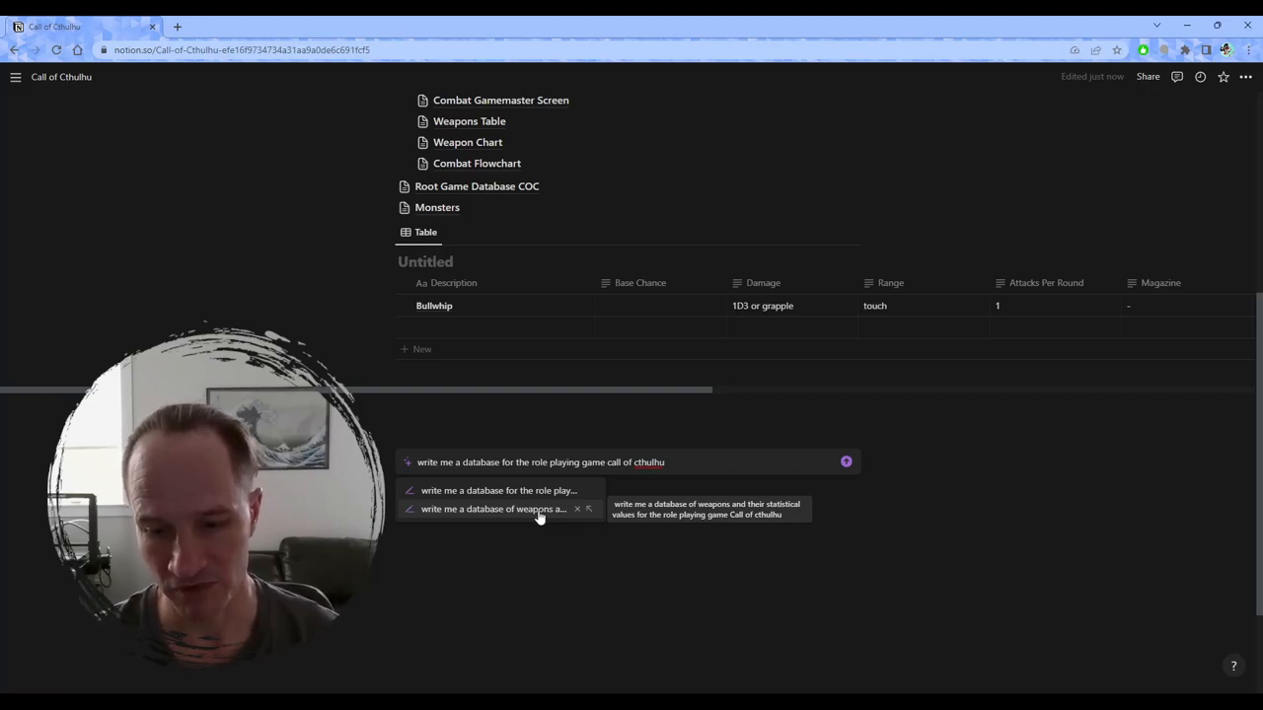
mouse_move(539, 516)
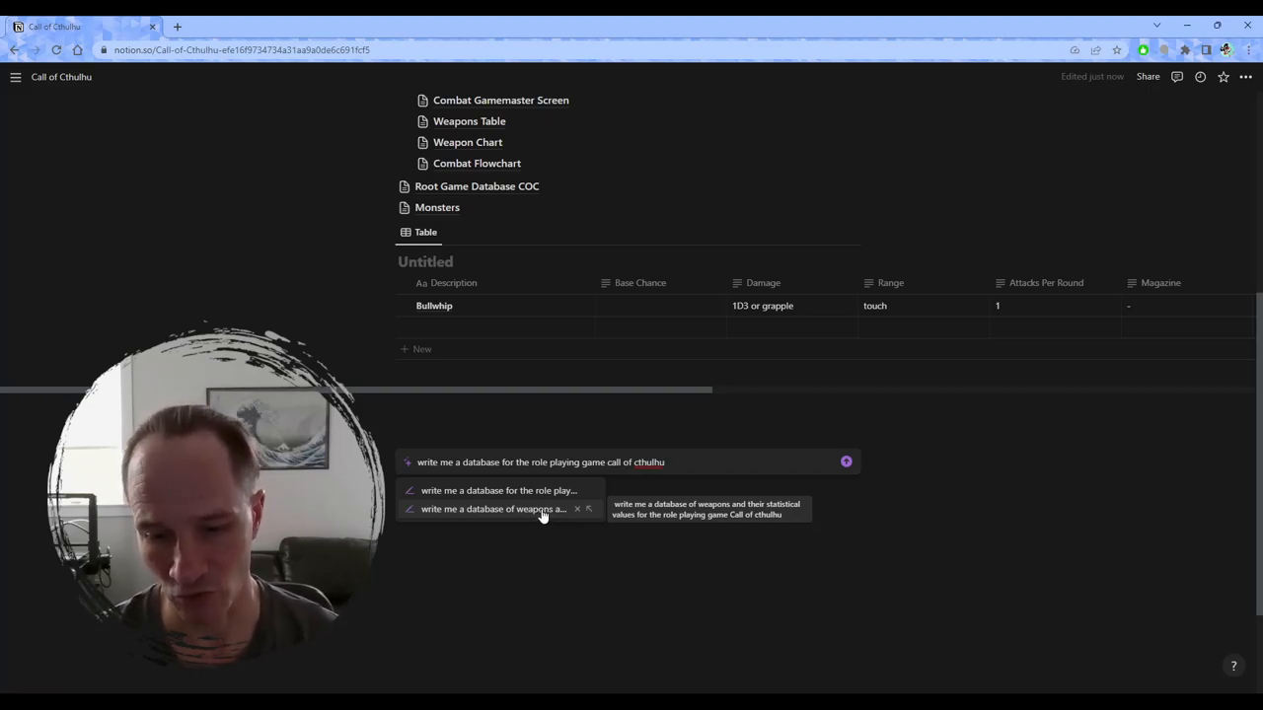
click(494, 509)
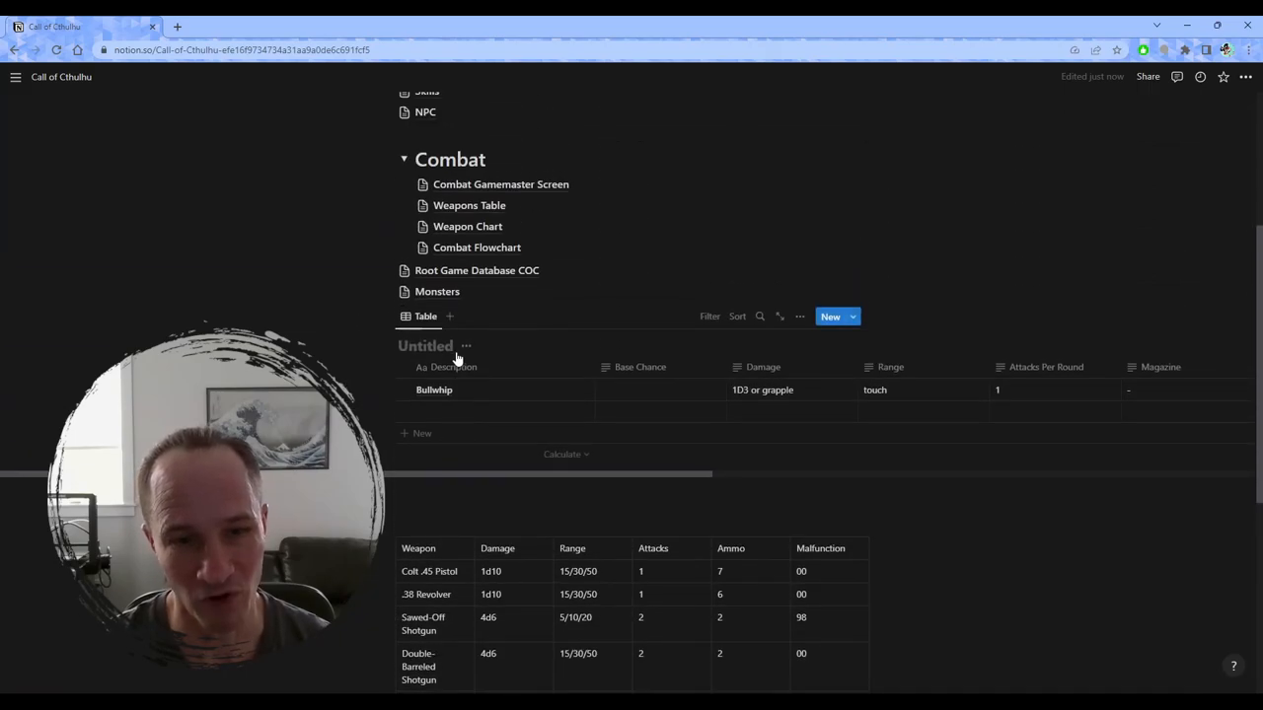
Review the generated weapons table and its notes, then start a new line below them
scroll(down, 3)
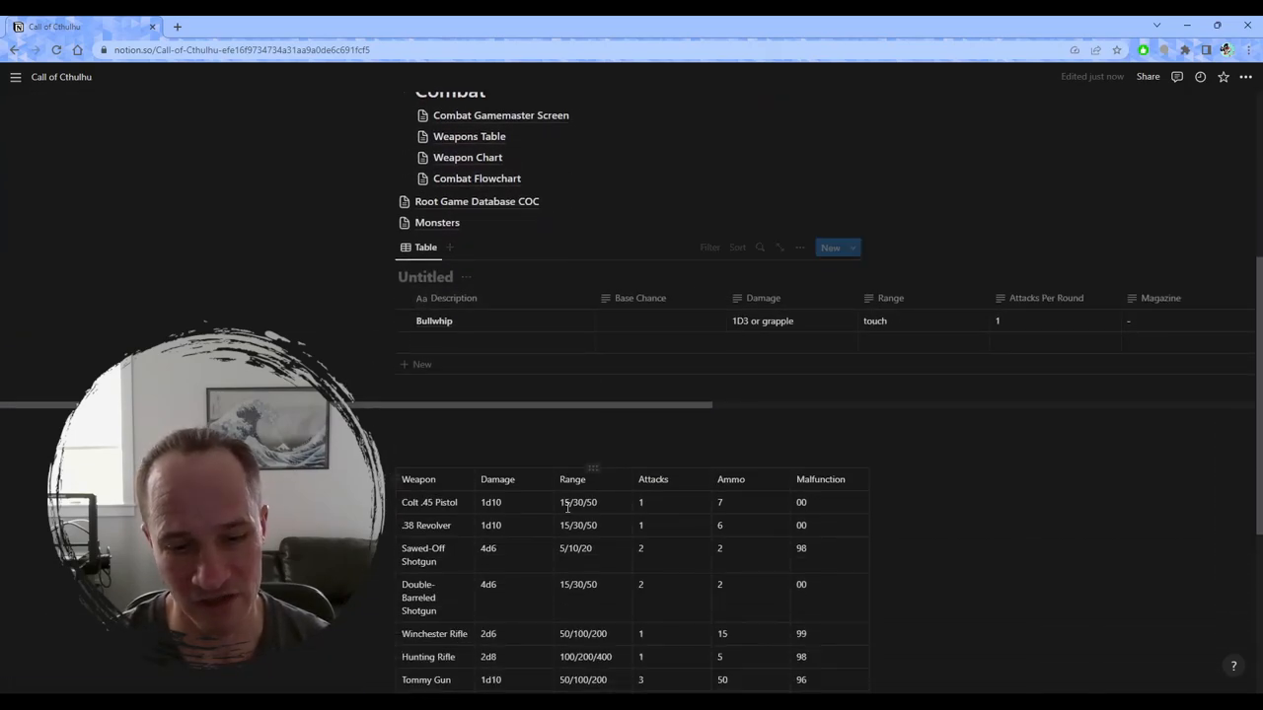
scroll(down, 3)
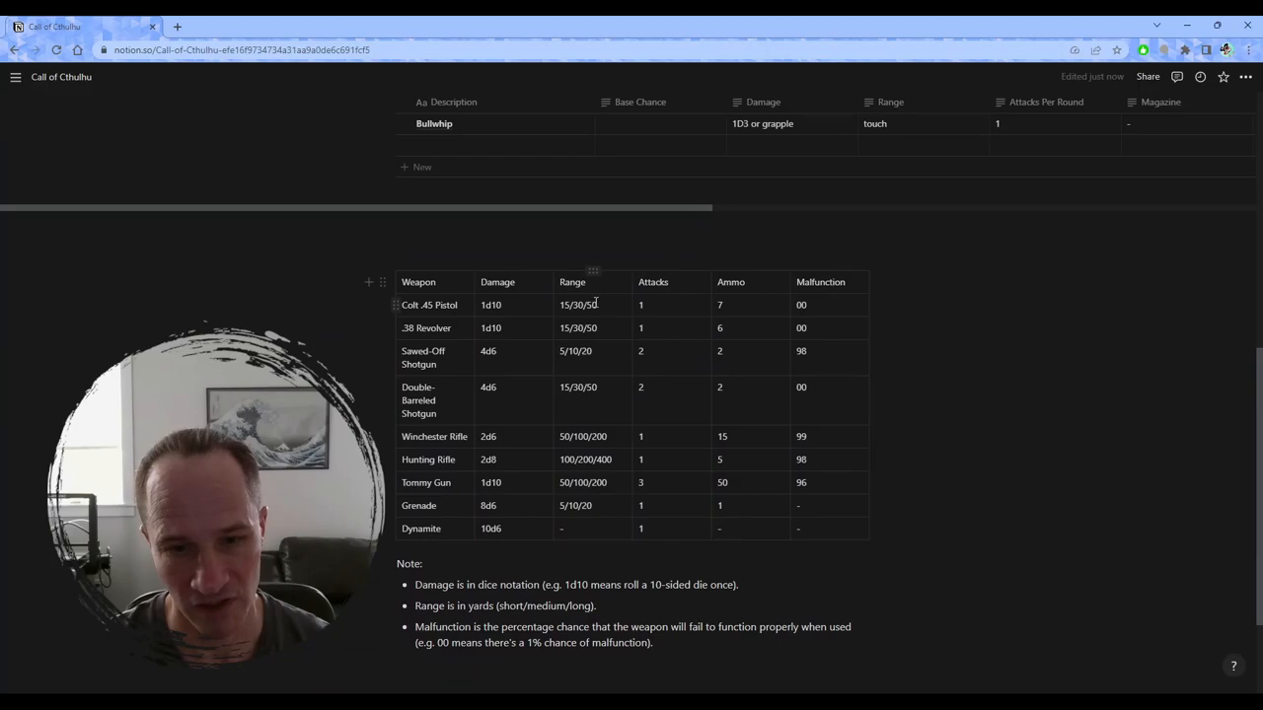
mouse_move(694, 392)
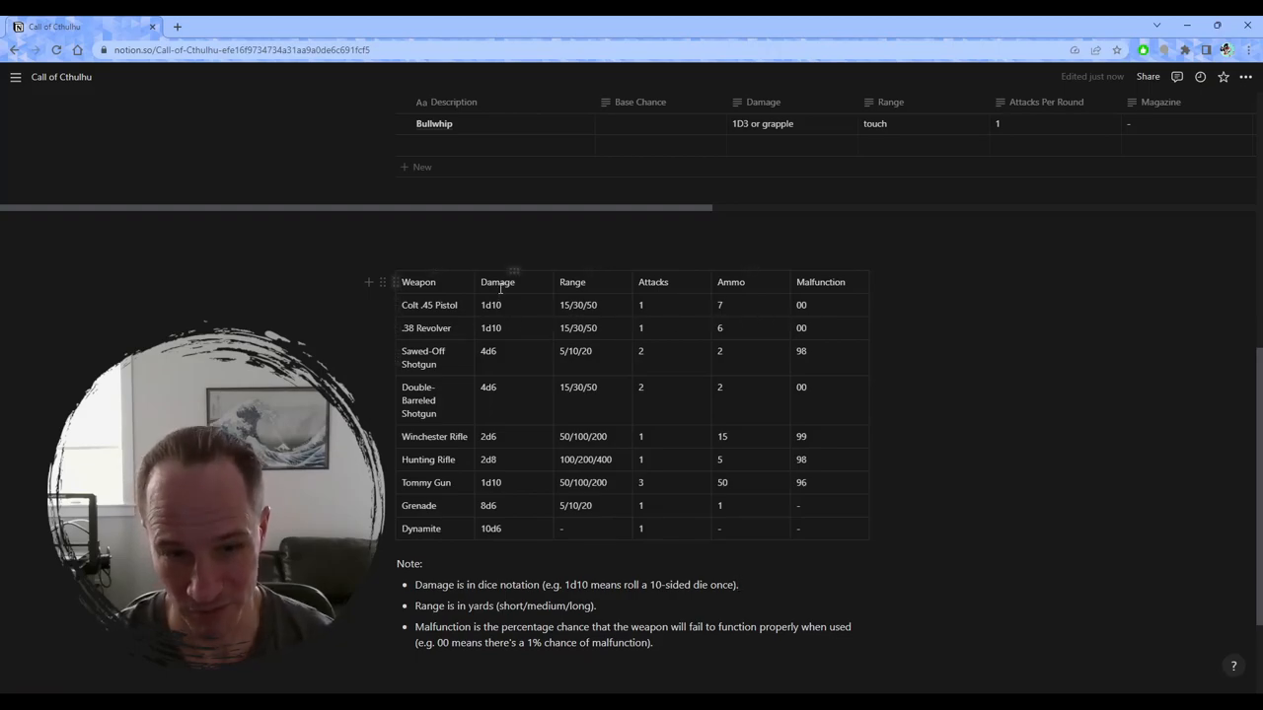
mouse_move(399, 308)
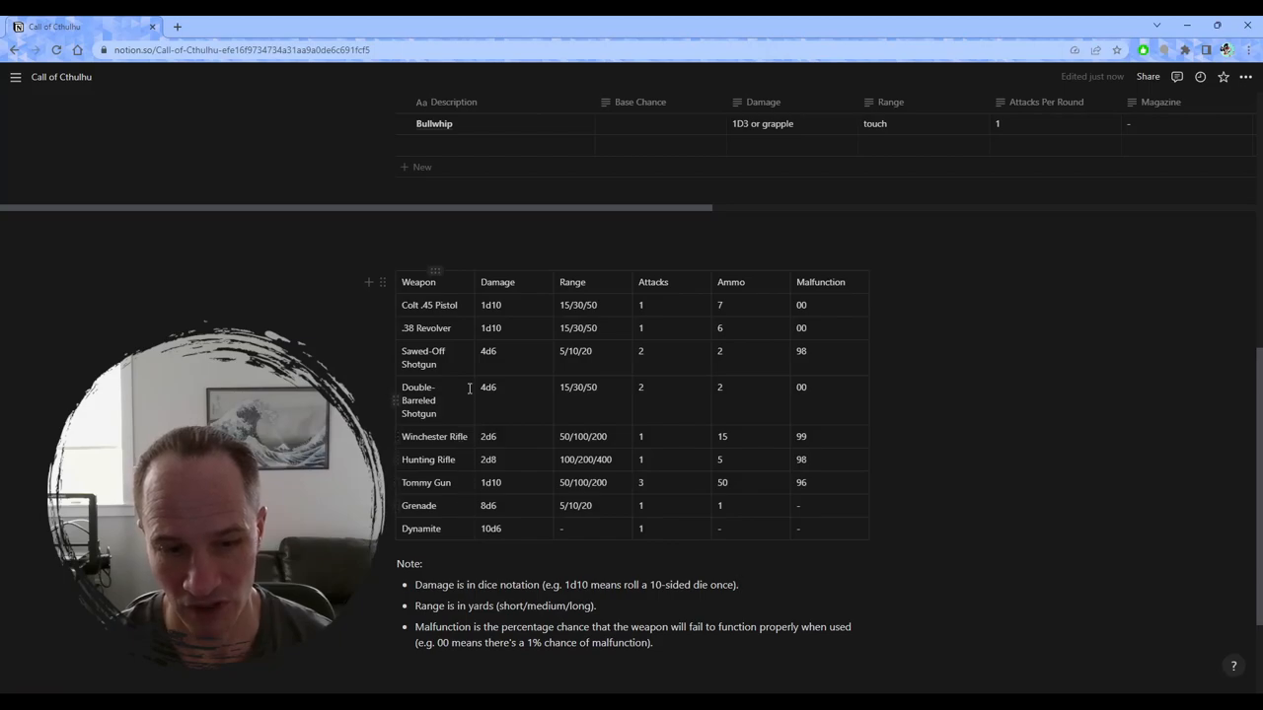
mouse_move(881, 317)
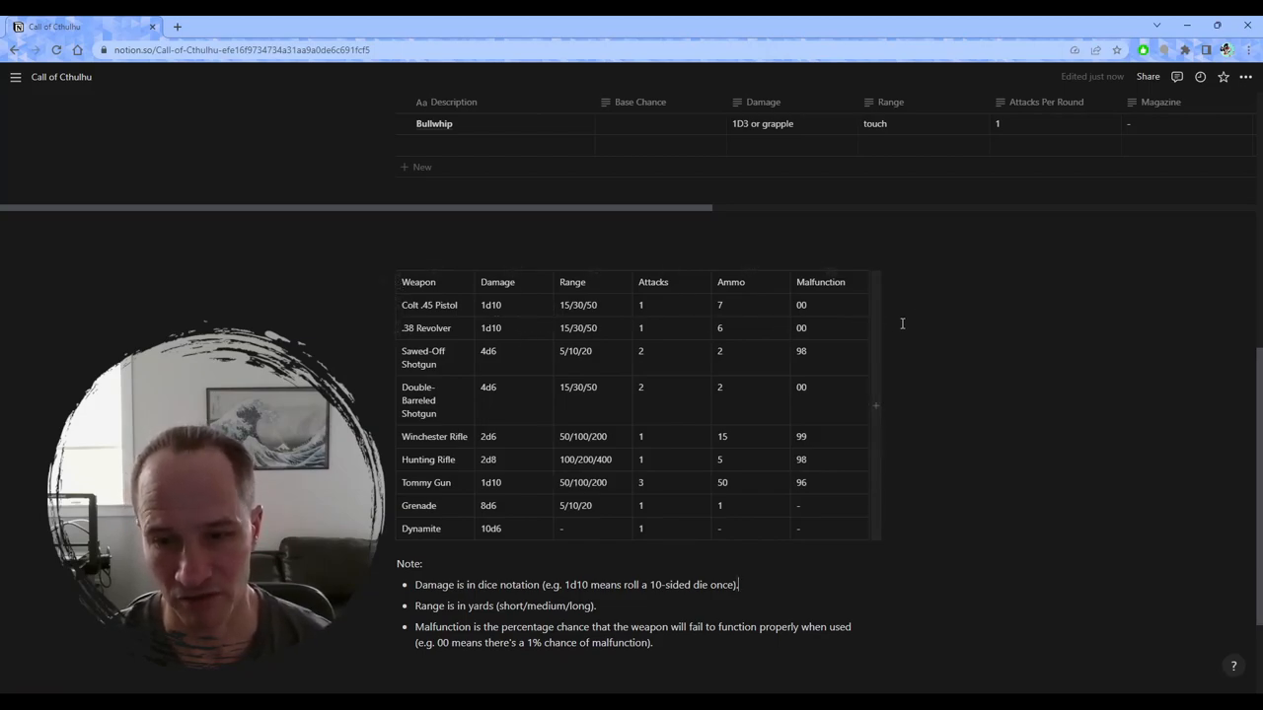
mouse_move(652, 369)
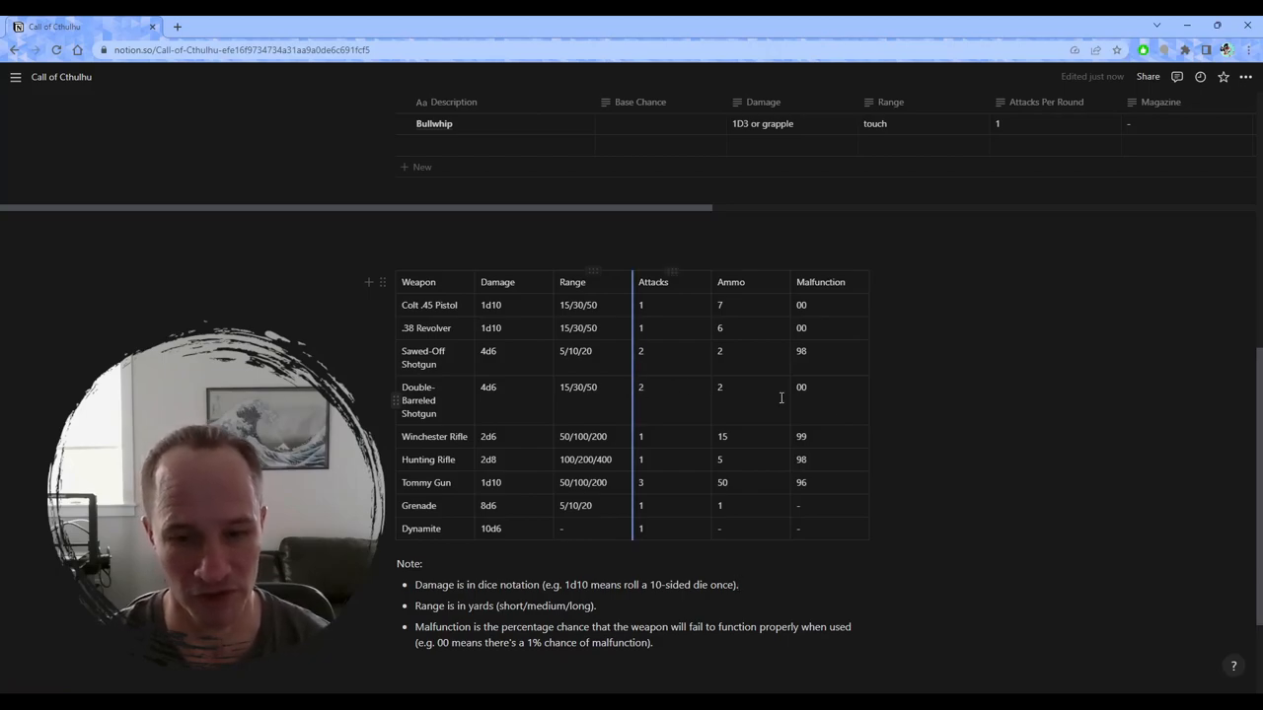
scroll(down, 3)
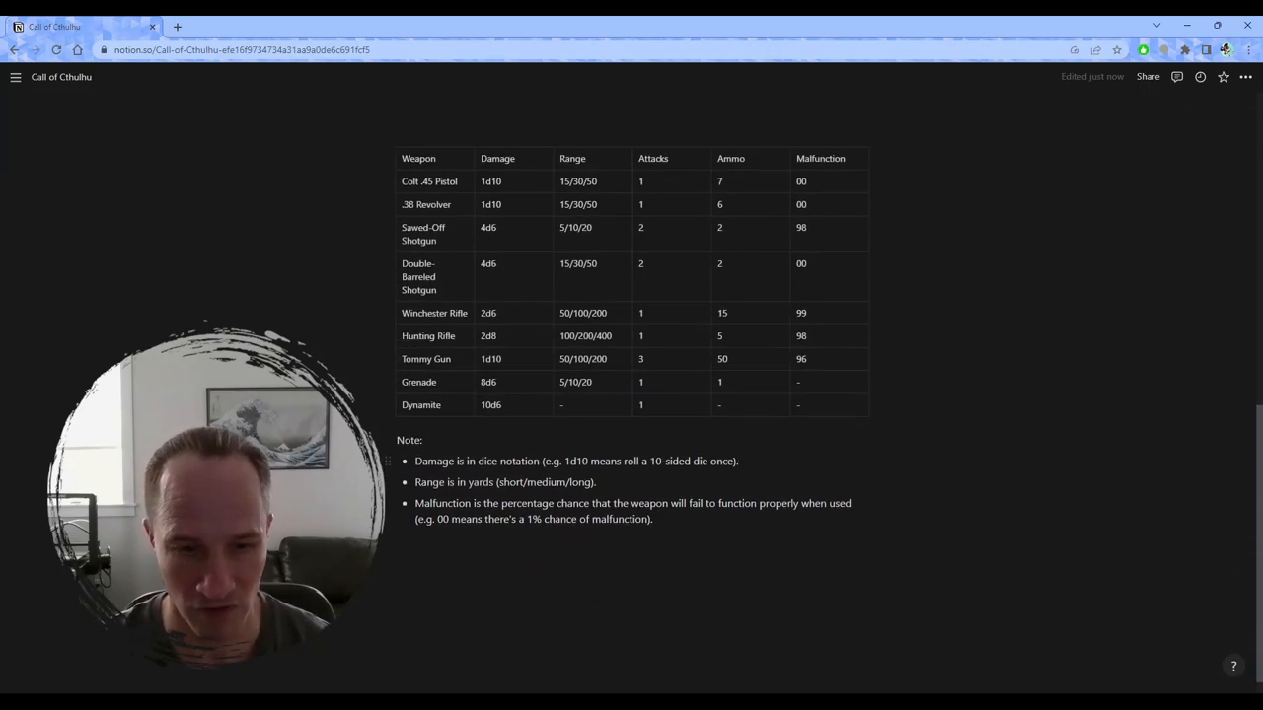
scroll(down, 3)
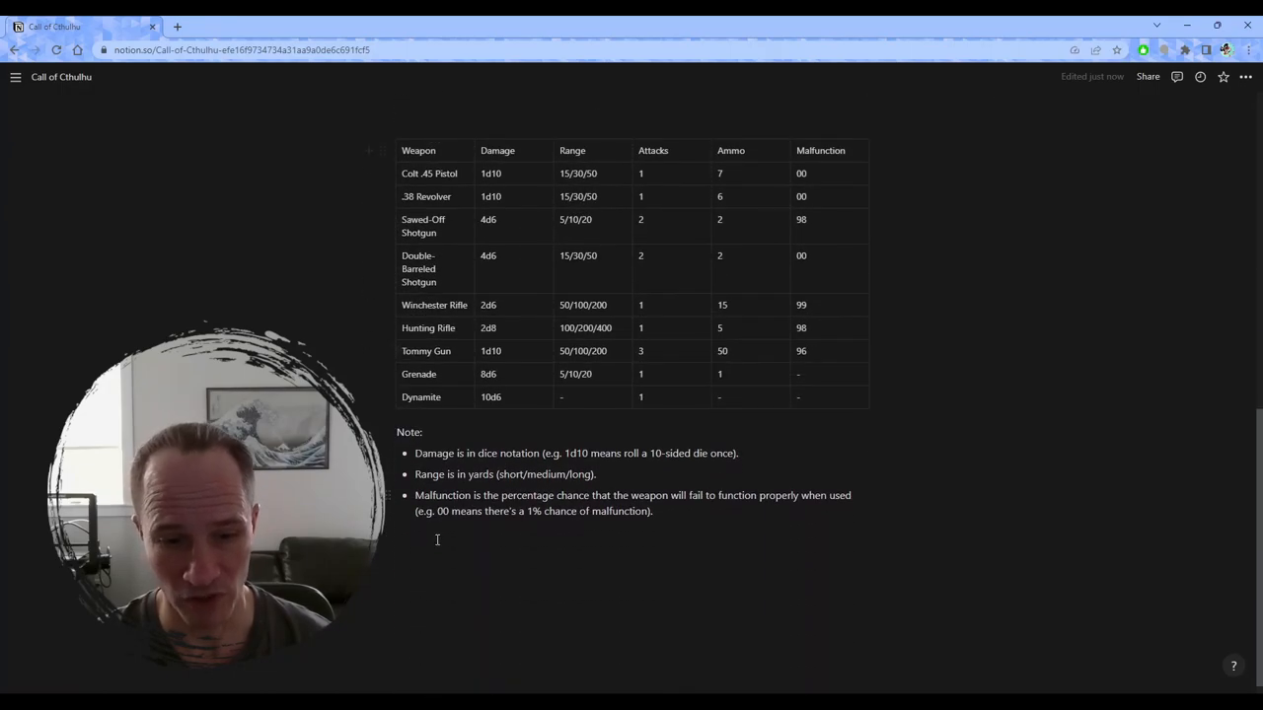
click(437, 532)
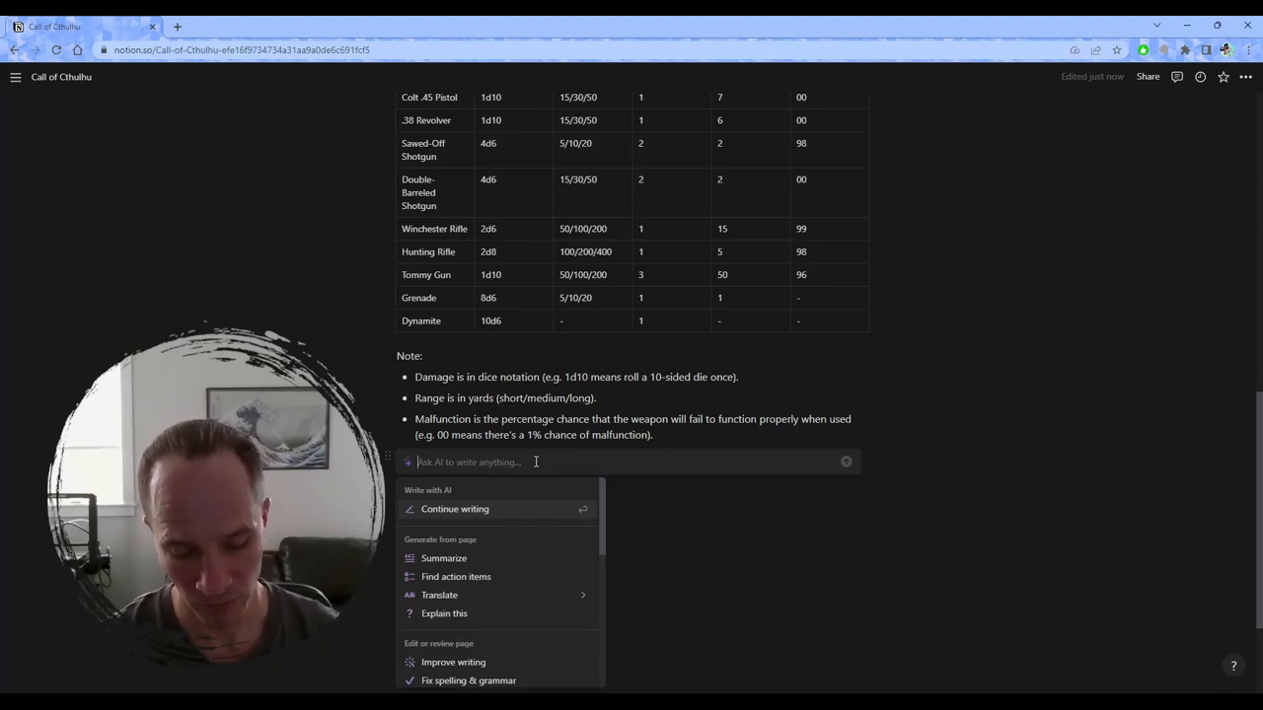
Reuse the saved 'write me a table of skills and their…' AI request
text(write me table of)
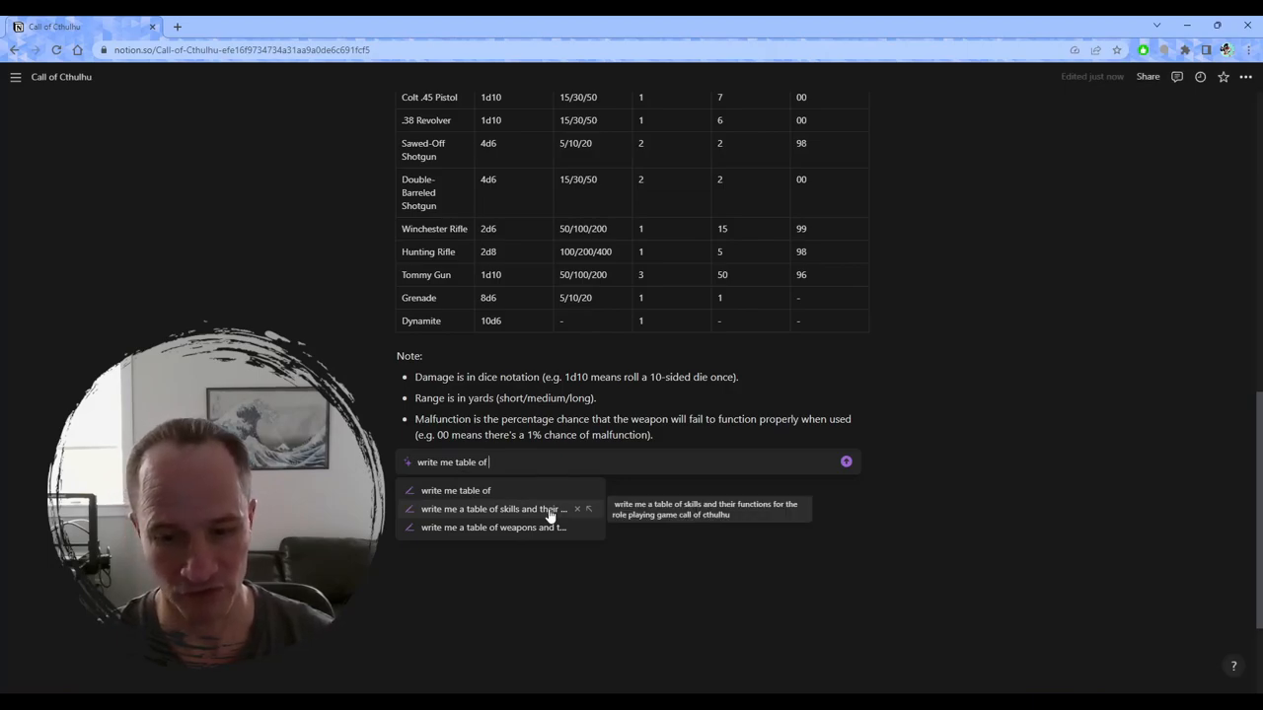
click(492, 509)
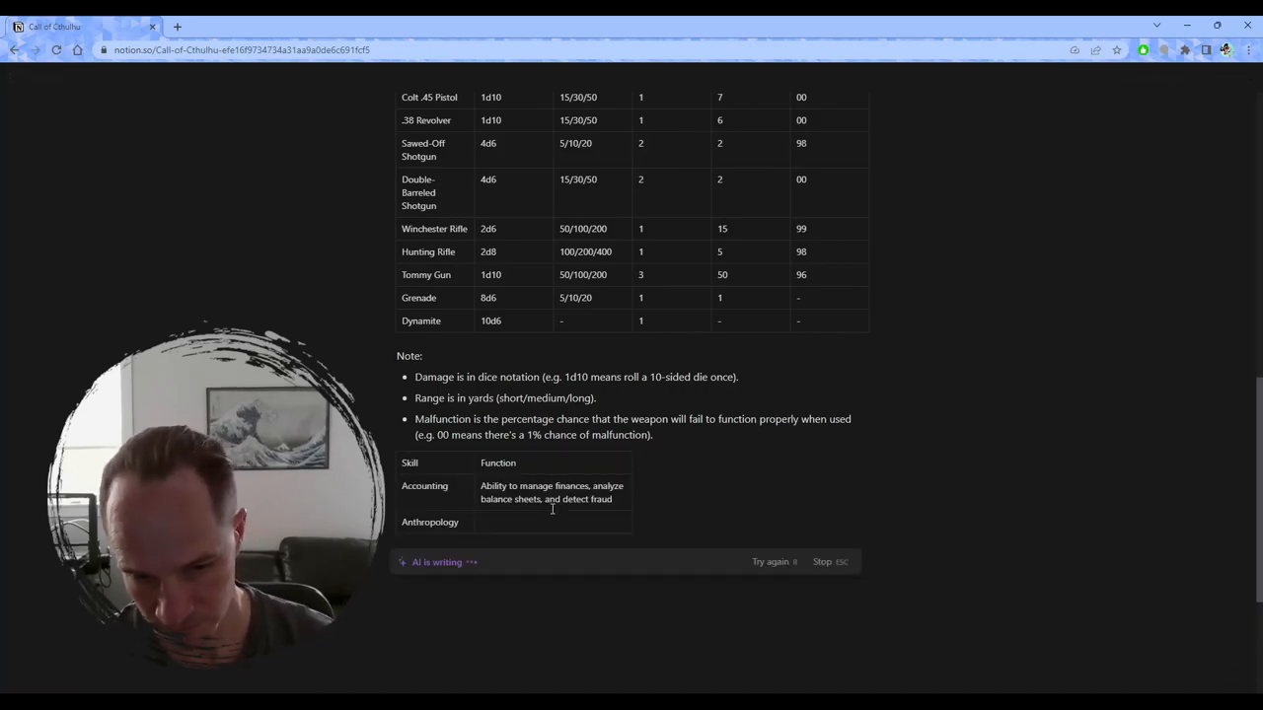
scroll(down, 3)
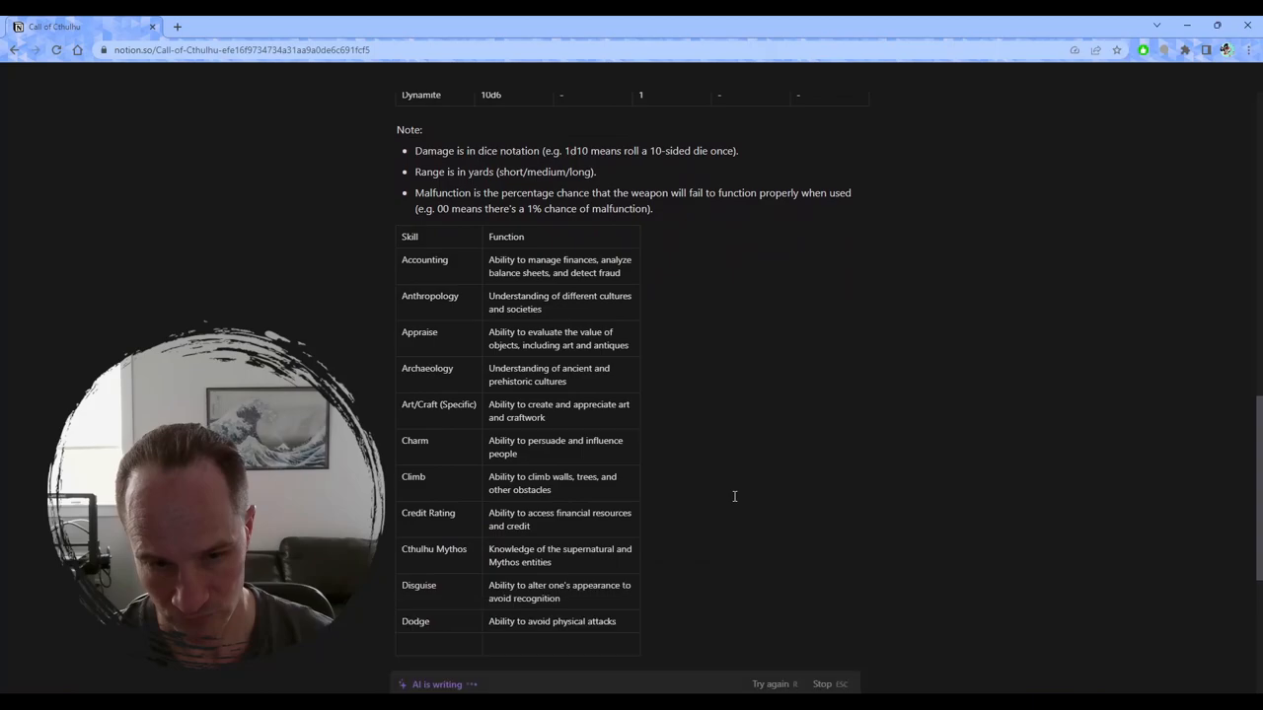
scroll(down, 3)
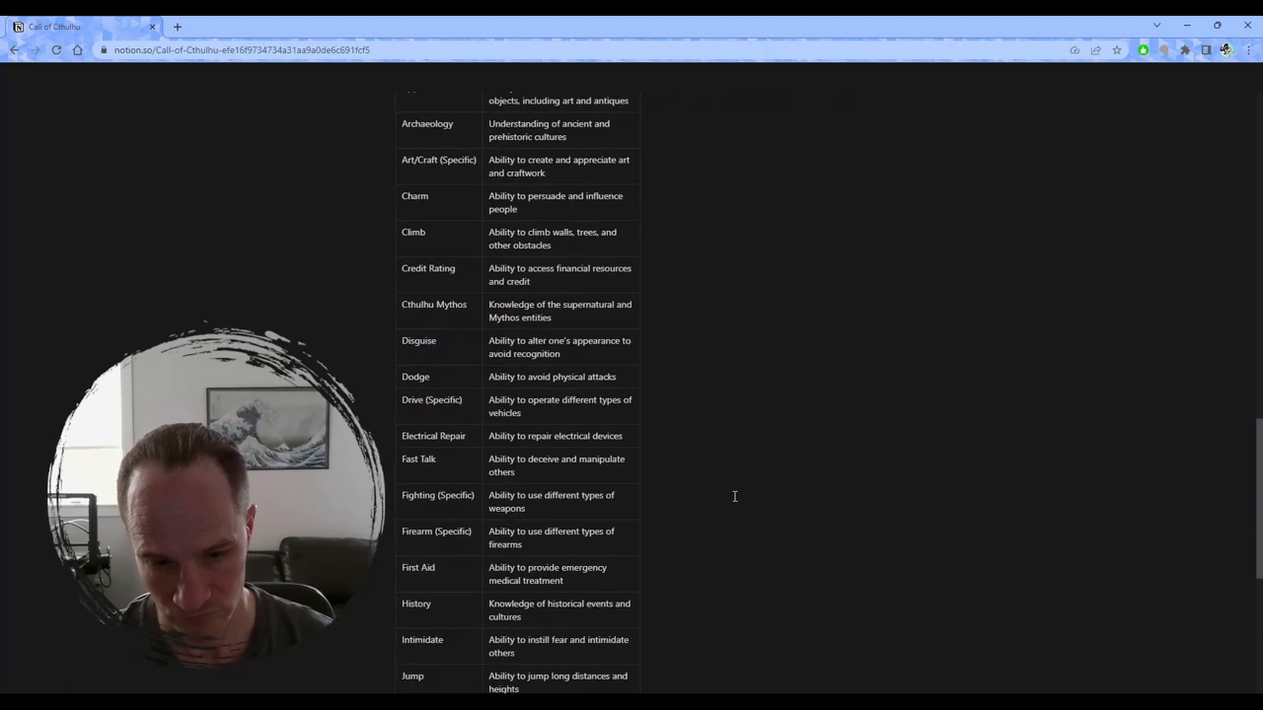
scroll(down, 3)
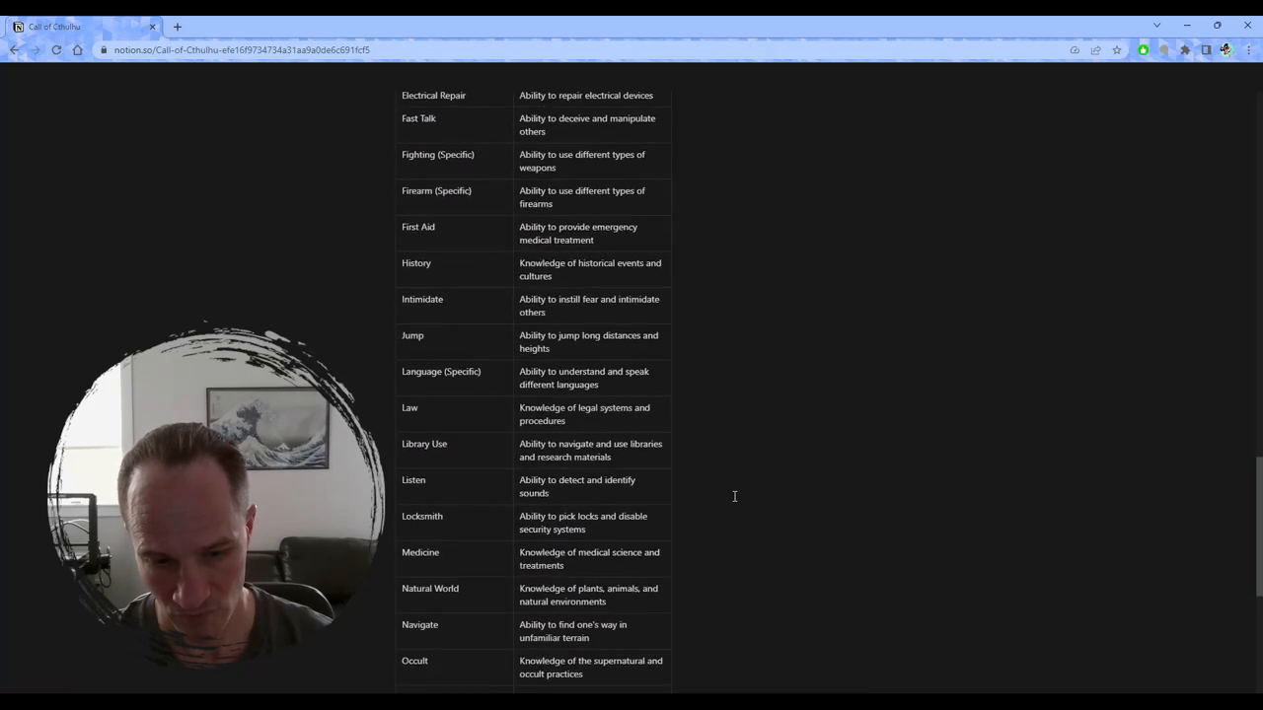
scroll(down, 3)
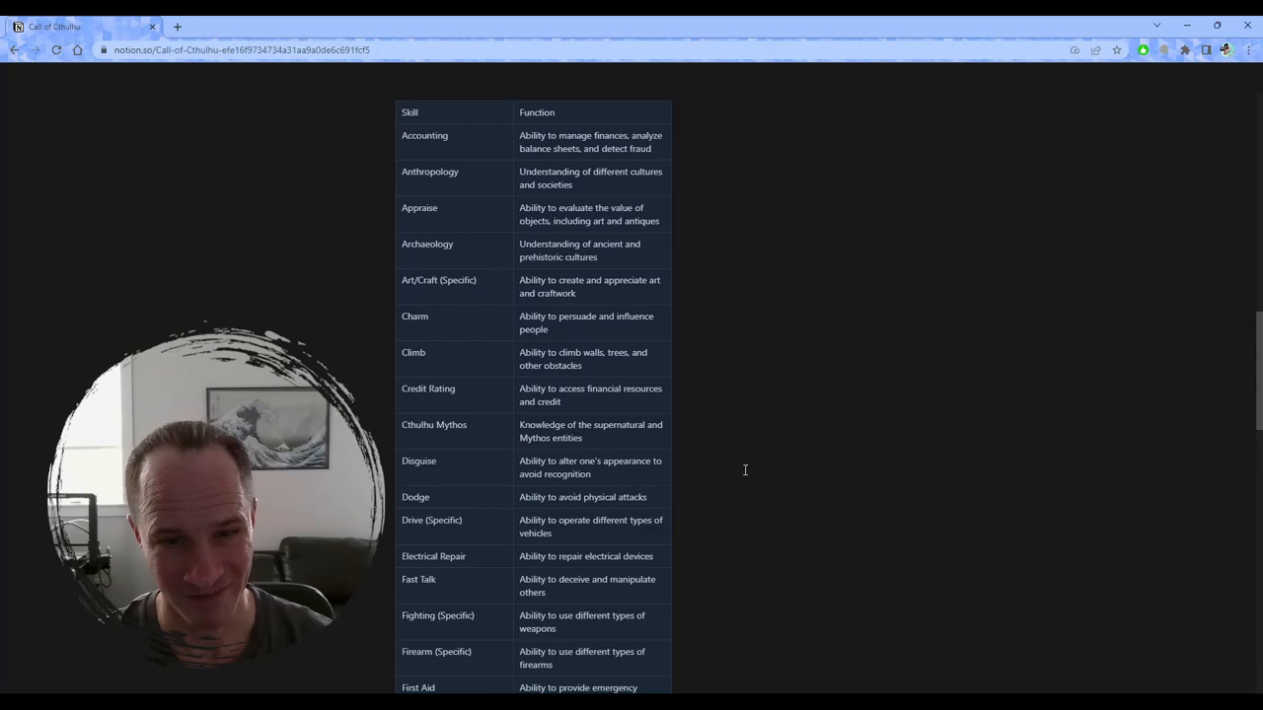
scroll(up, 3)
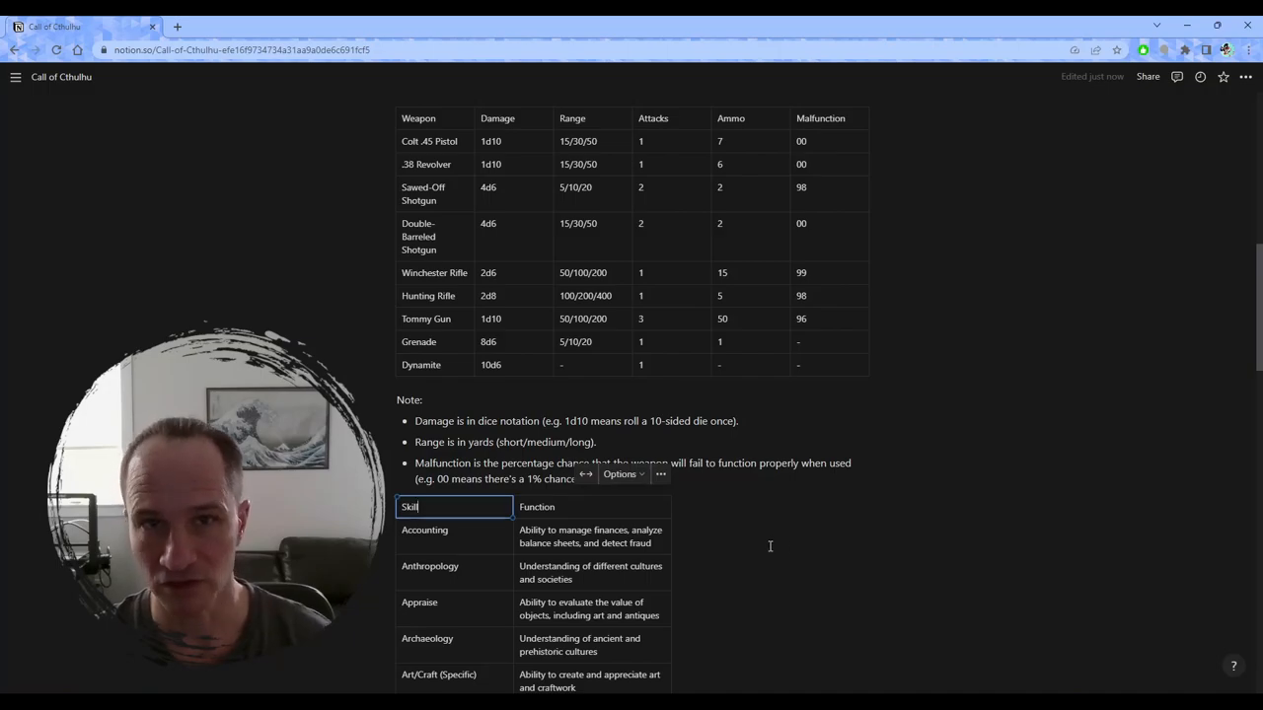
scroll(down, 3)
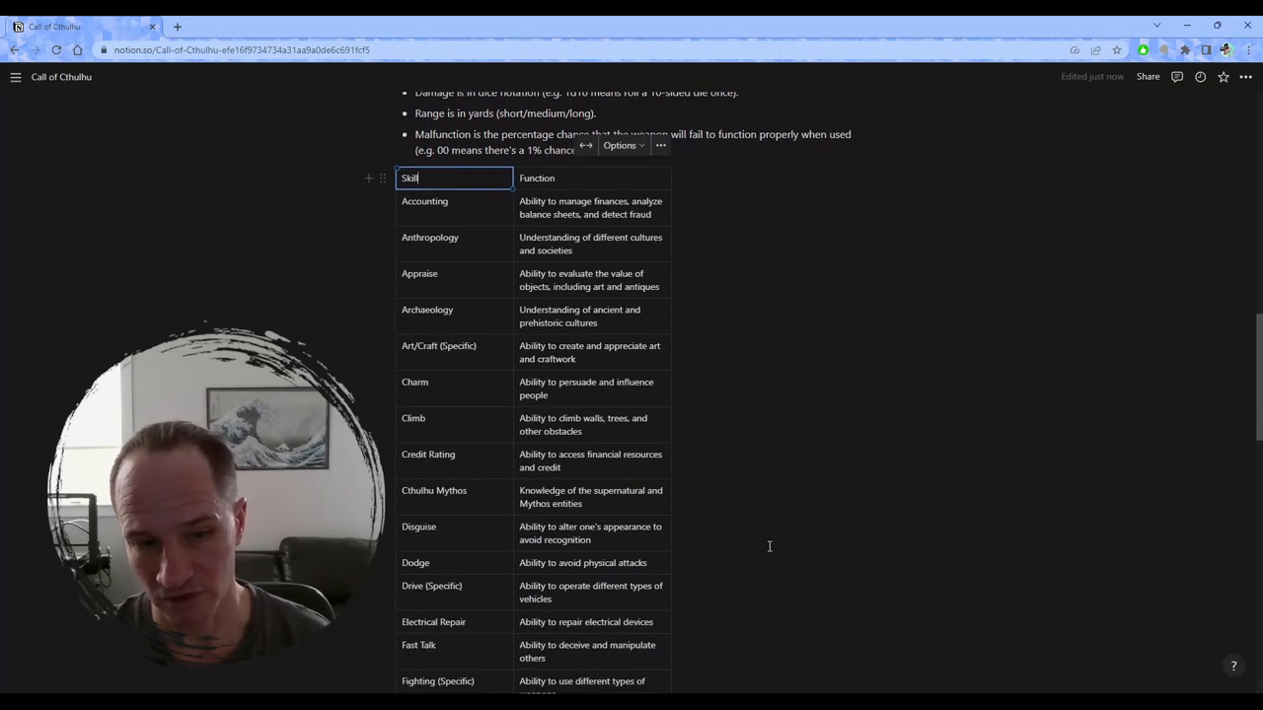
scroll(down, 3)
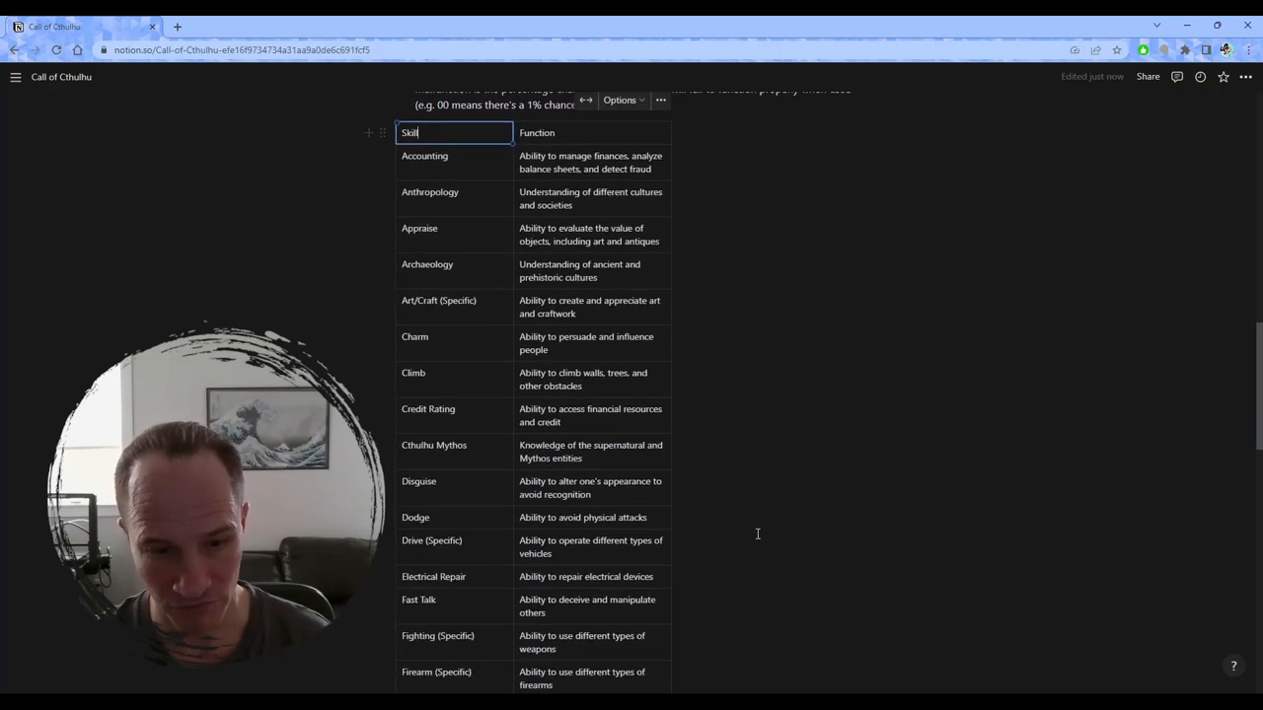
scroll(down, 3)
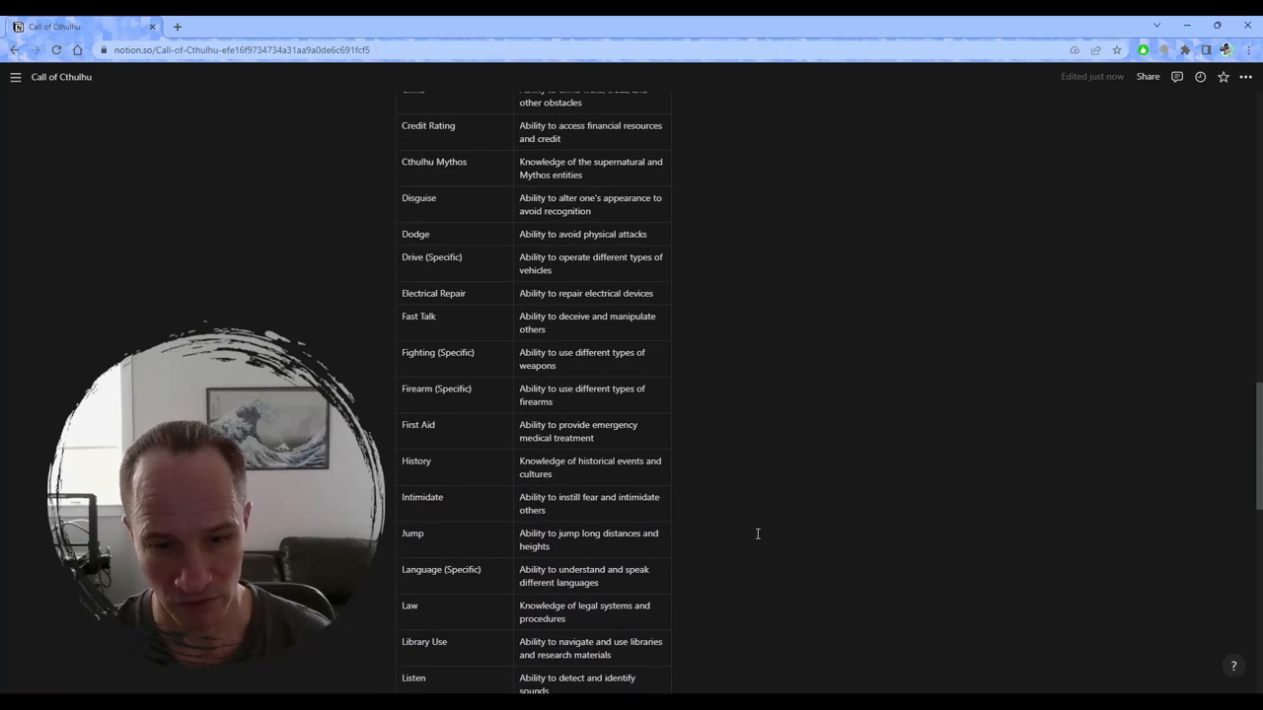
scroll(down, 3)
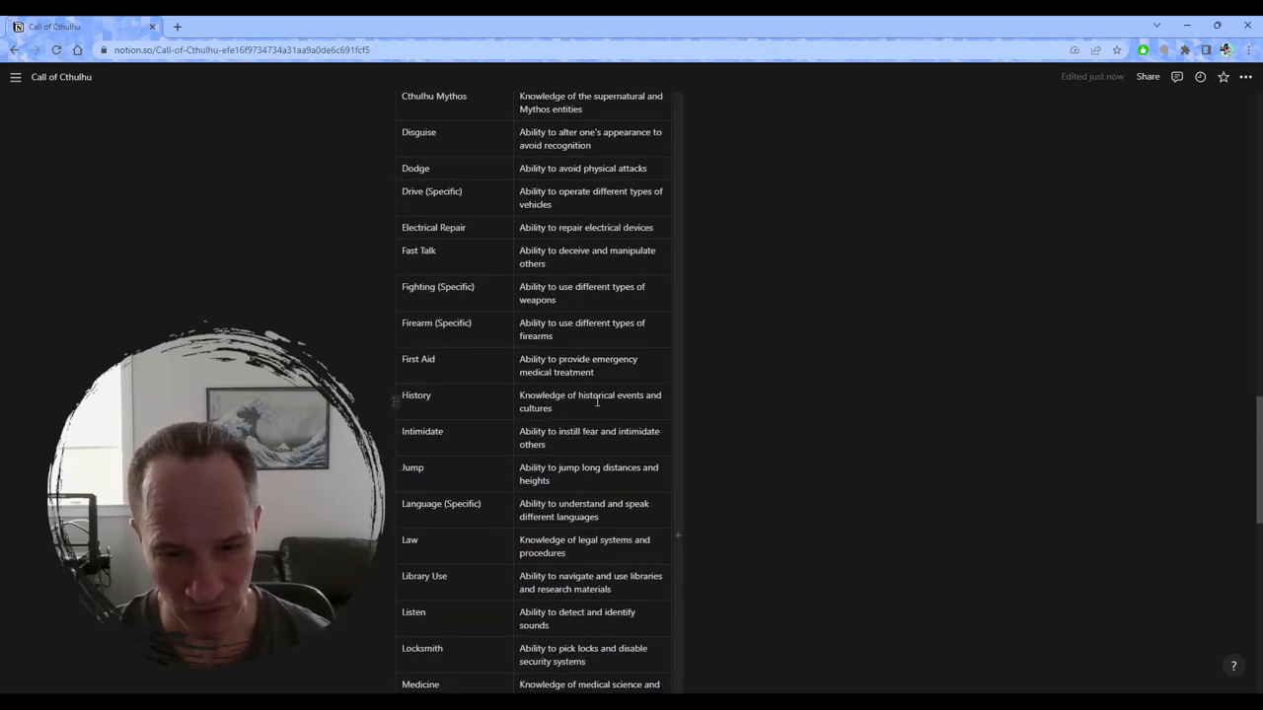
scroll(down, 3)
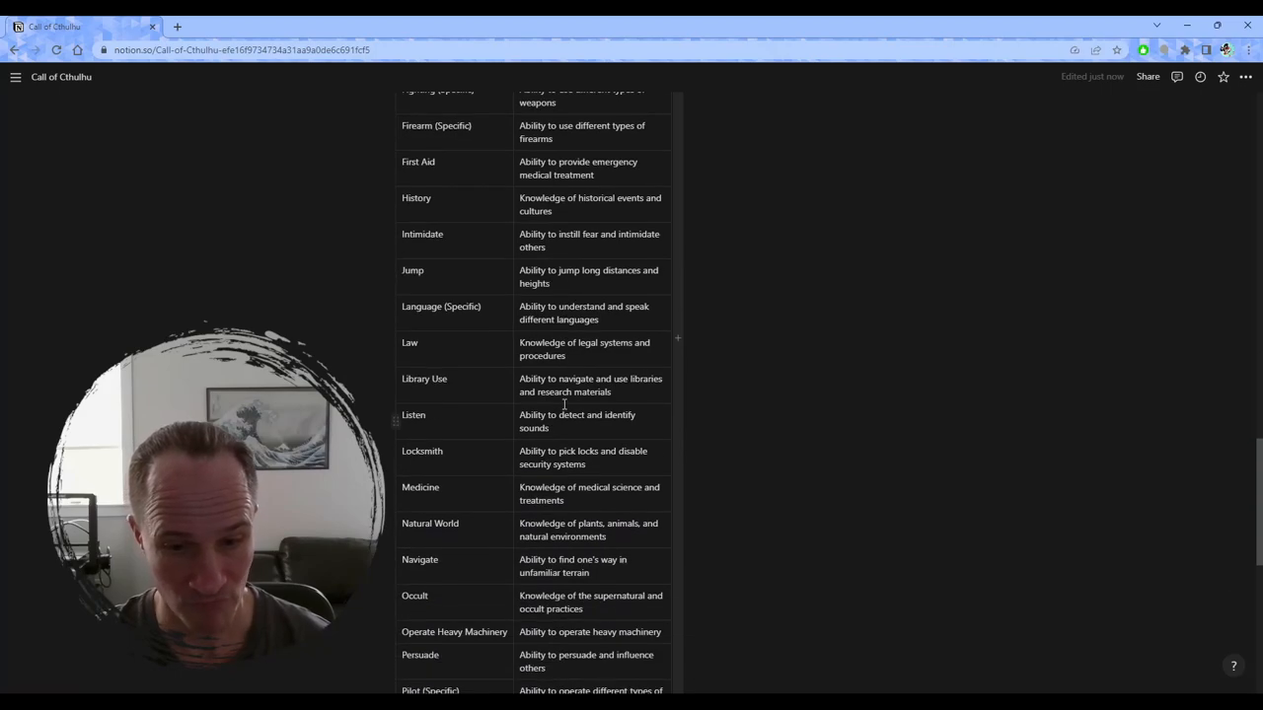
scroll(down, 3)
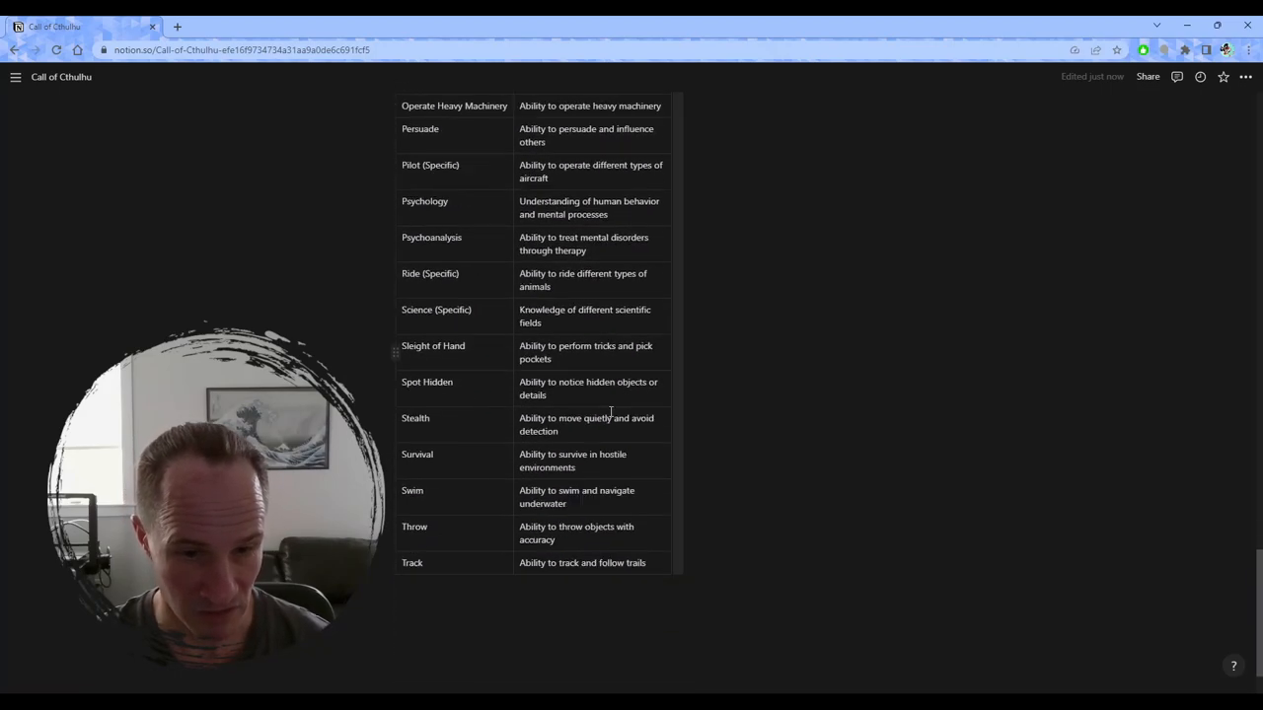
scroll(up, 3)
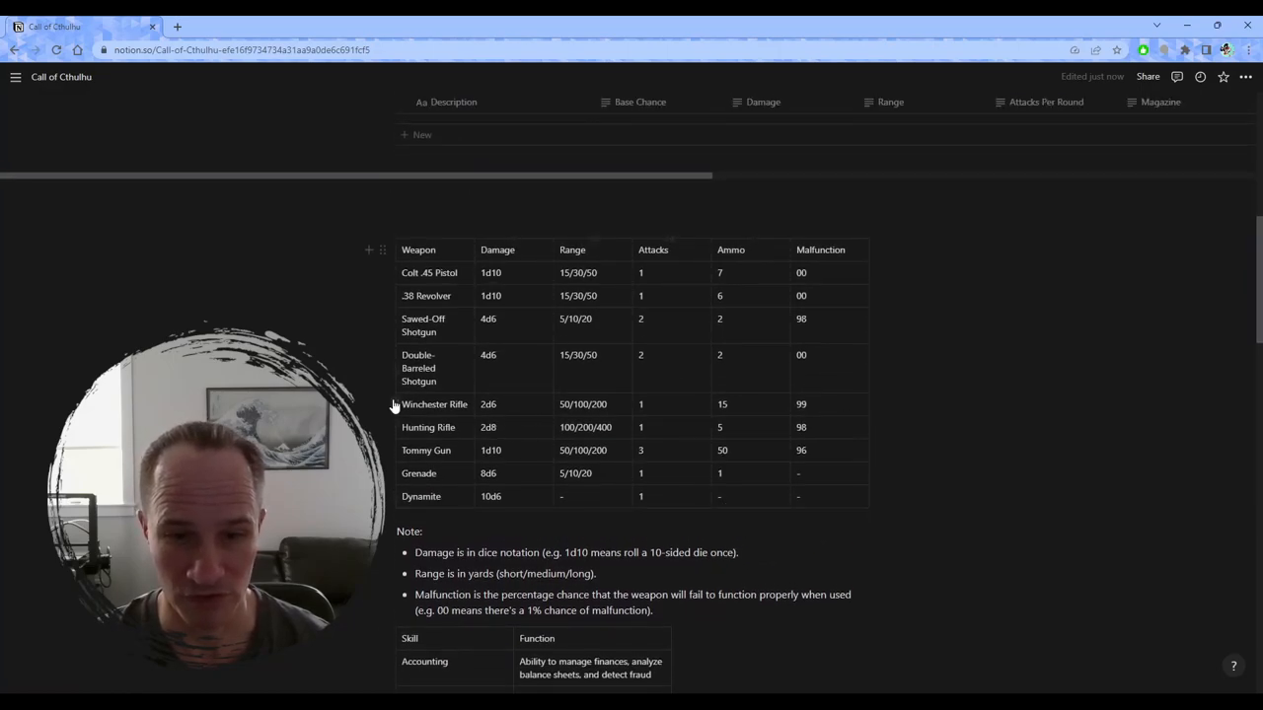
mouse_move(632, 514)
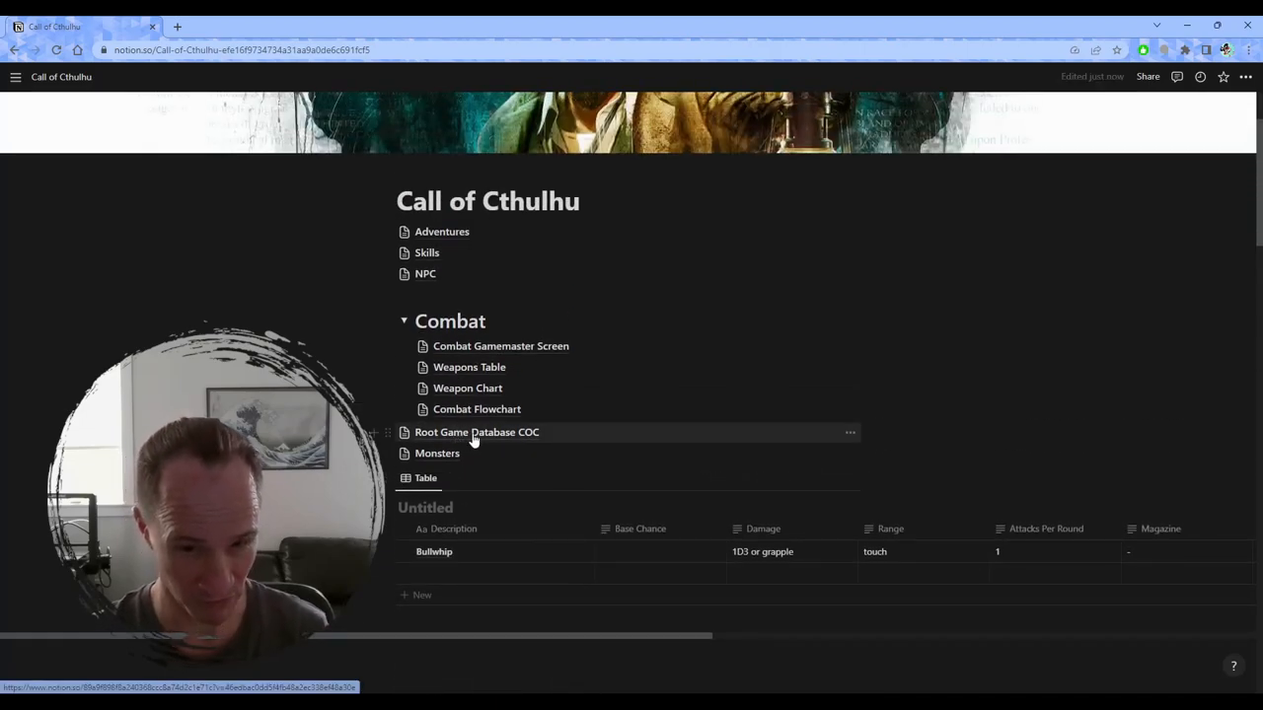
Open the Root Game Database COC page link on the Call of Cthulhu page
click(476, 432)
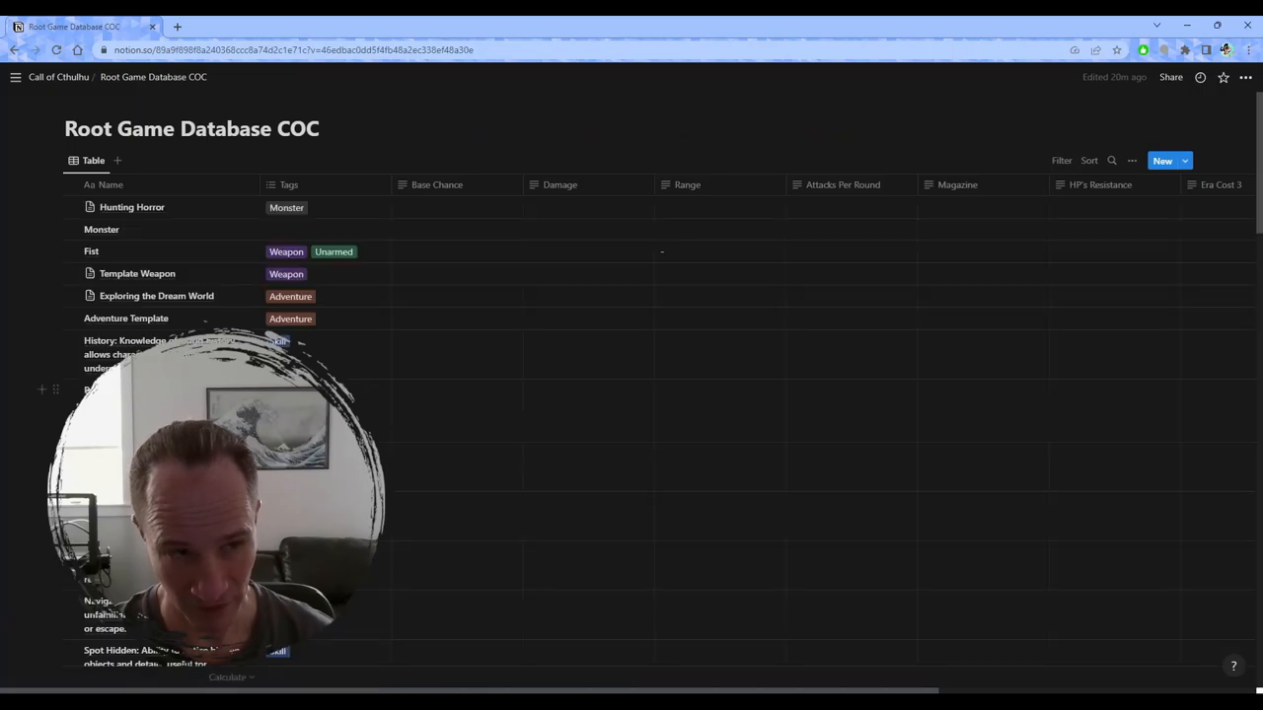
mouse_move(720, 490)
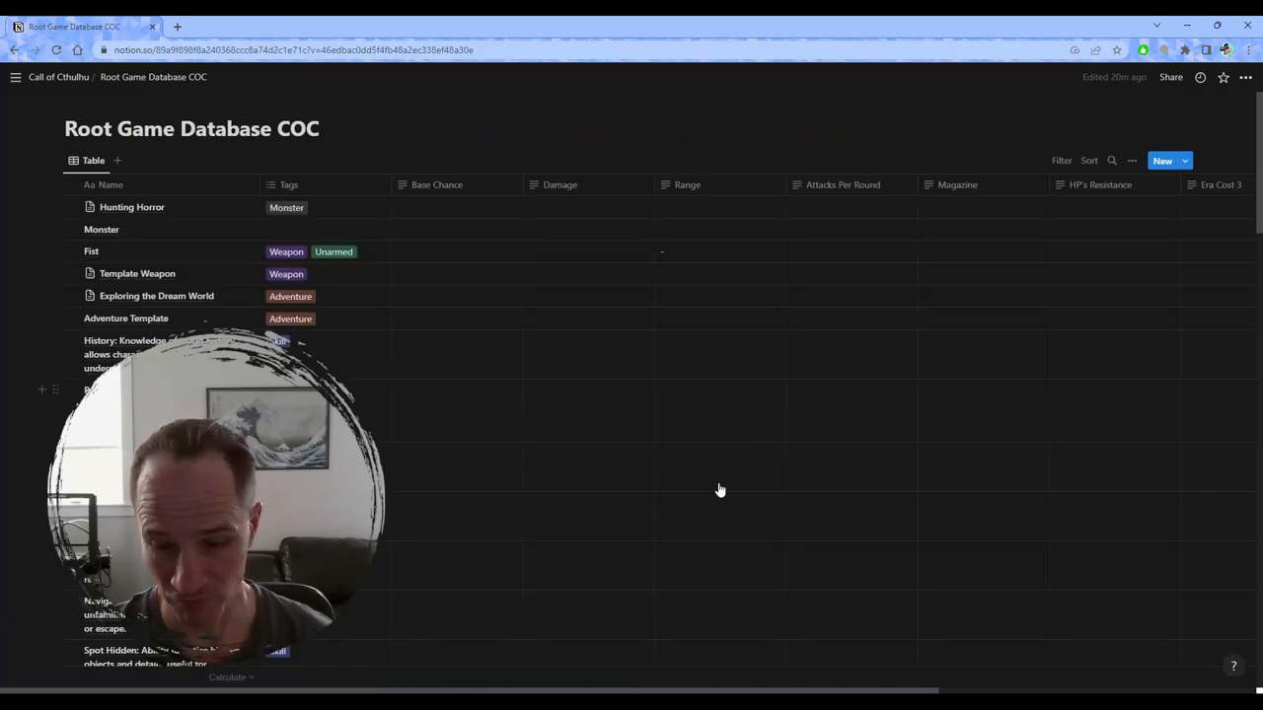
mouse_move(740, 370)
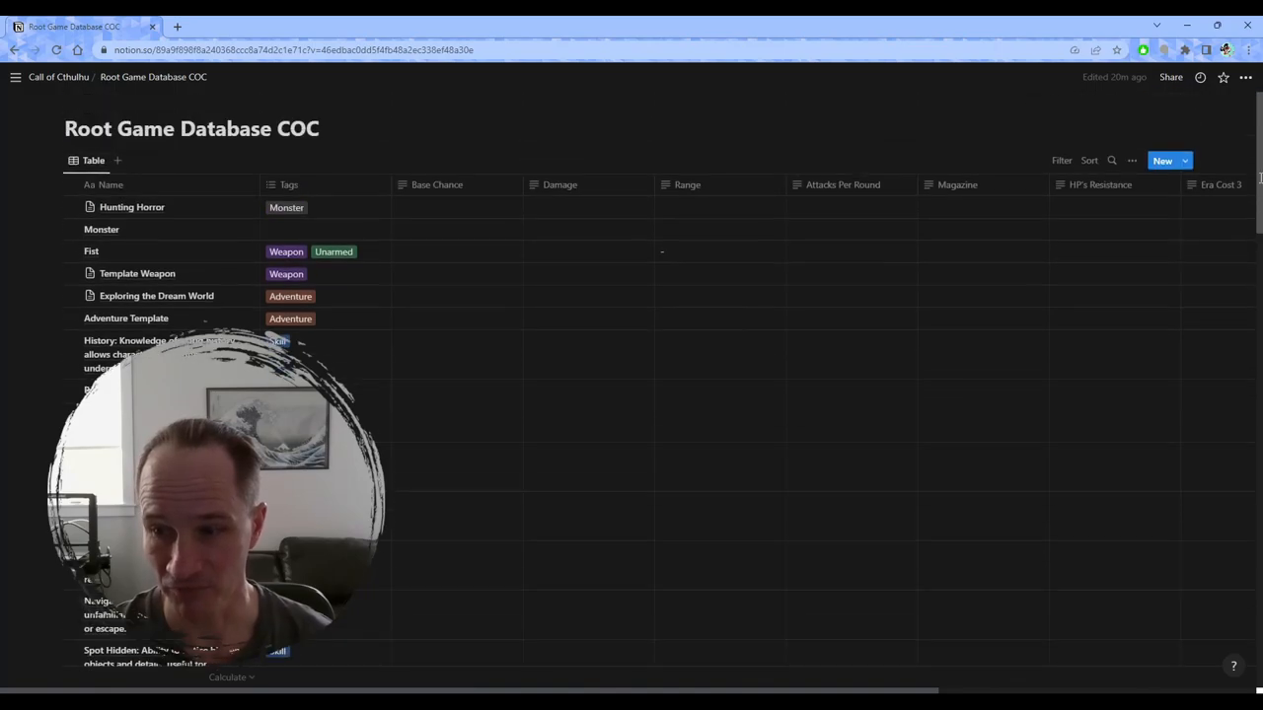
Browse the Root Game Database COC skill and weapon entries, then return via the breadcrumb
scroll(right, 3)
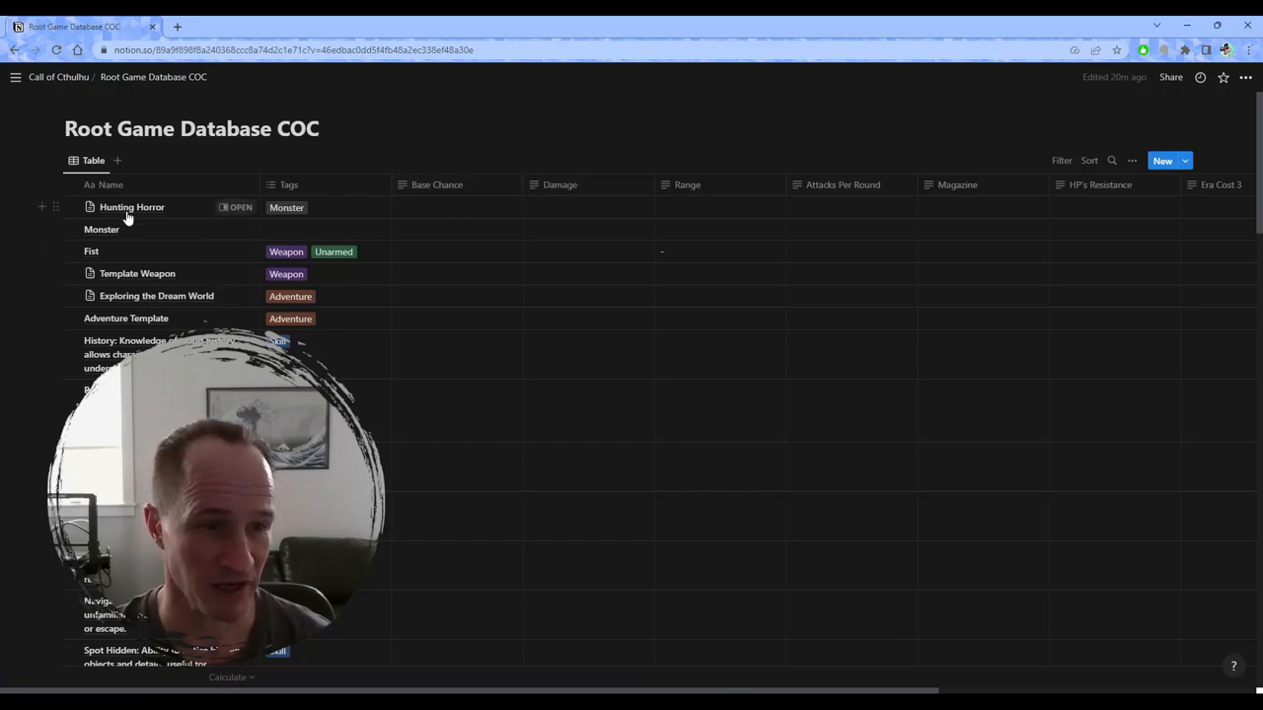
scroll(down, 3)
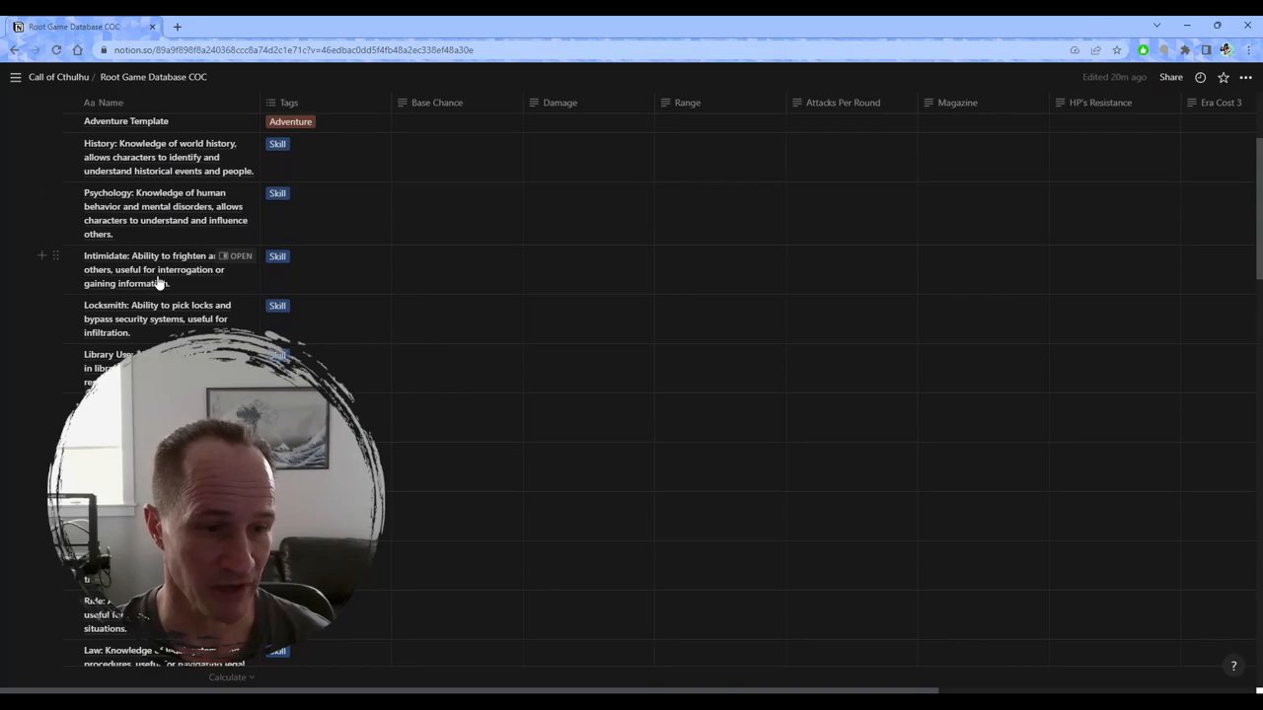
scroll(down, 3)
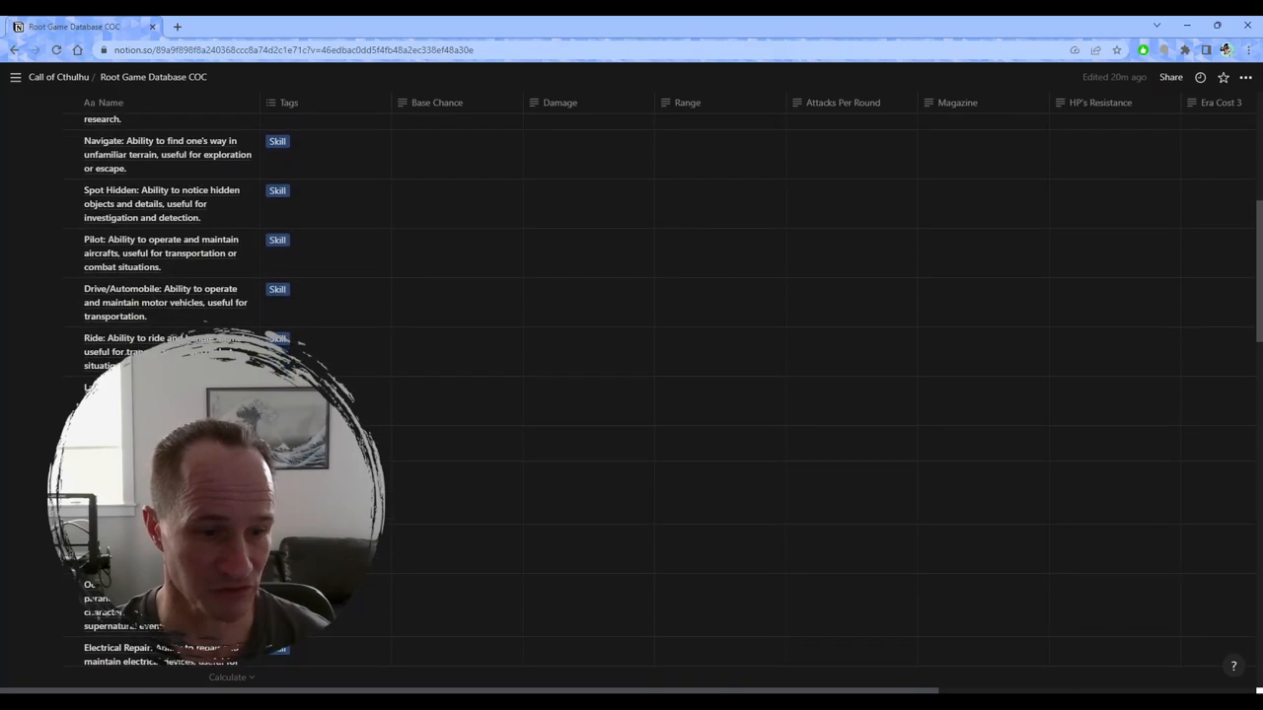
scroll(down, 3)
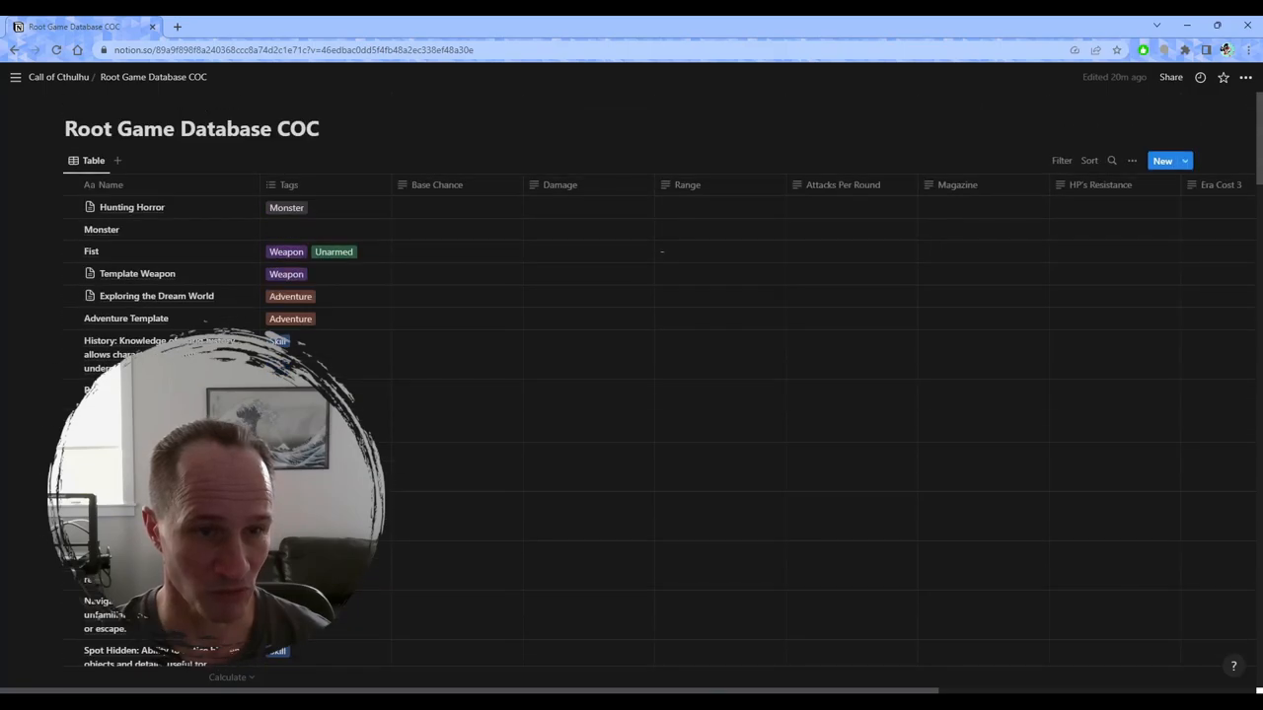
scroll(down, 3)
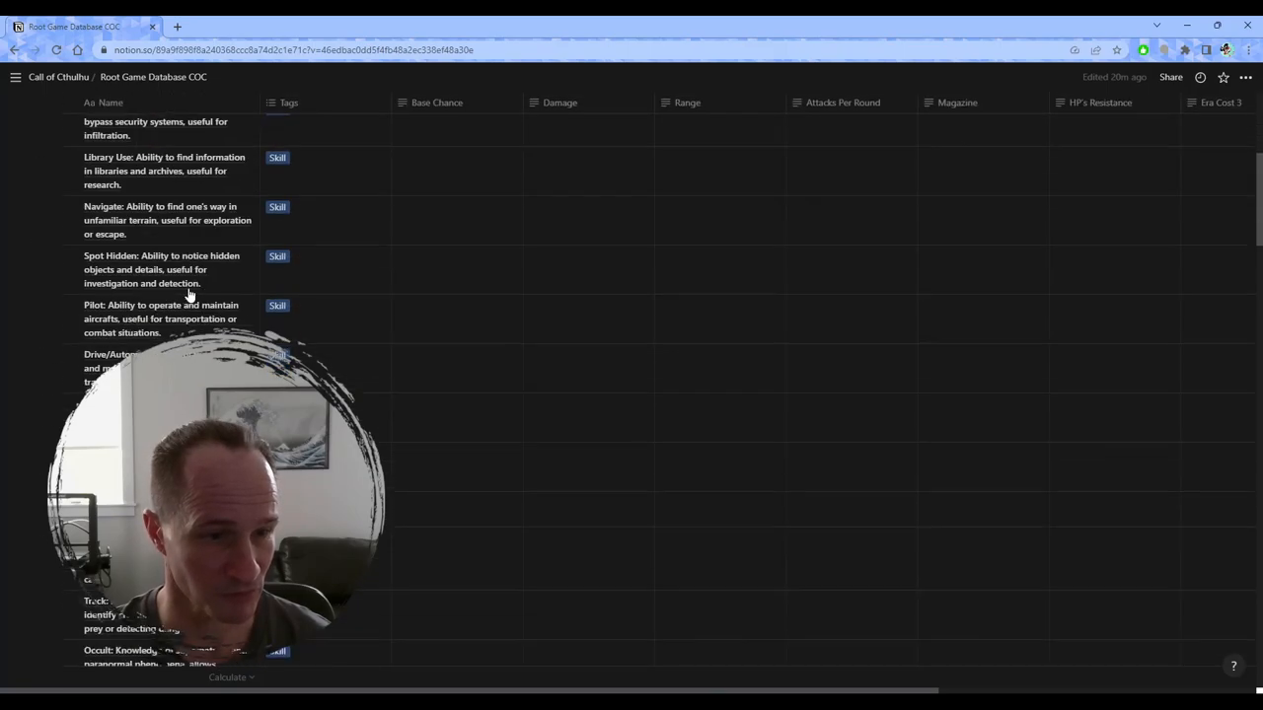
scroll(down, 3)
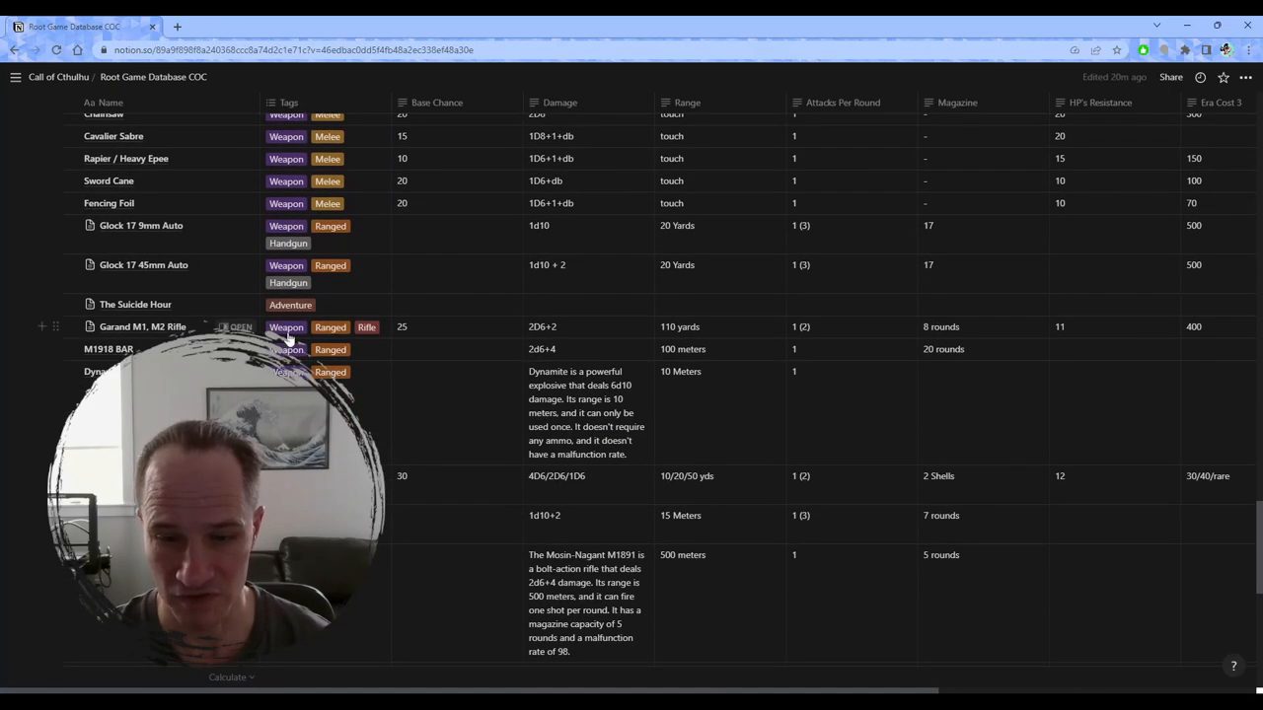
scroll(down, 3)
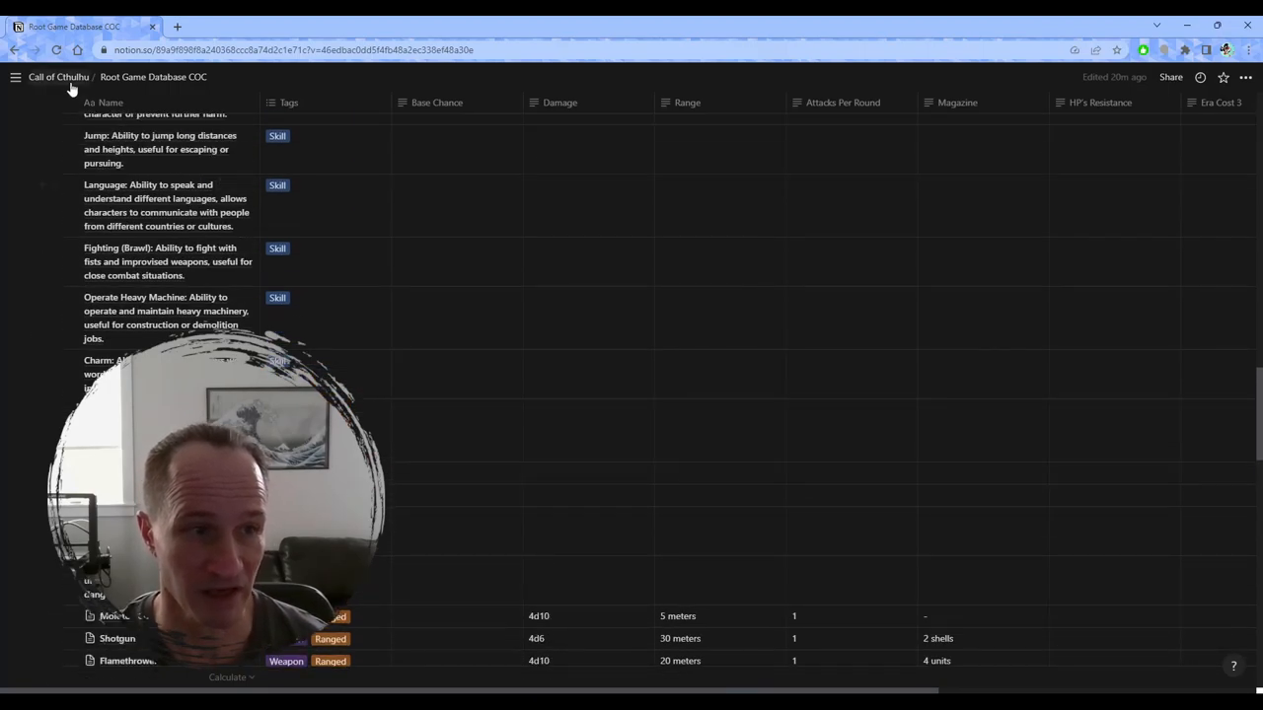
click(59, 77)
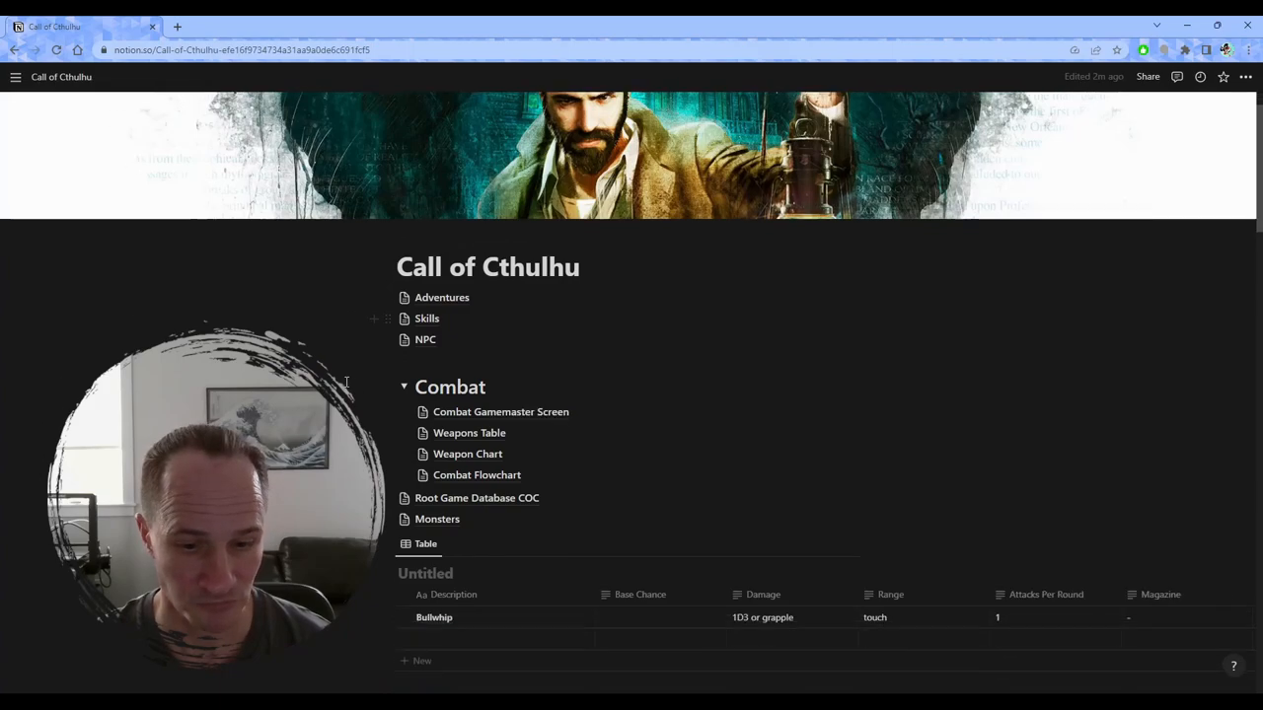
Open the Adventures database and add a new untitled Adventure entry
scroll(down, 3)
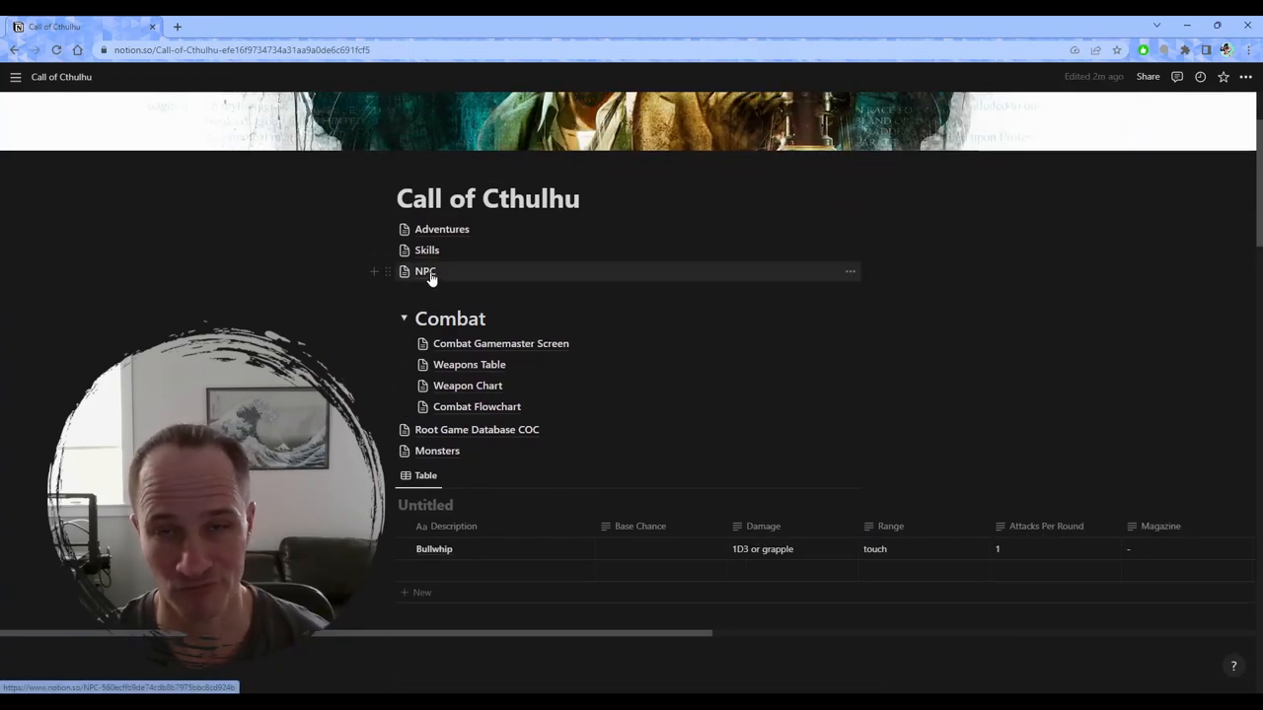
click(441, 229)
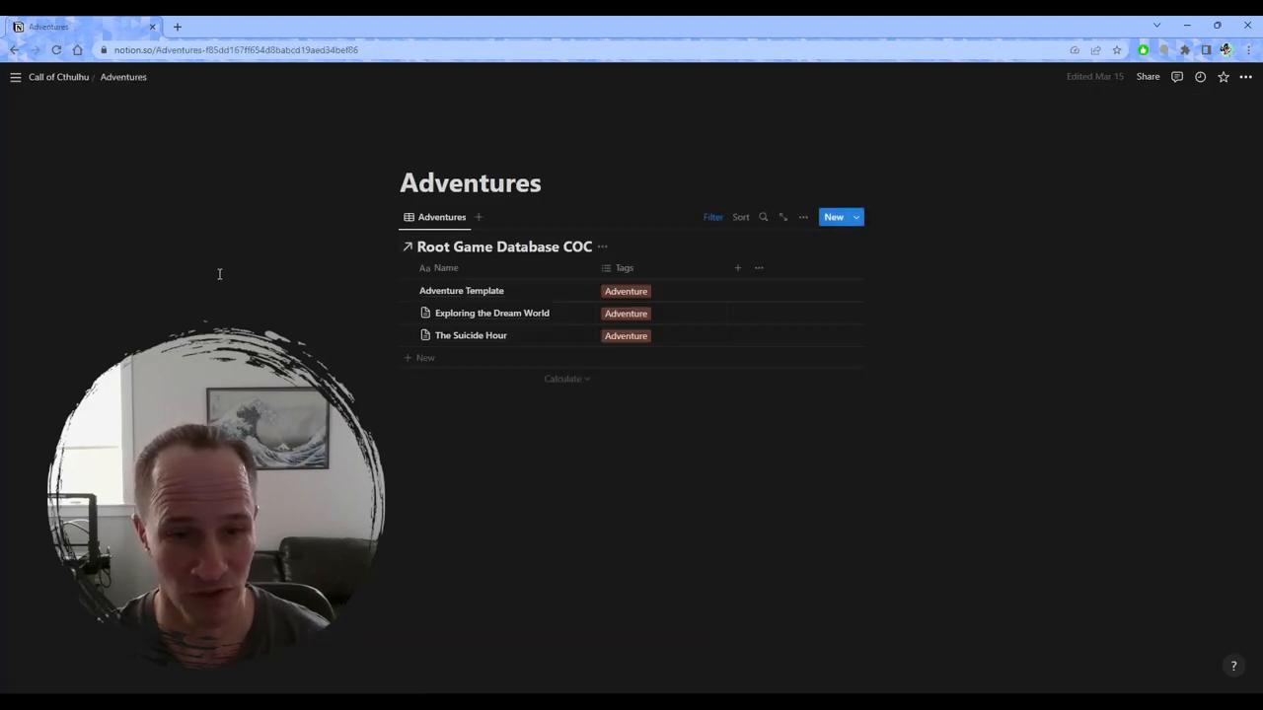
mouse_move(202, 287)
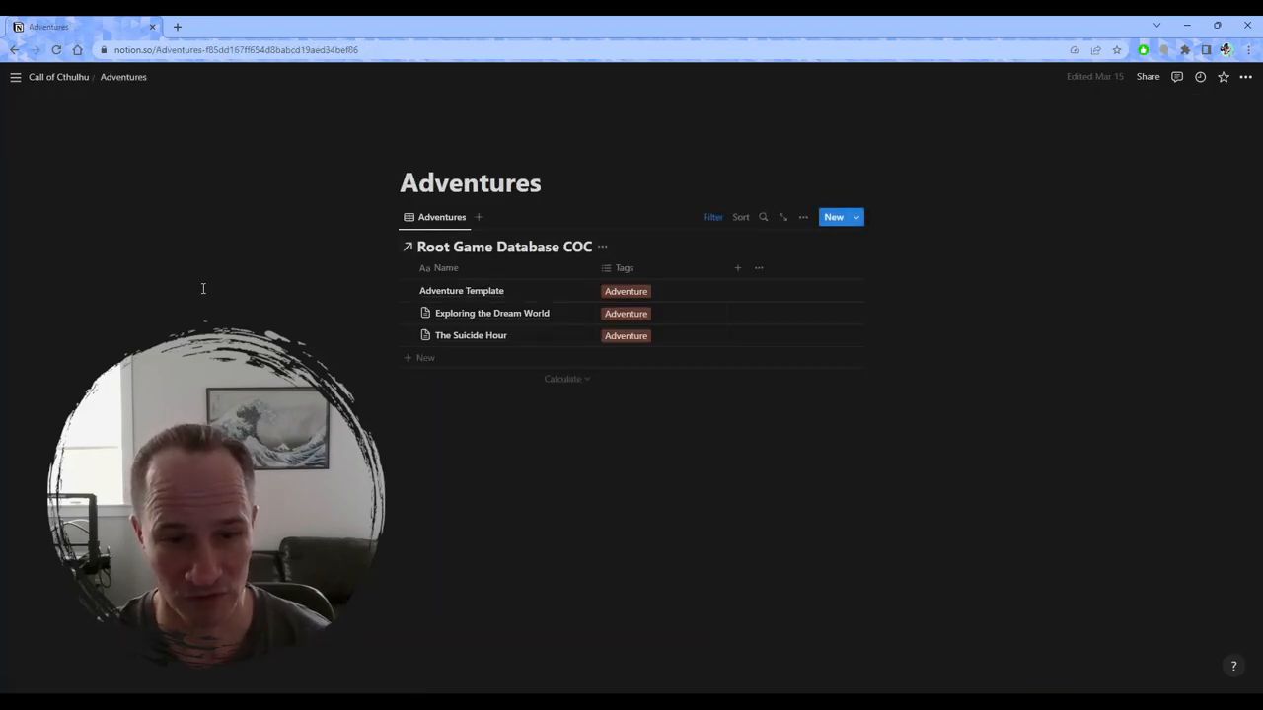
click(425, 358)
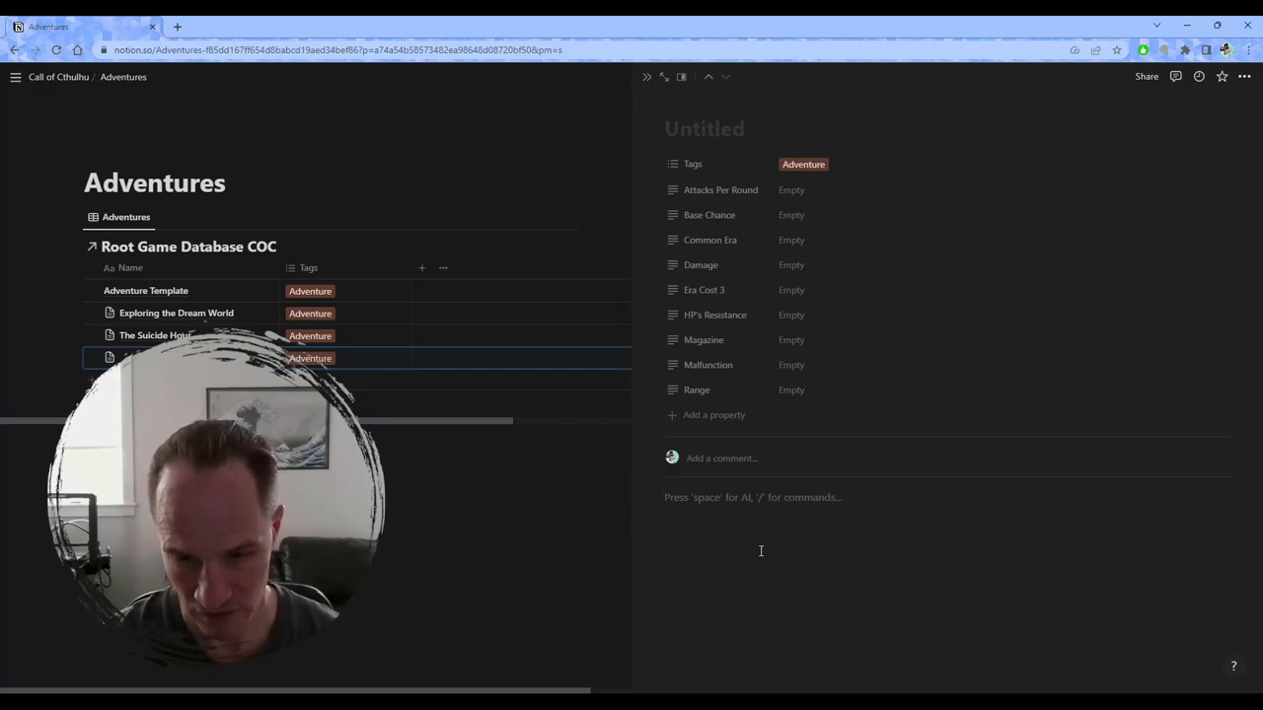
Use the 'one shot adventure for Call of Cthulhu' AI suggestion to write Dreams and Nightmares
text(/)
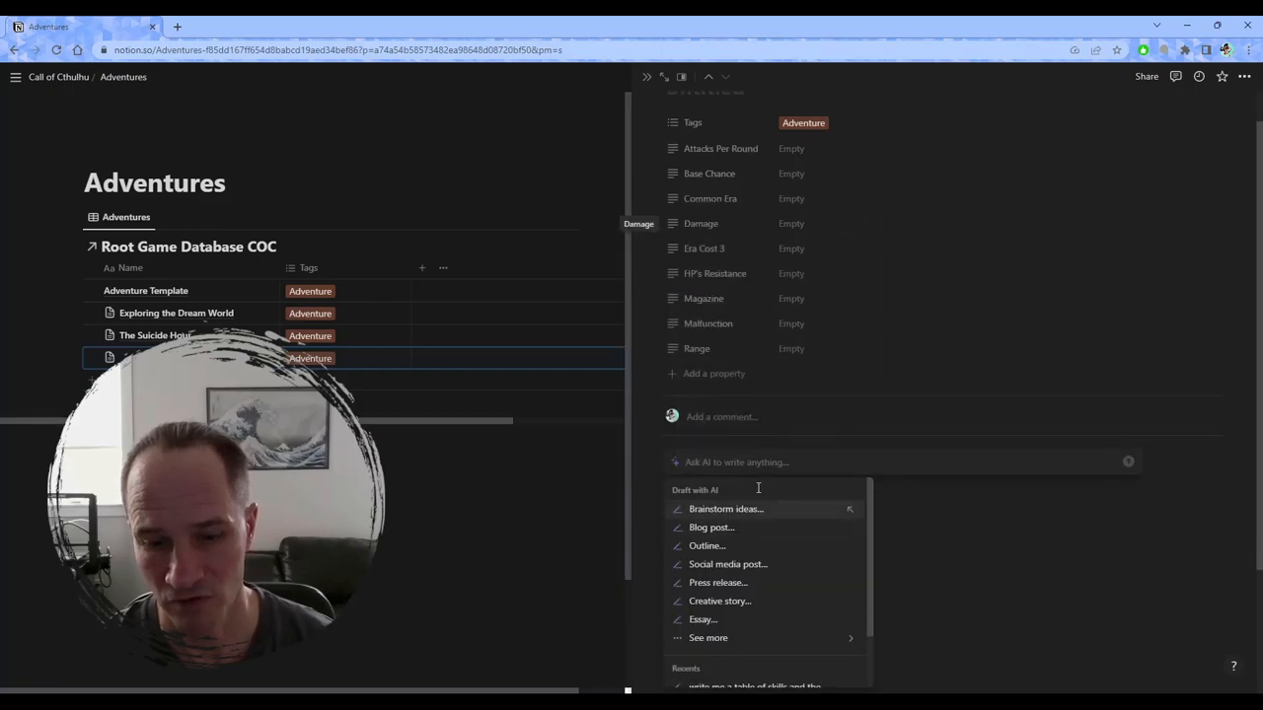
text(write me a)
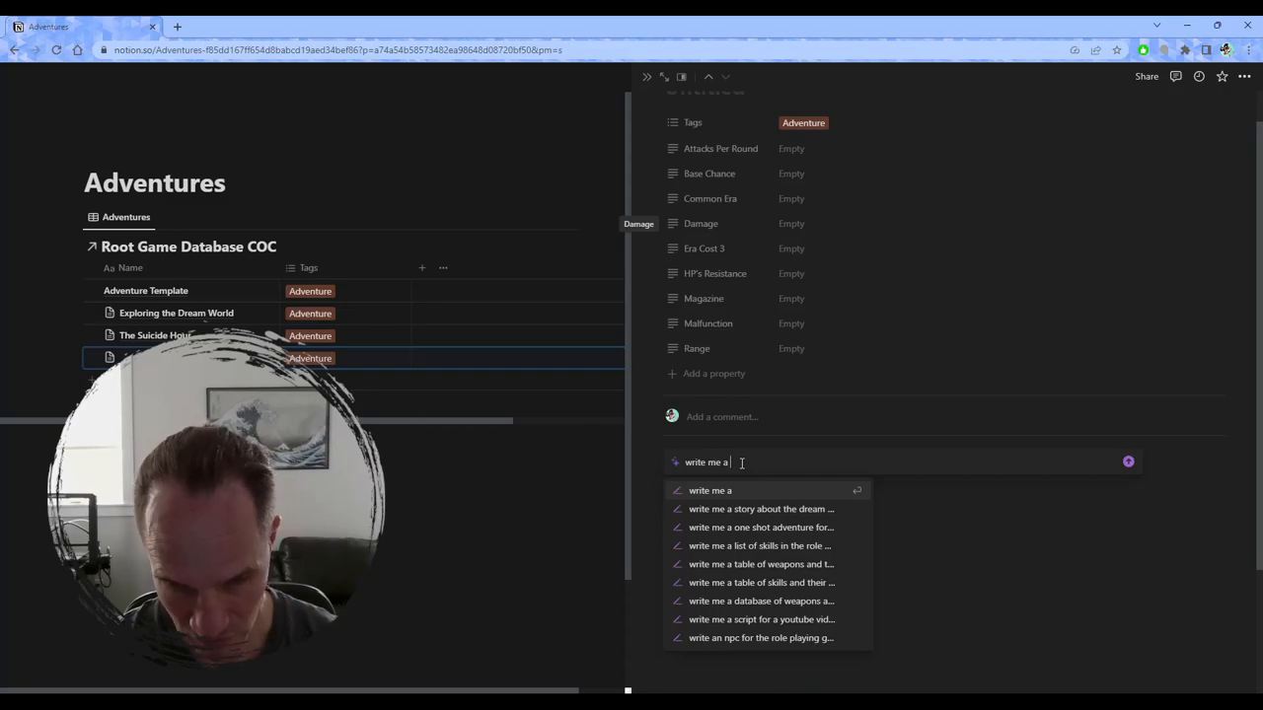
text(one)
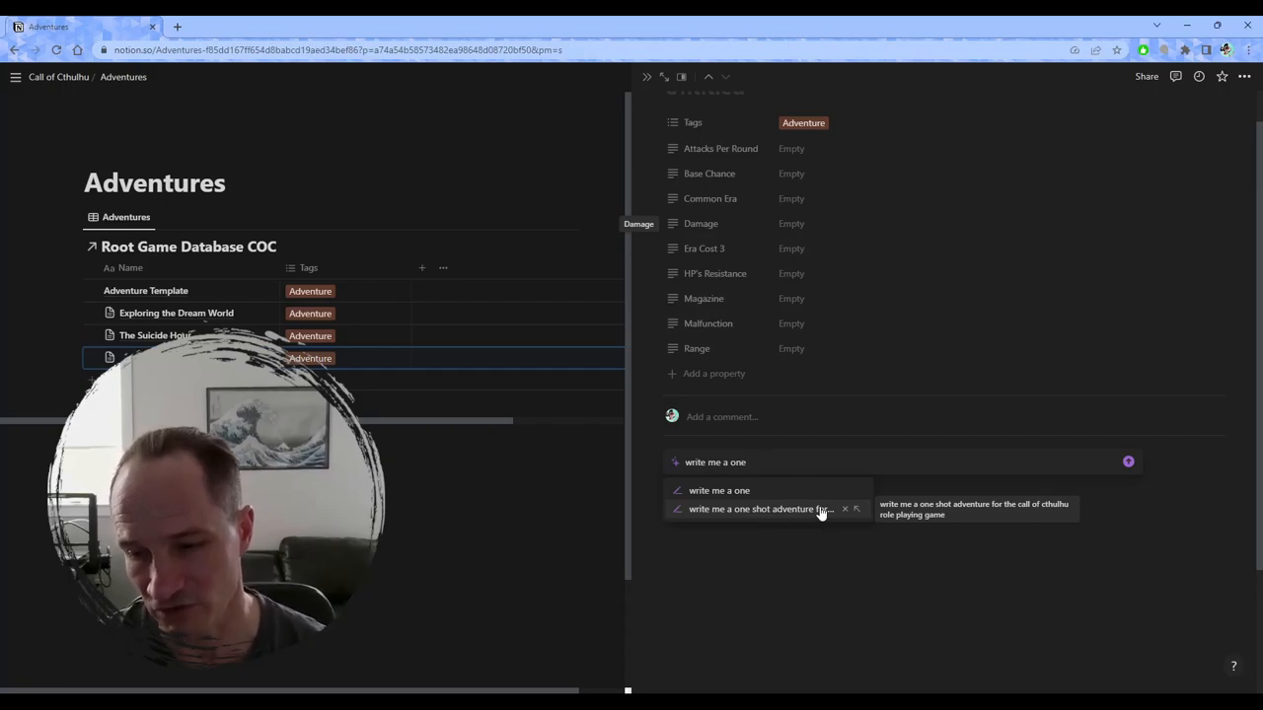
click(764, 509)
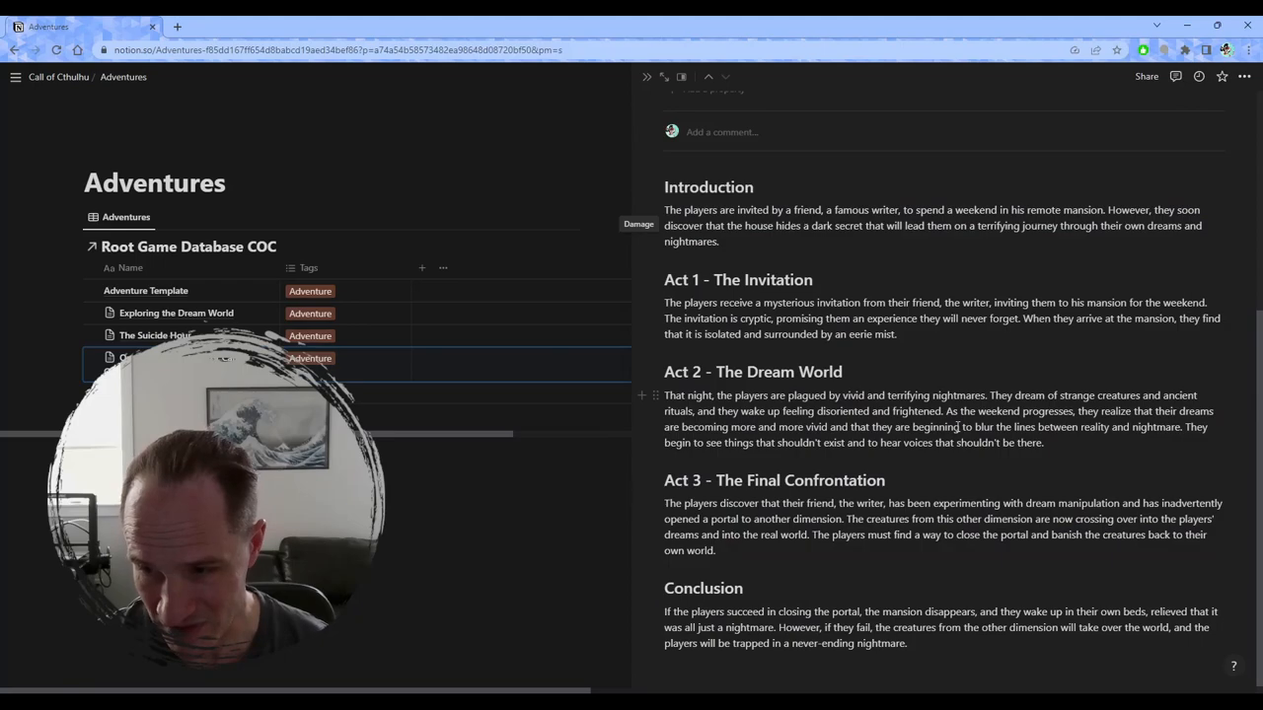
scroll(down, 3)
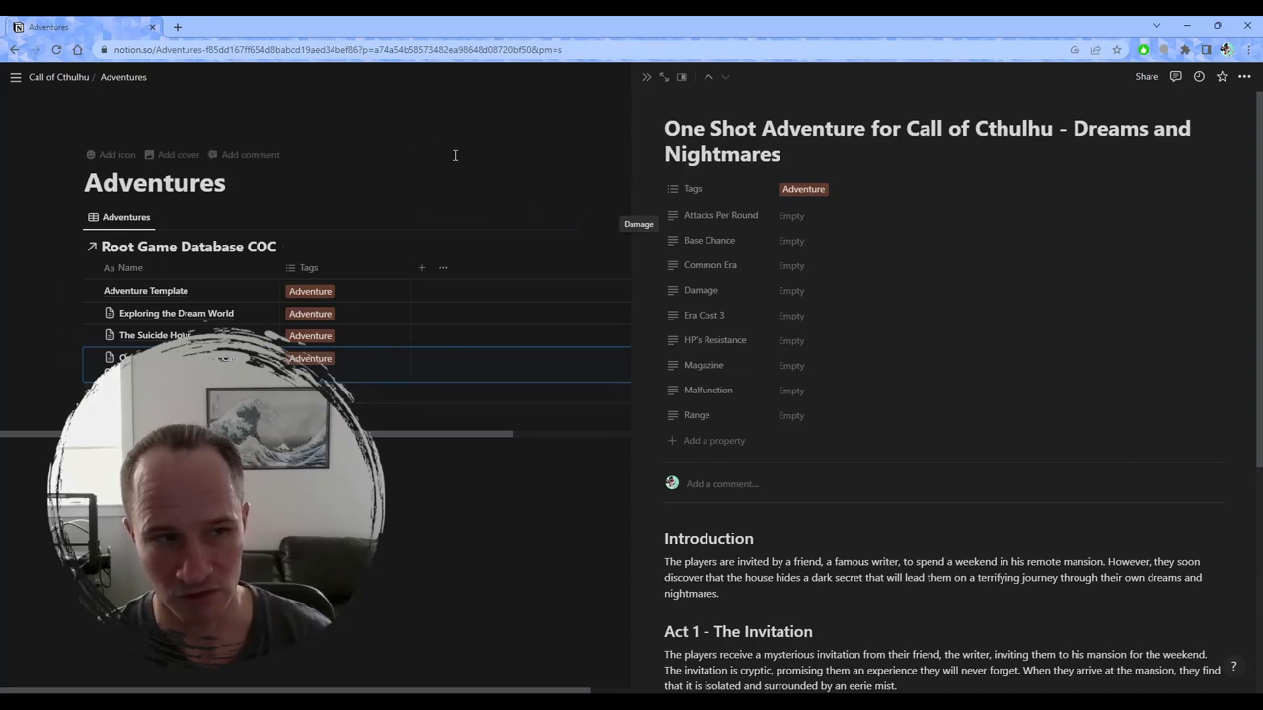
mouse_move(463, 149)
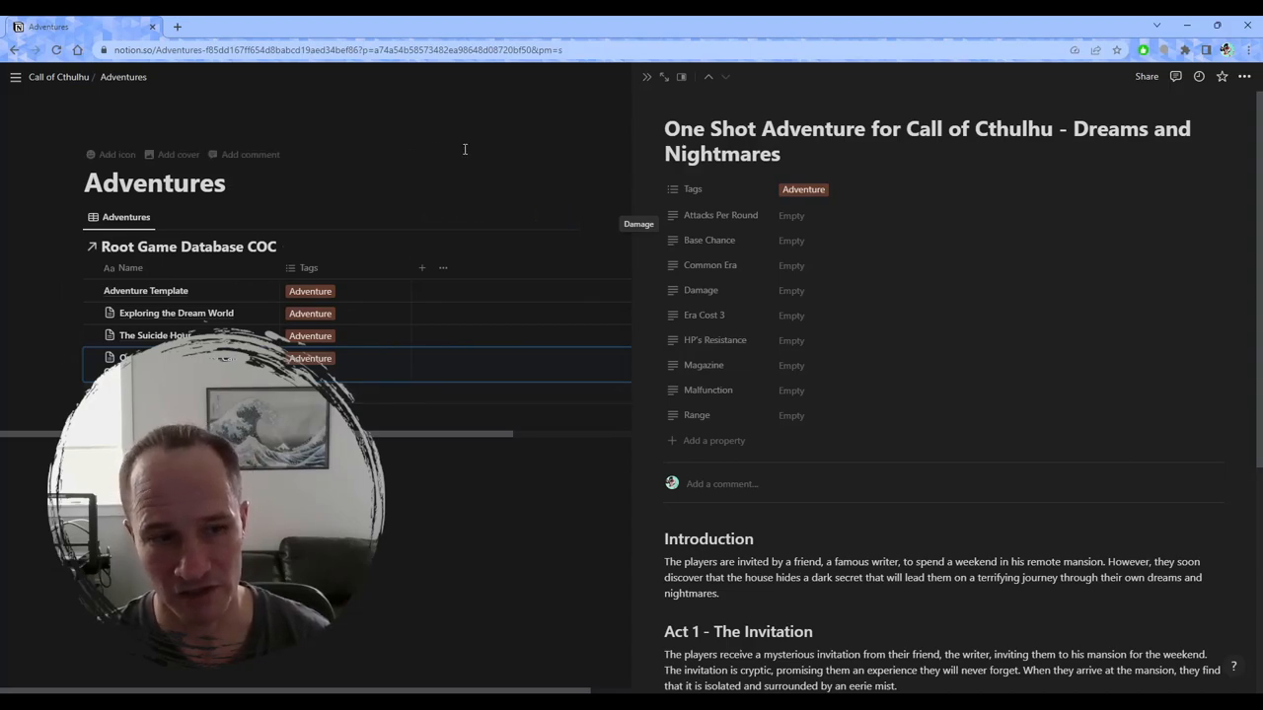
mouse_move(467, 146)
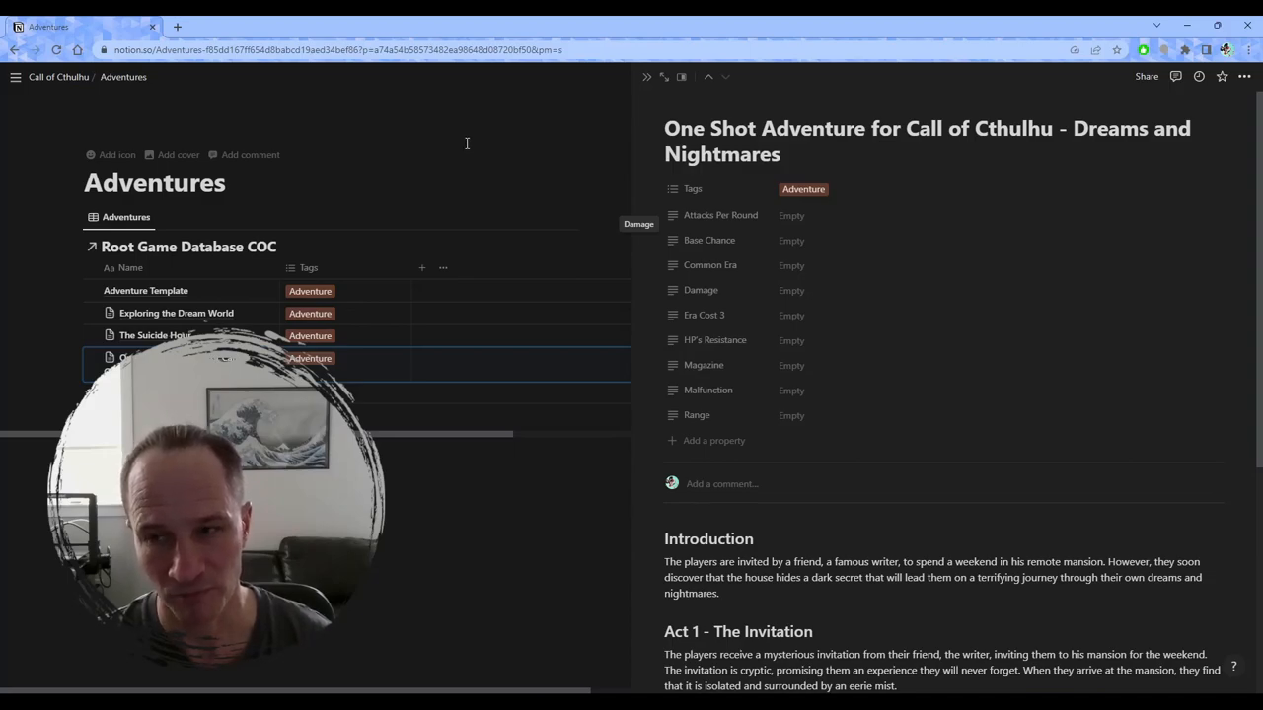
mouse_move(796, 197)
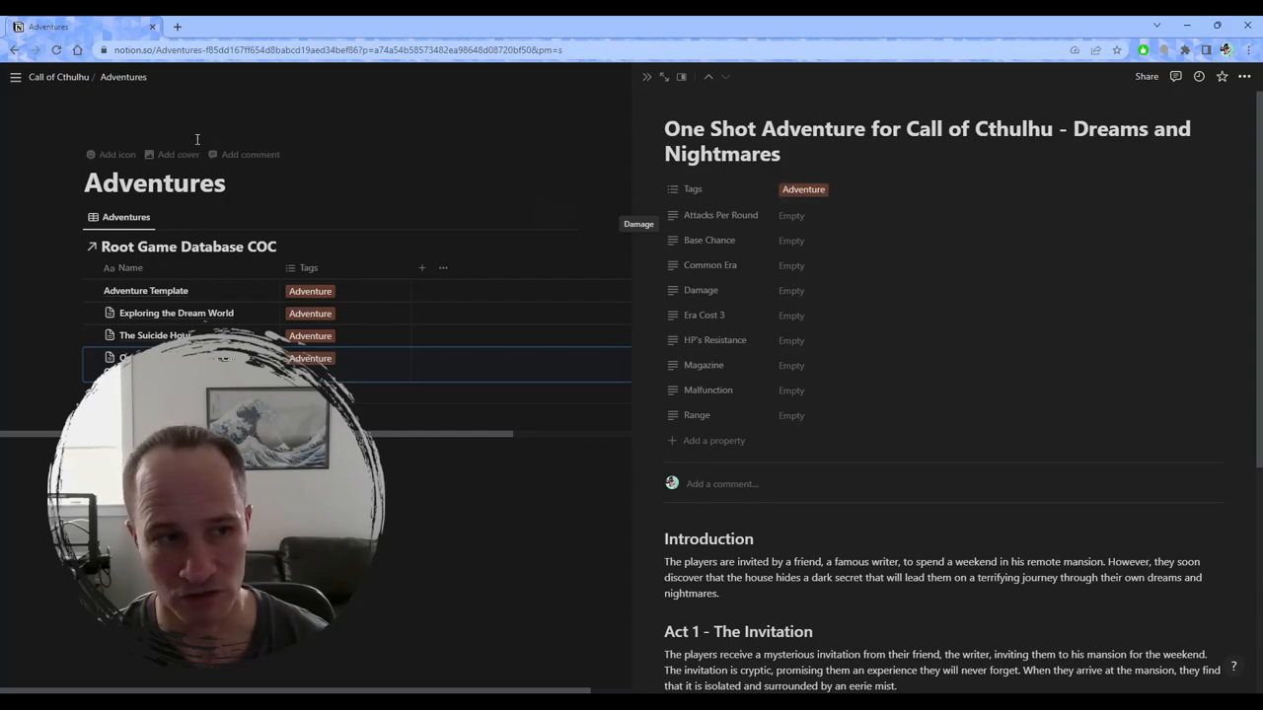
Return to the Call of Cthulhu home page through the breadcrumb
click(58, 76)
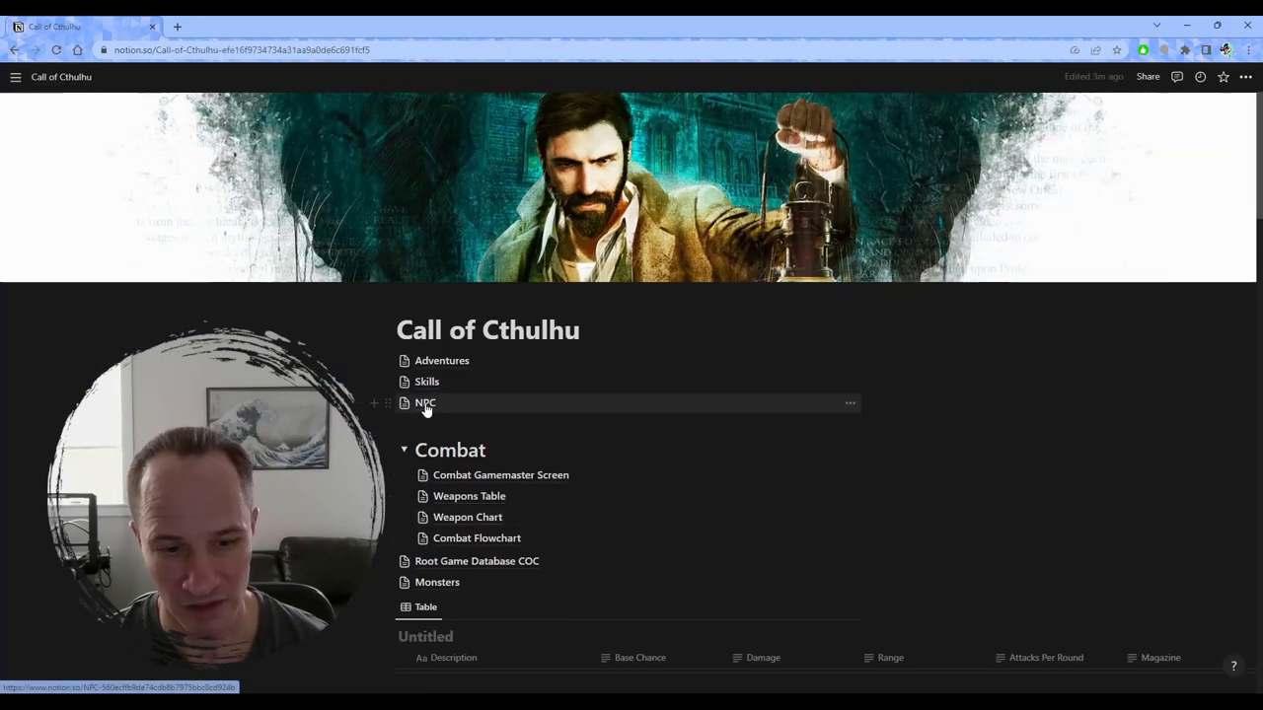
Open the NPC page and send AI a request for a professor-occultist NPC
click(425, 402)
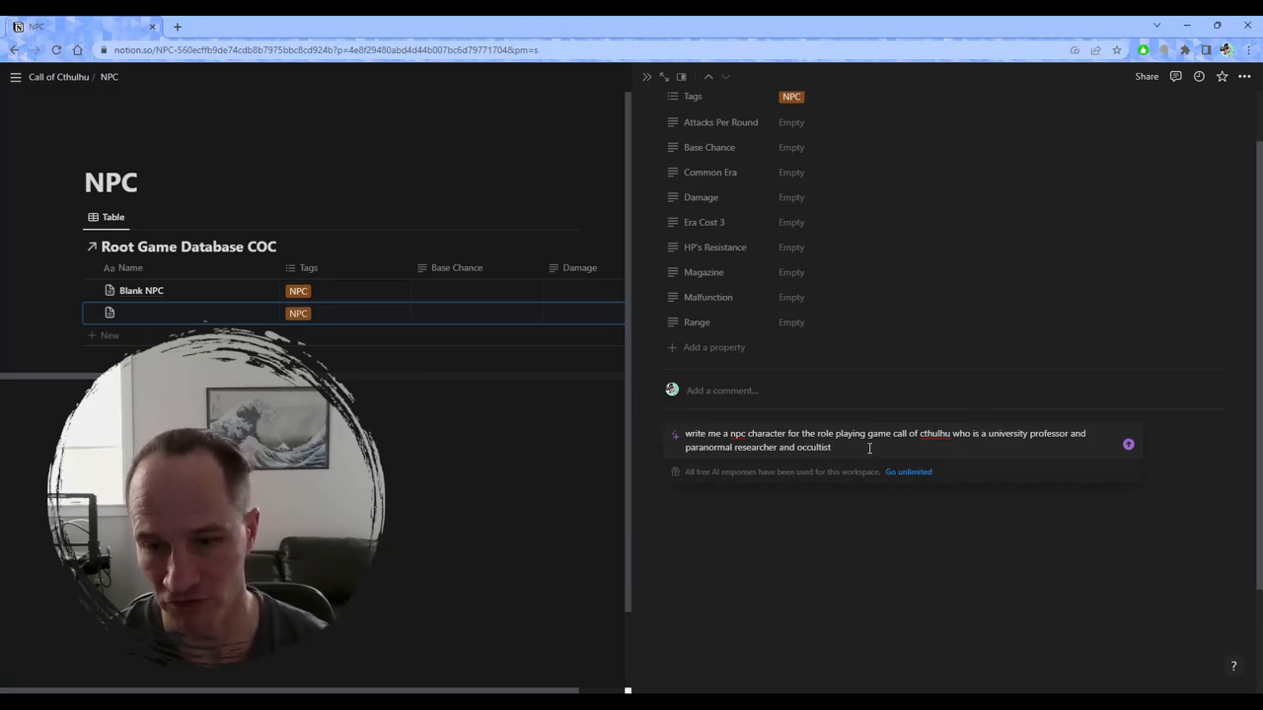
click(906, 472)
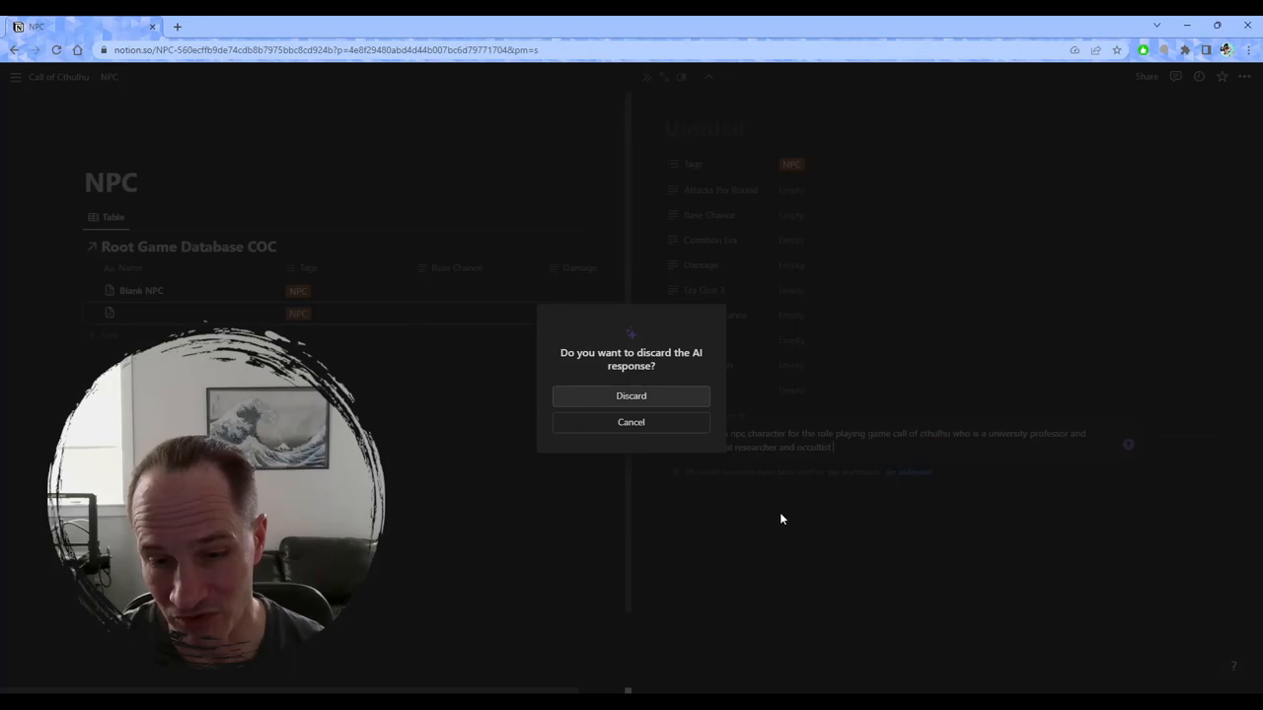
Discard the unfinished AI response and scroll the Call of Cthulhu page's weapons and skills tables
click(630, 396)
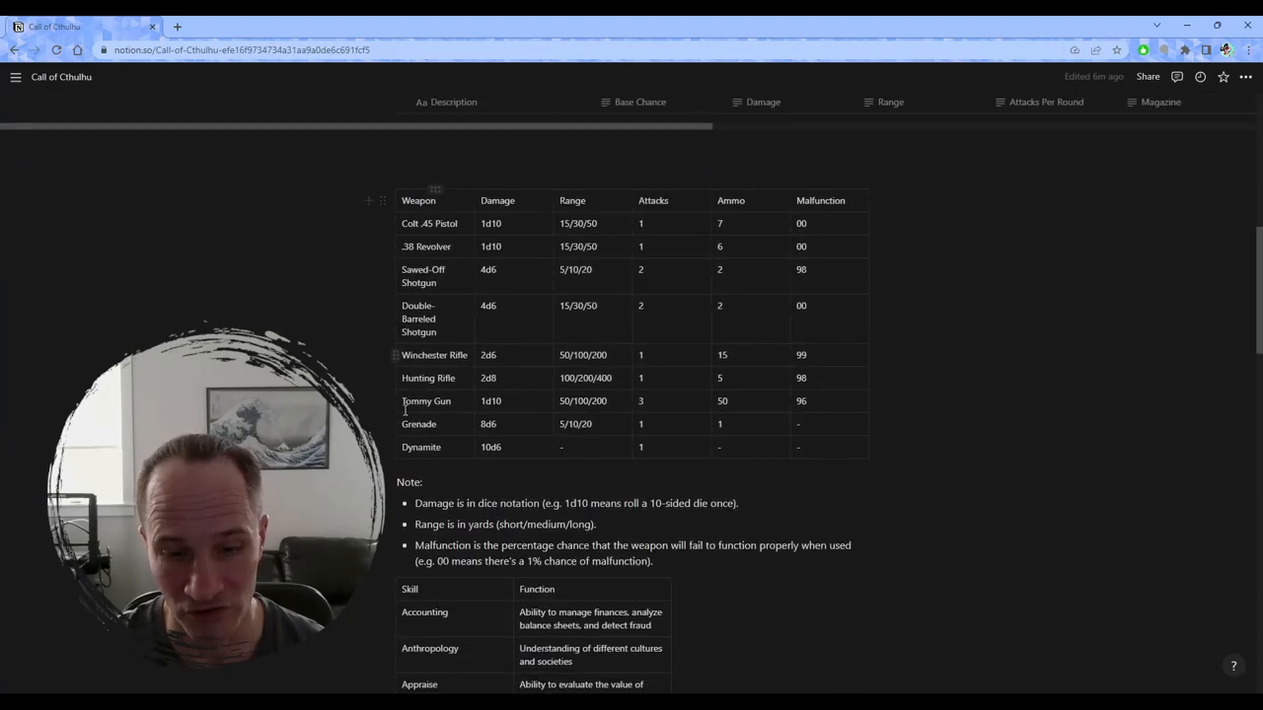
scroll(down, 3)
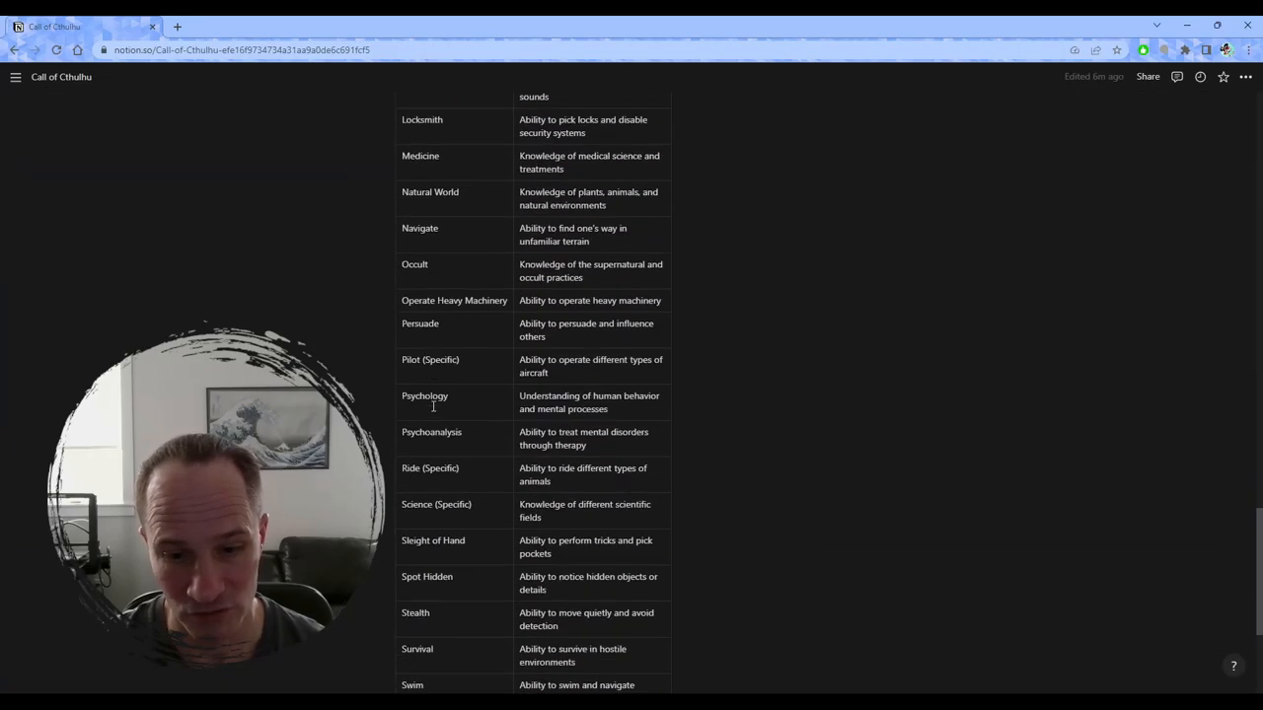
scroll(up, 3)
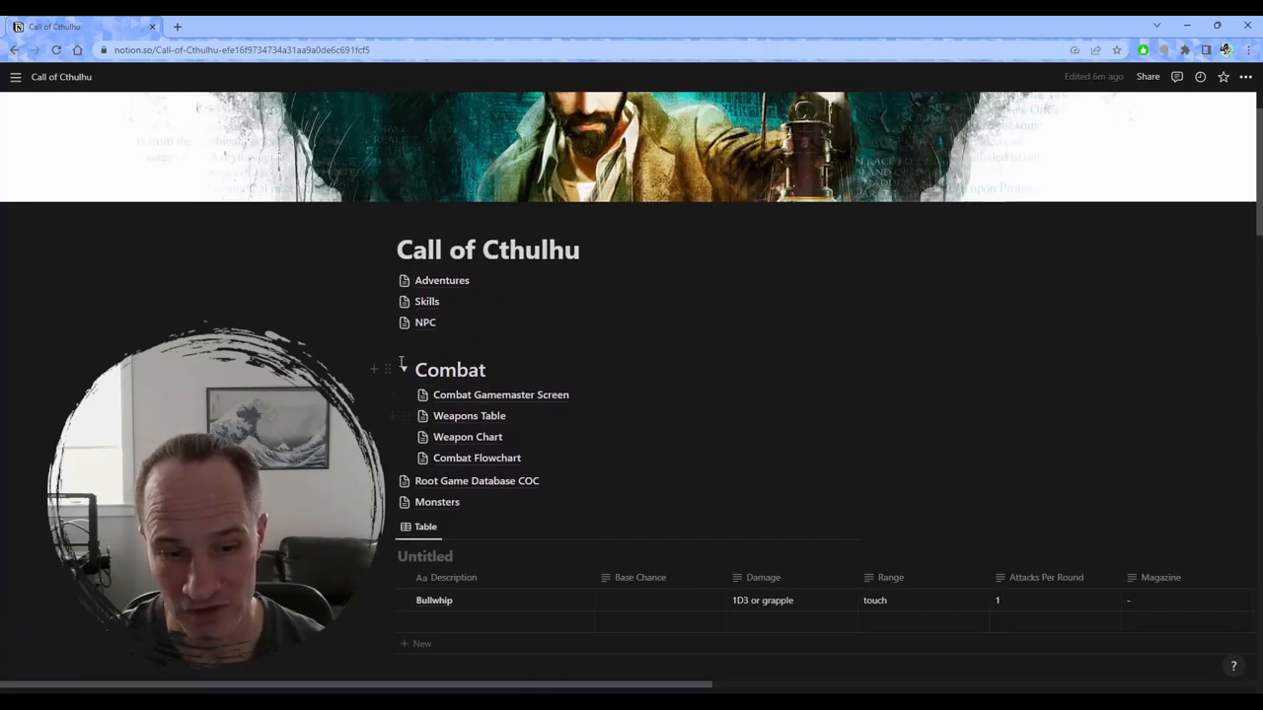
scroll(down, 3)
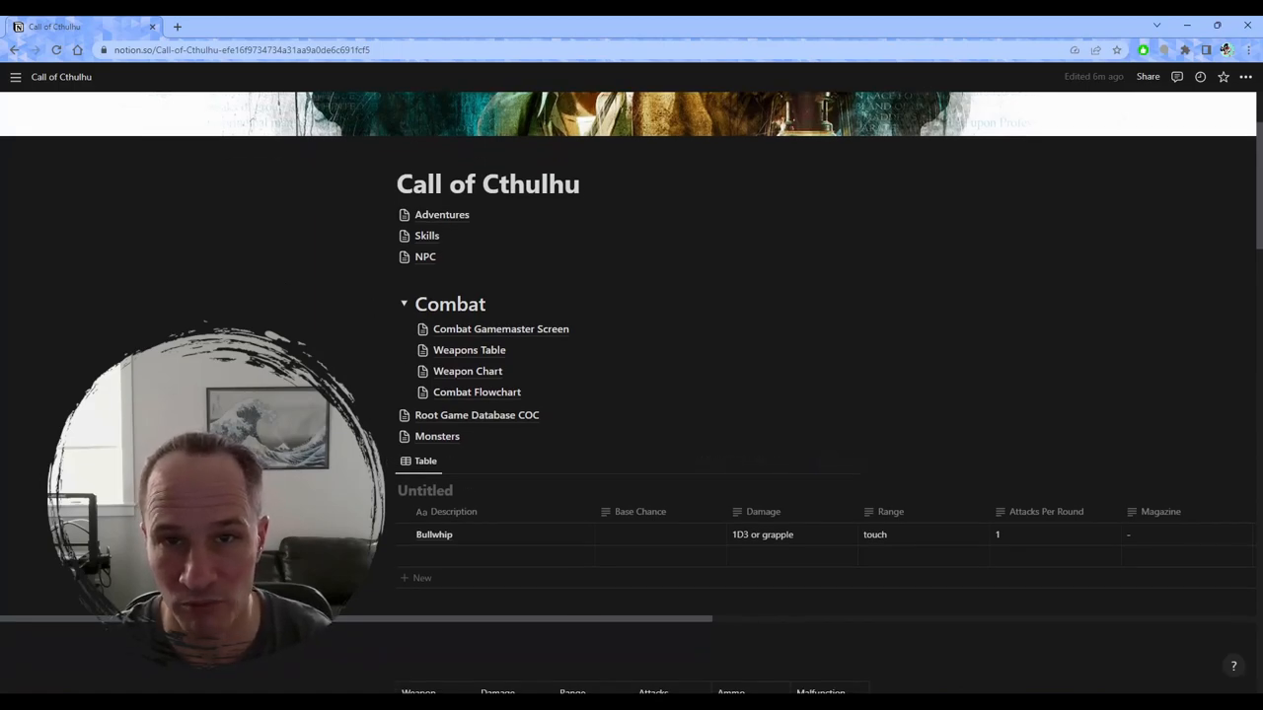
mouse_move(412, 358)
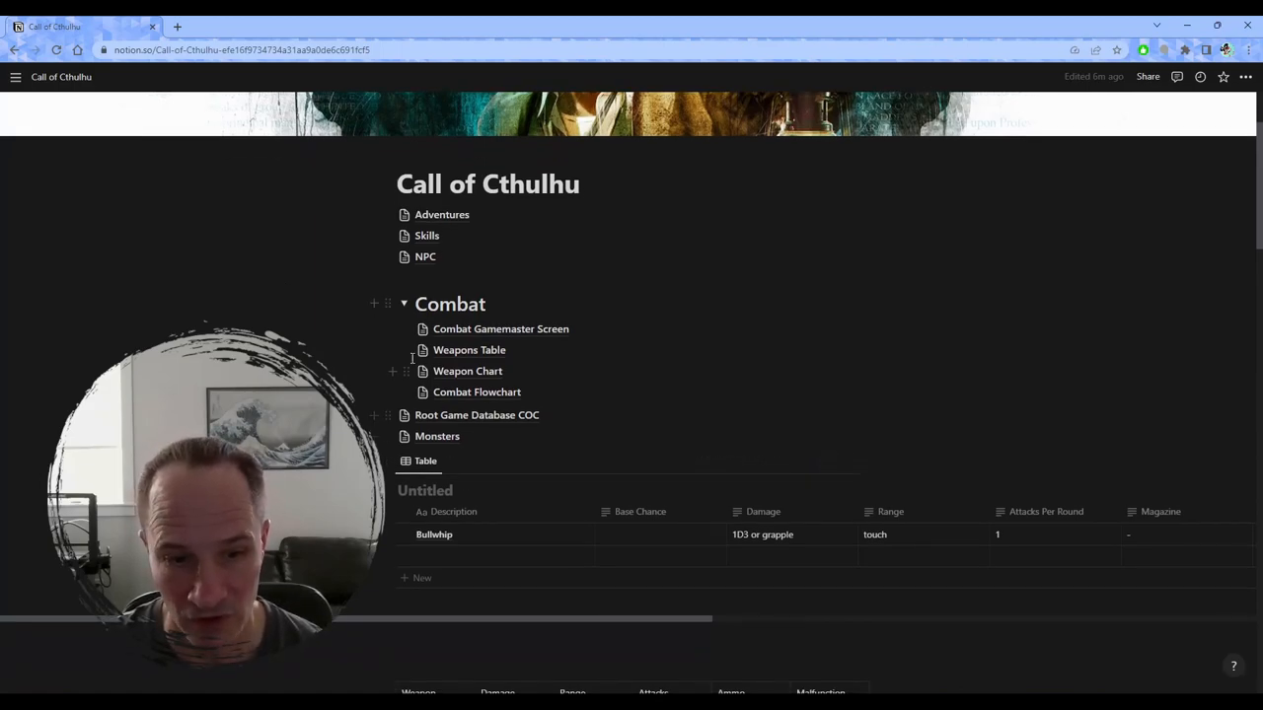
Scroll through the Weapons Table's ranged and melee rows with their damage and range descriptions
click(470, 351)
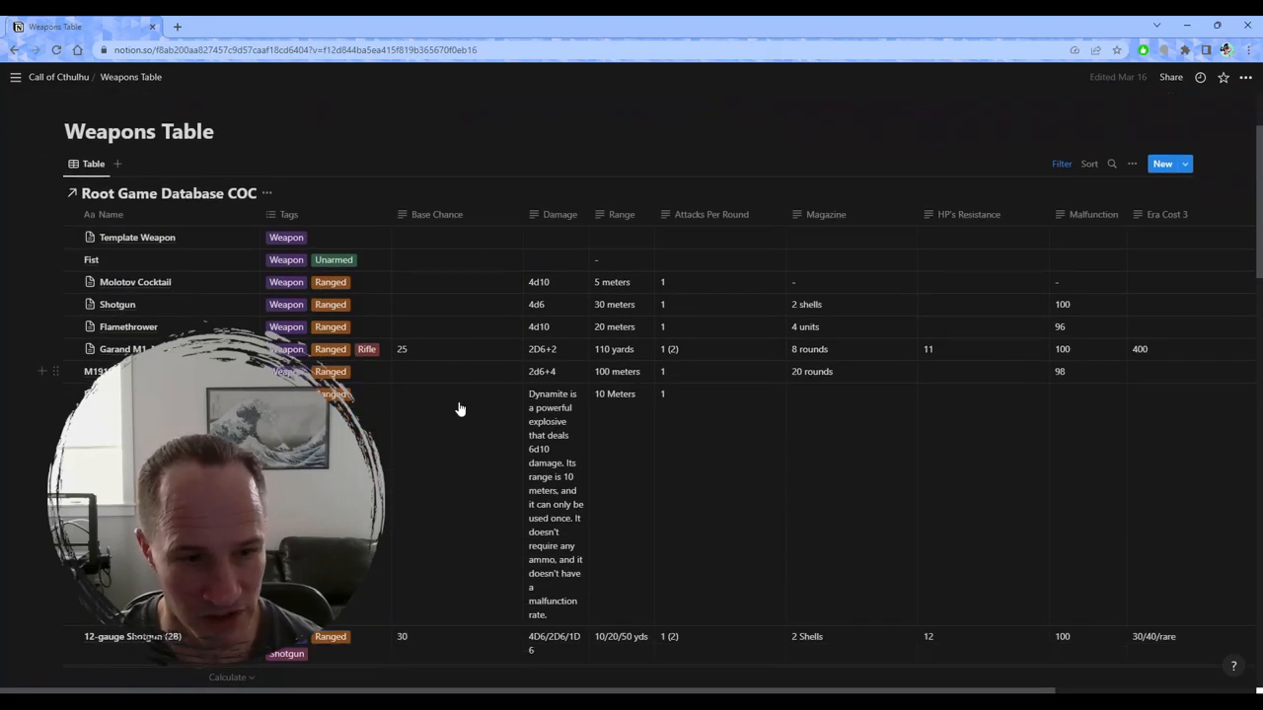
mouse_move(796, 464)
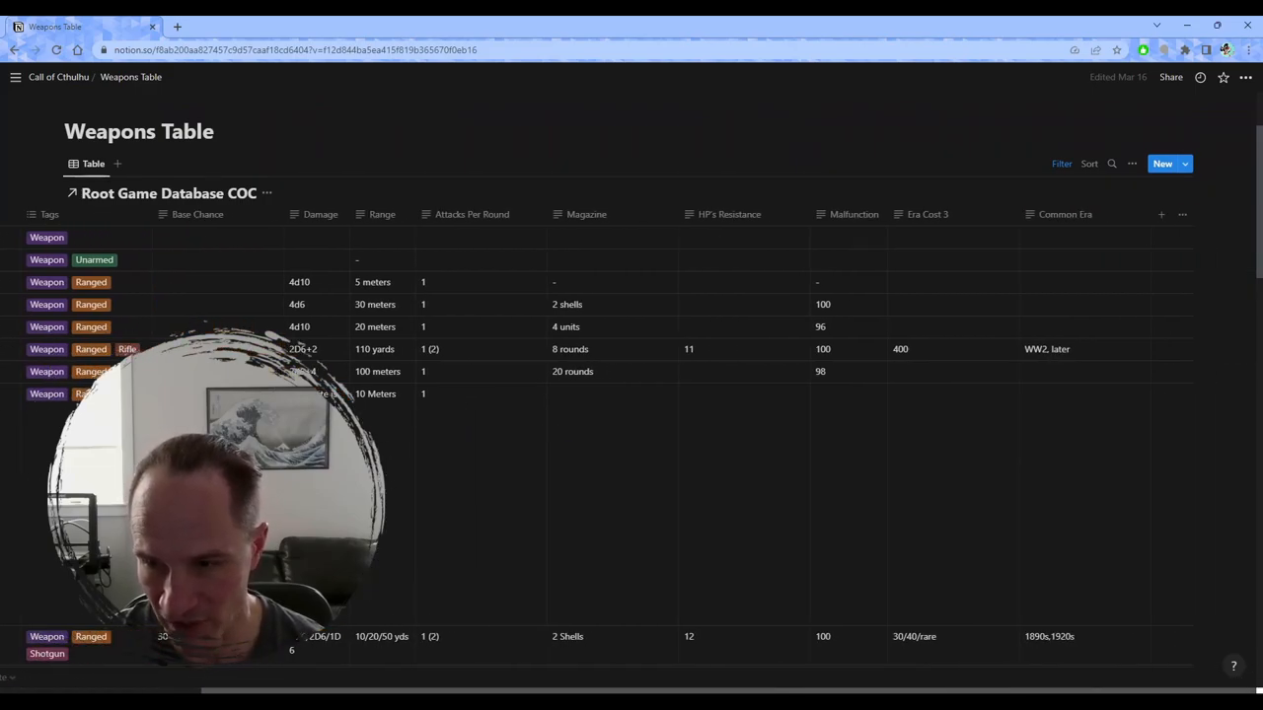
scroll(down, 3)
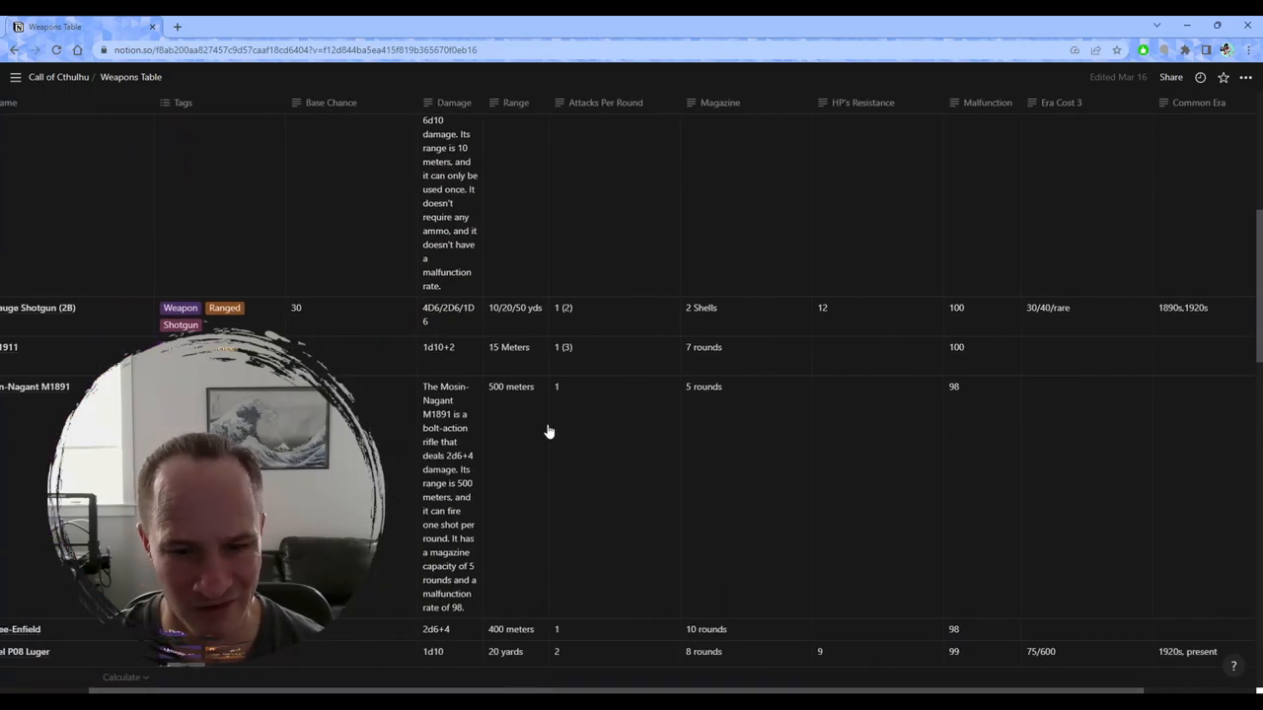
scroll(down, 3)
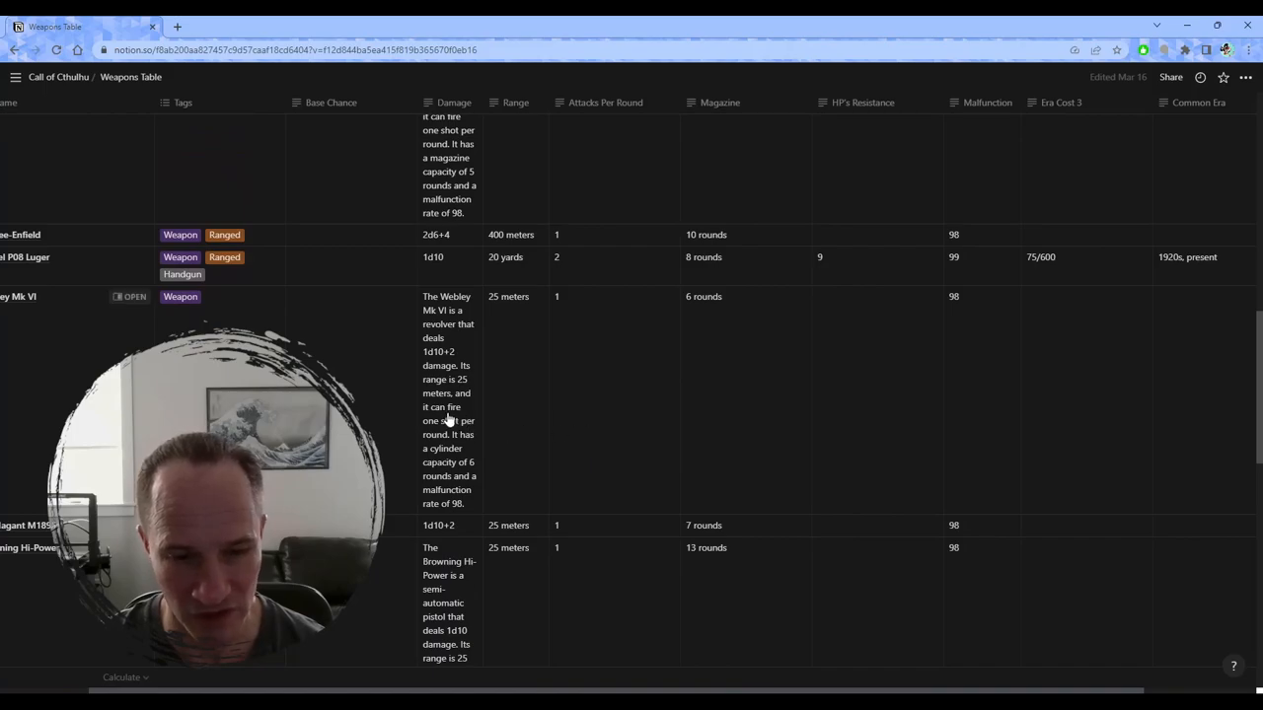
mouse_move(597, 418)
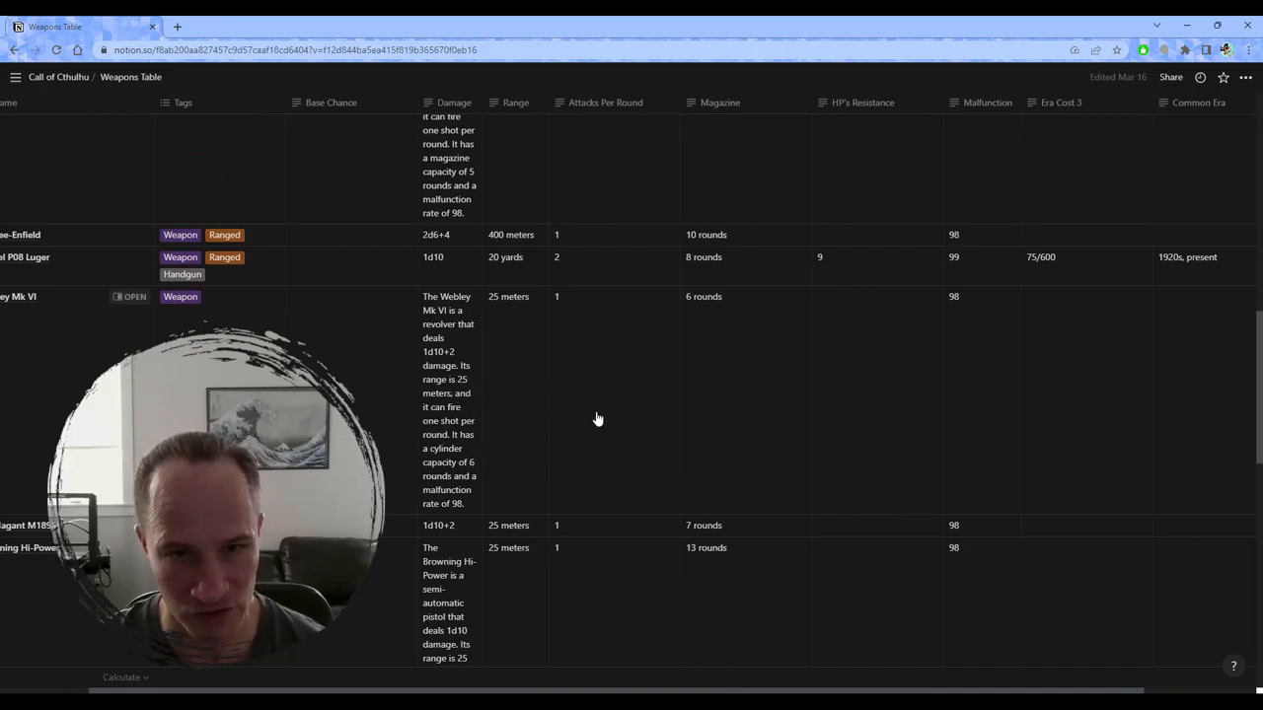
scroll(down, 3)
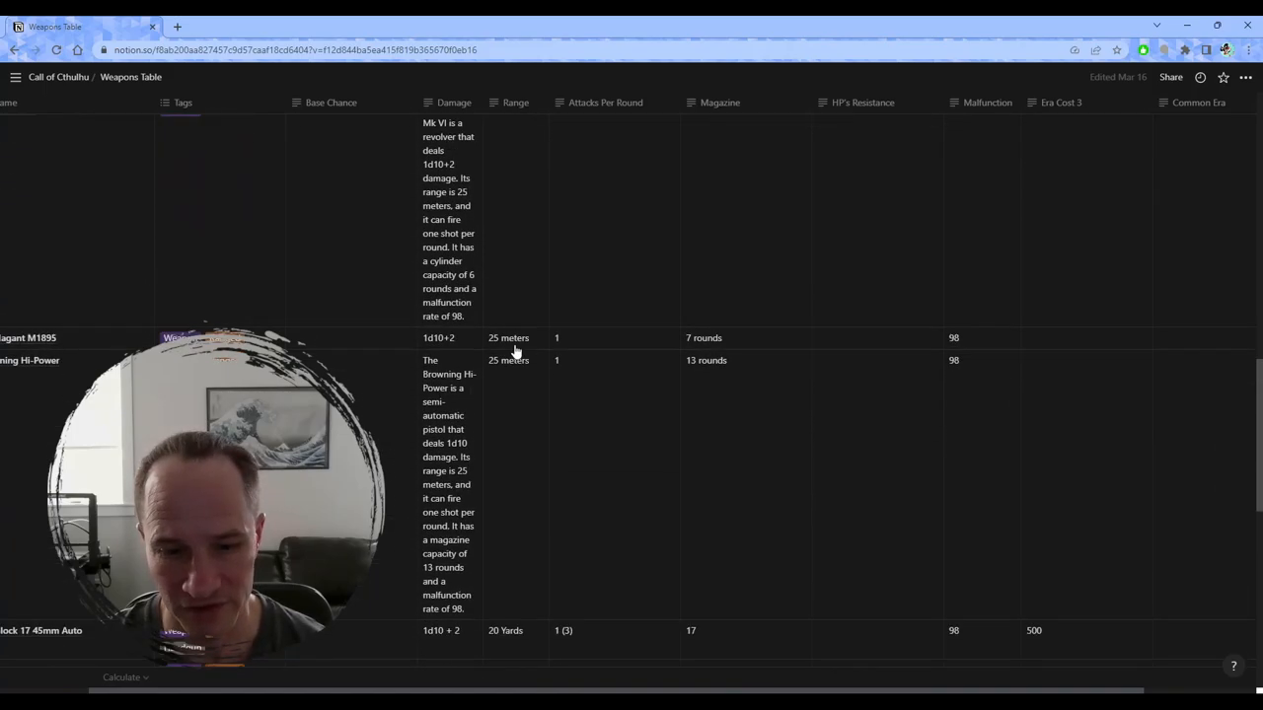
scroll(down, 3)
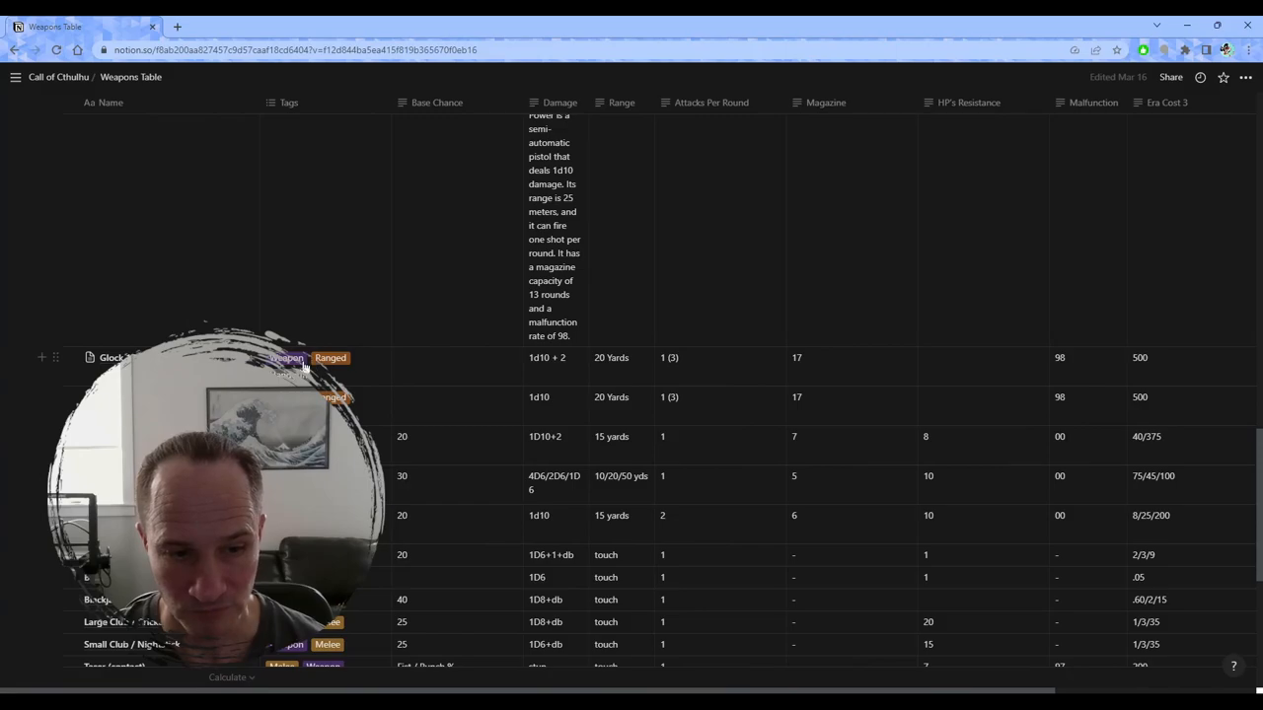
scroll(down, 3)
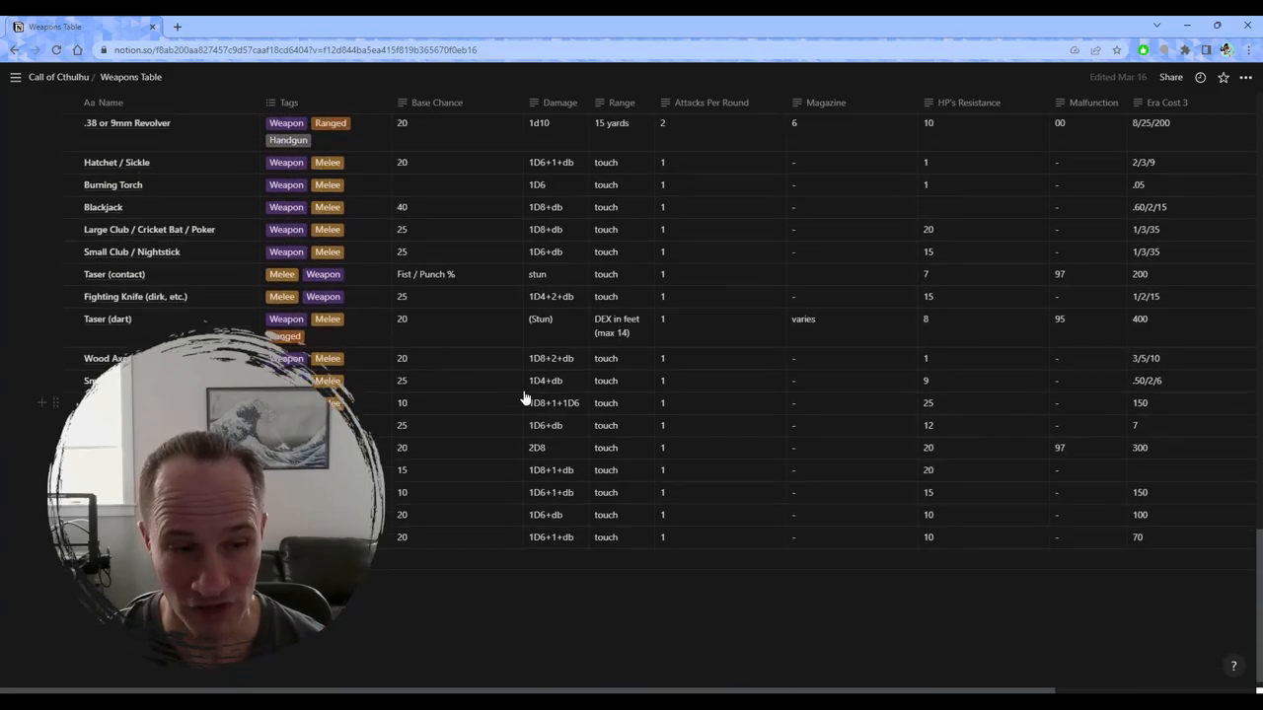
scroll(down, 3)
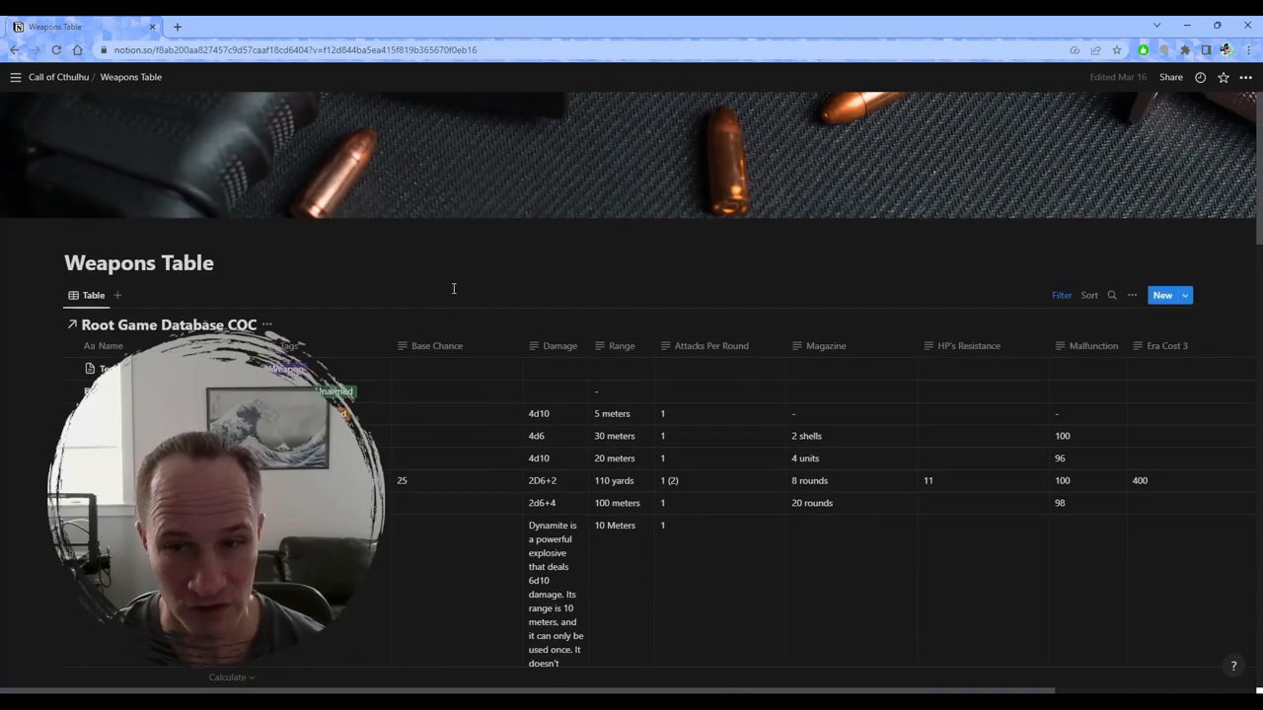
mouse_move(484, 283)
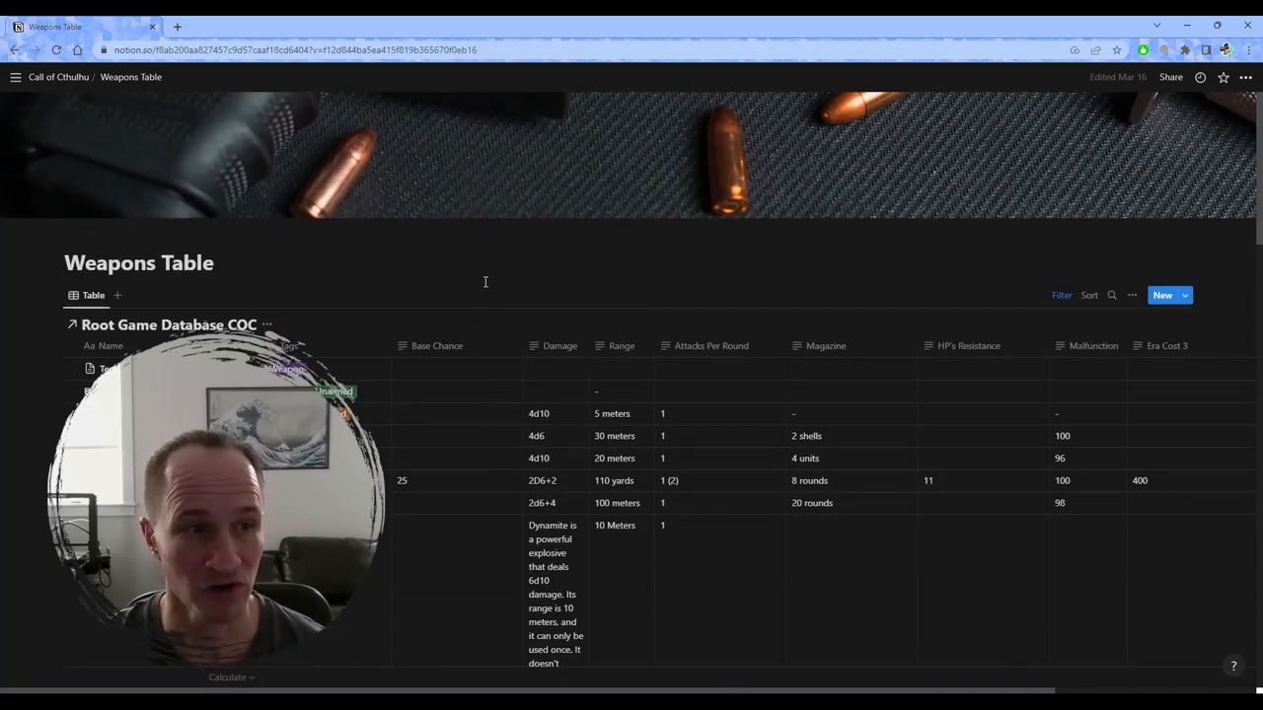